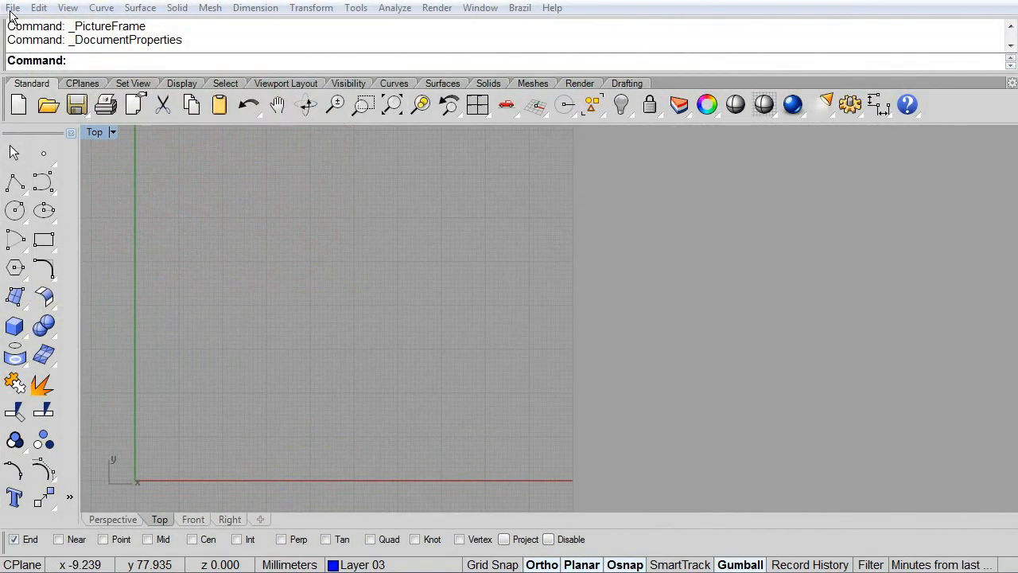
Check the model unit settings in Document Properties and confirm them
left_click(13, 7)
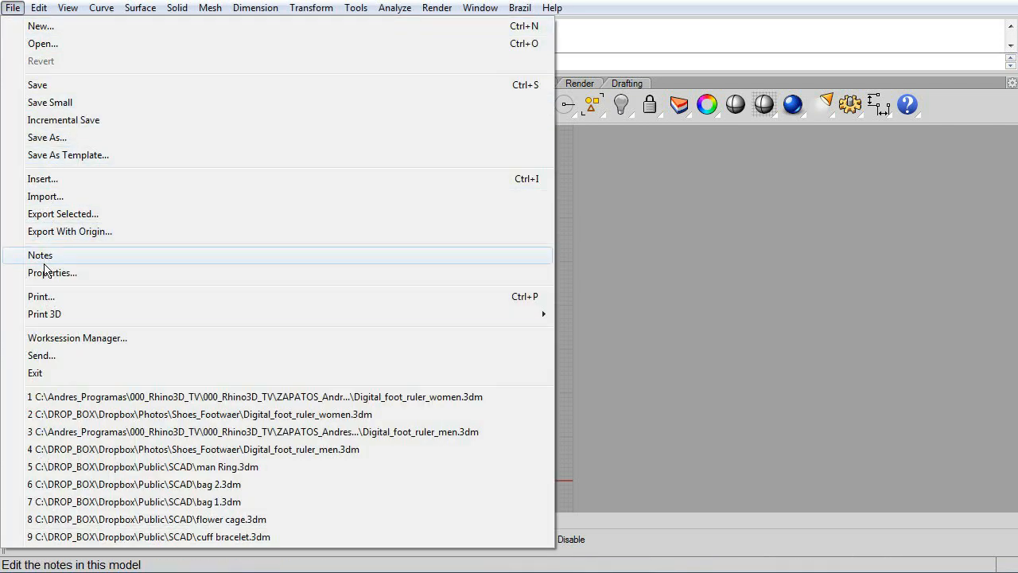
left_click(52, 272)
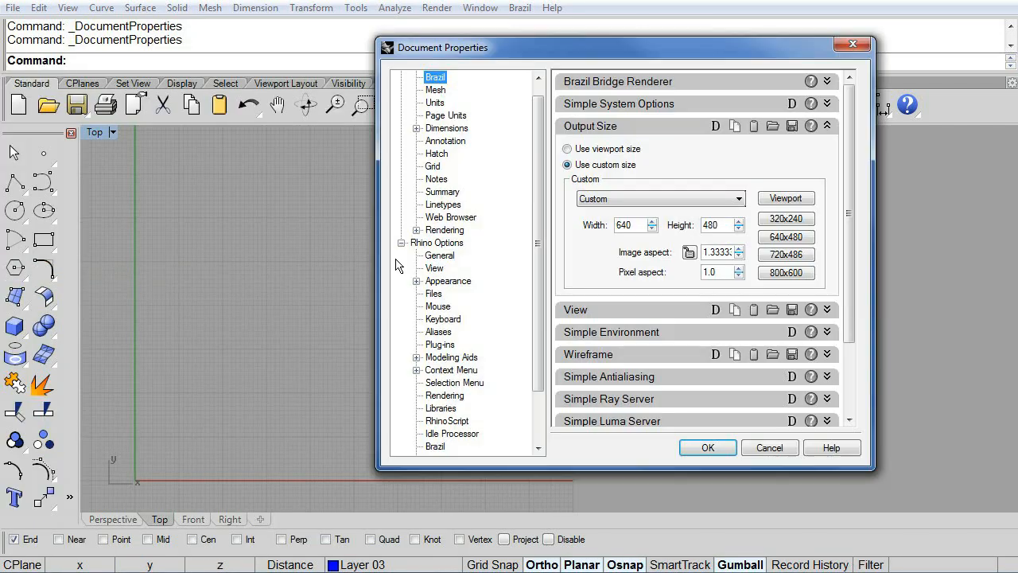
left_click(436, 102)
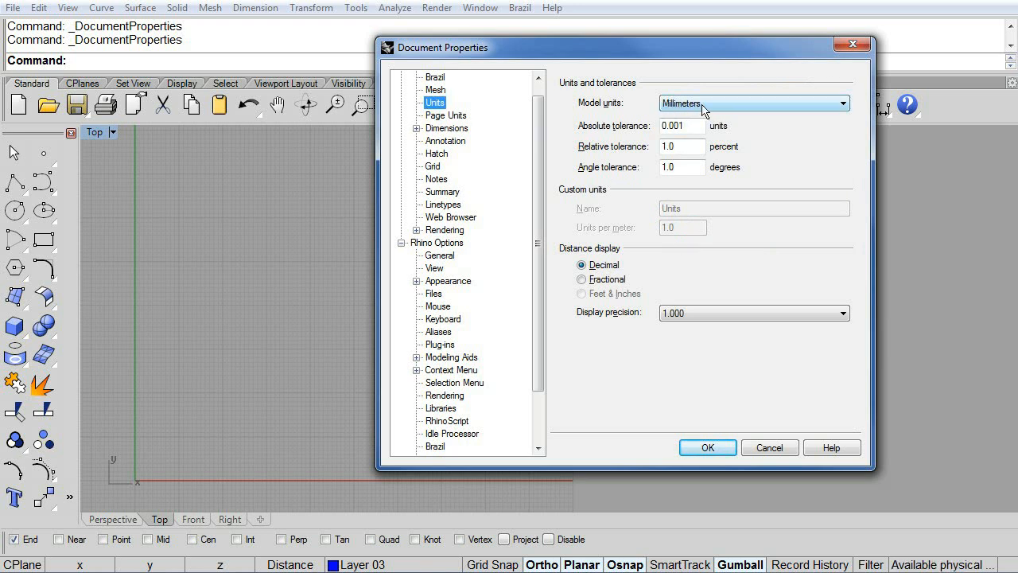
left_click(432, 165)
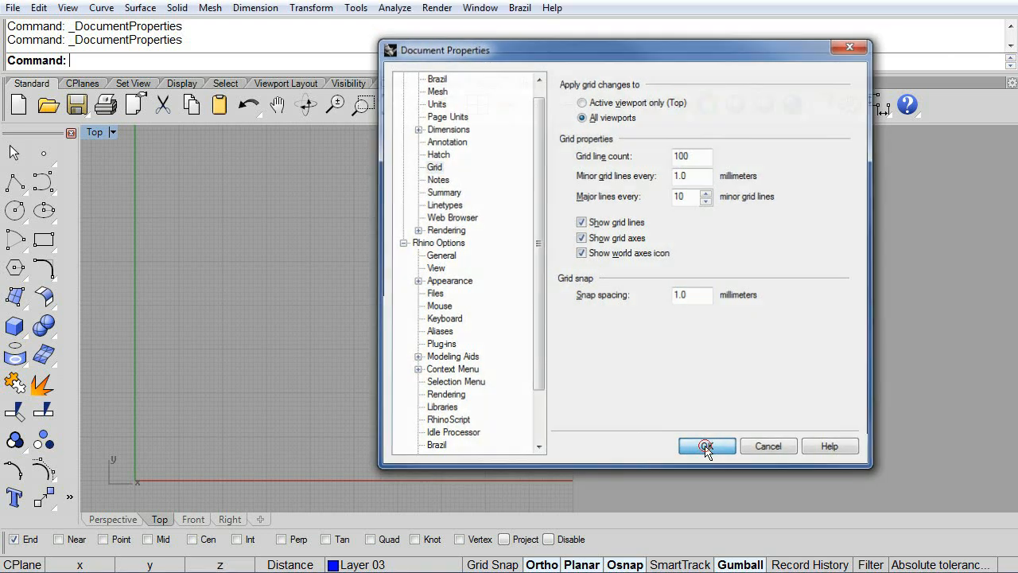
left_click(706, 445)
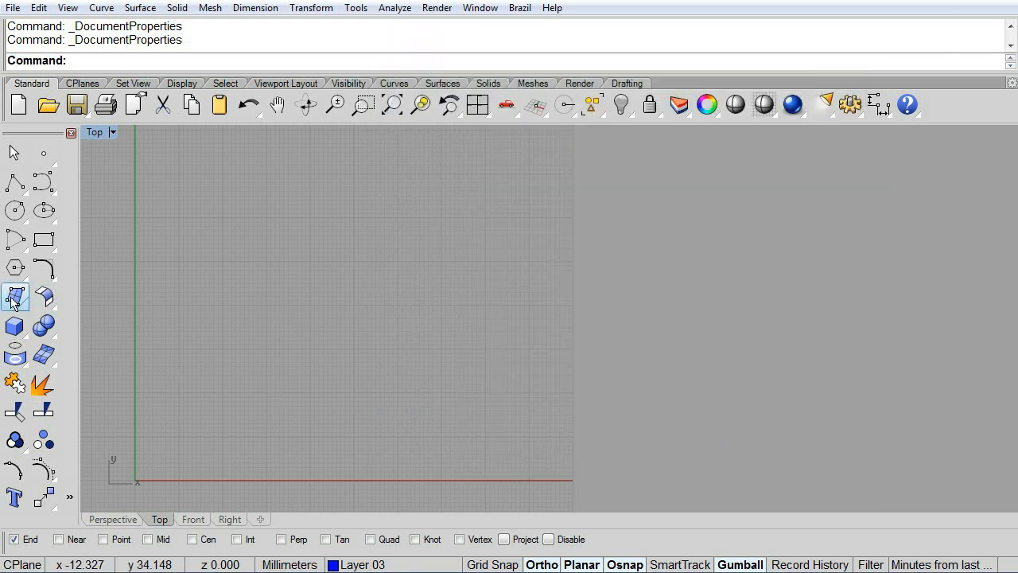
Start Picture Frame and load the US_Women_Sizes measuring image
left_click(15, 297)
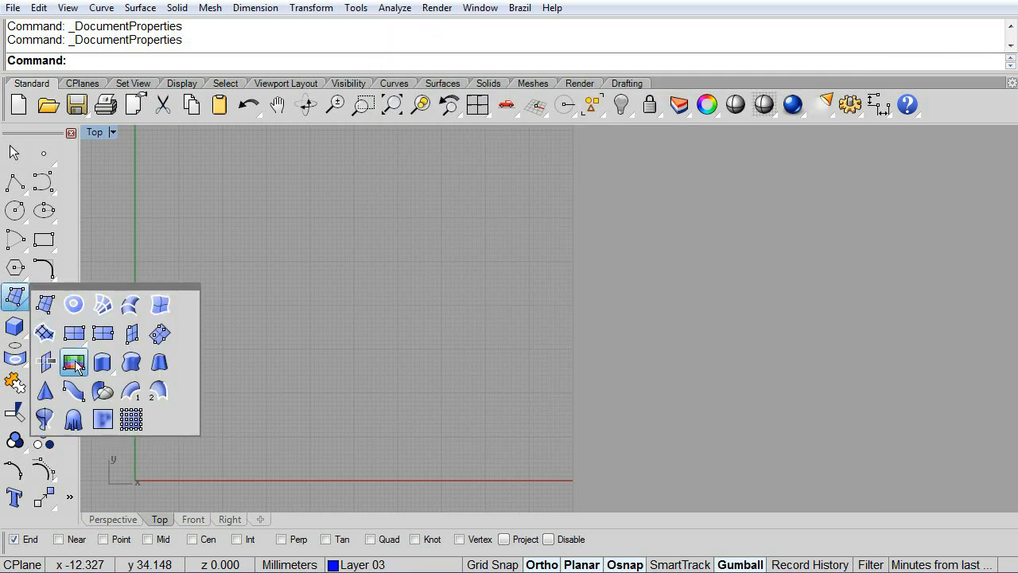
mouse_move(73, 362)
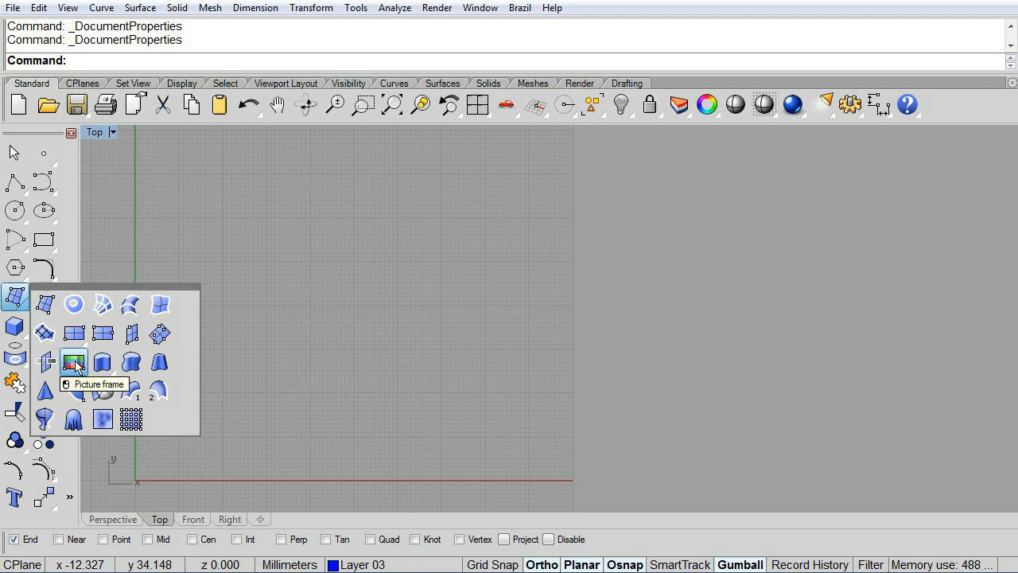
left_click(74, 362)
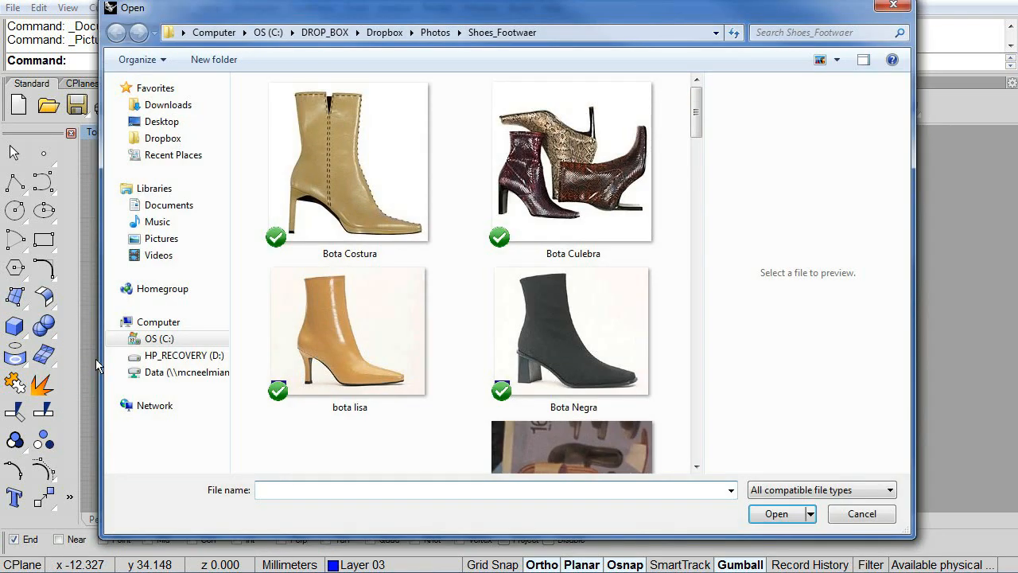
scroll("down", 3)
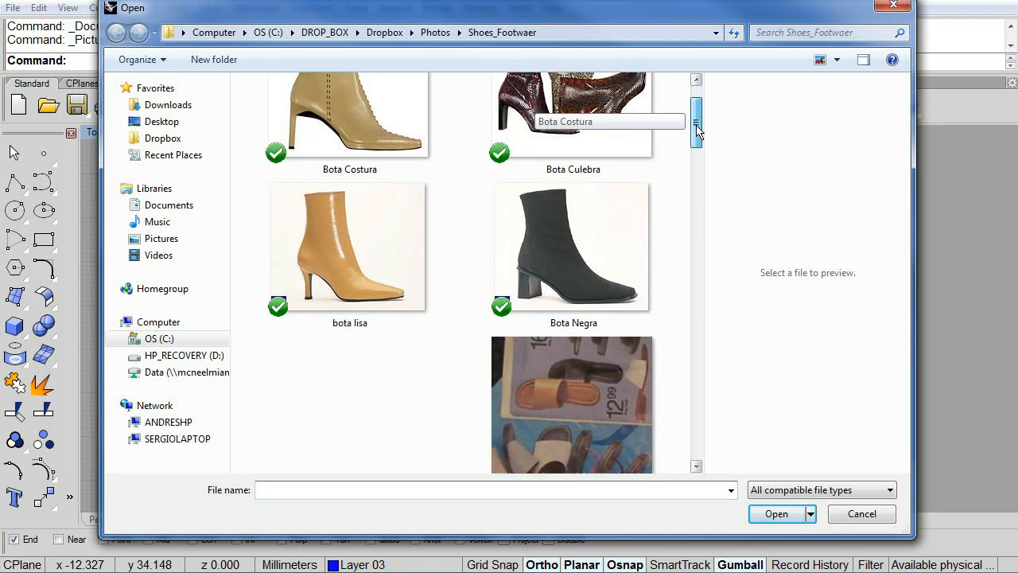
scroll("down", 3)
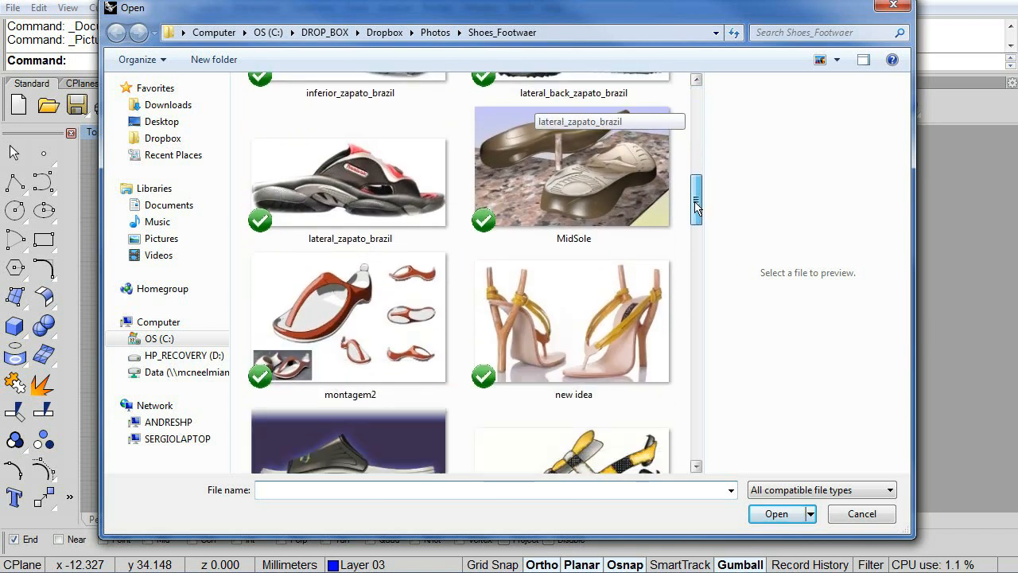
scroll("down", 3)
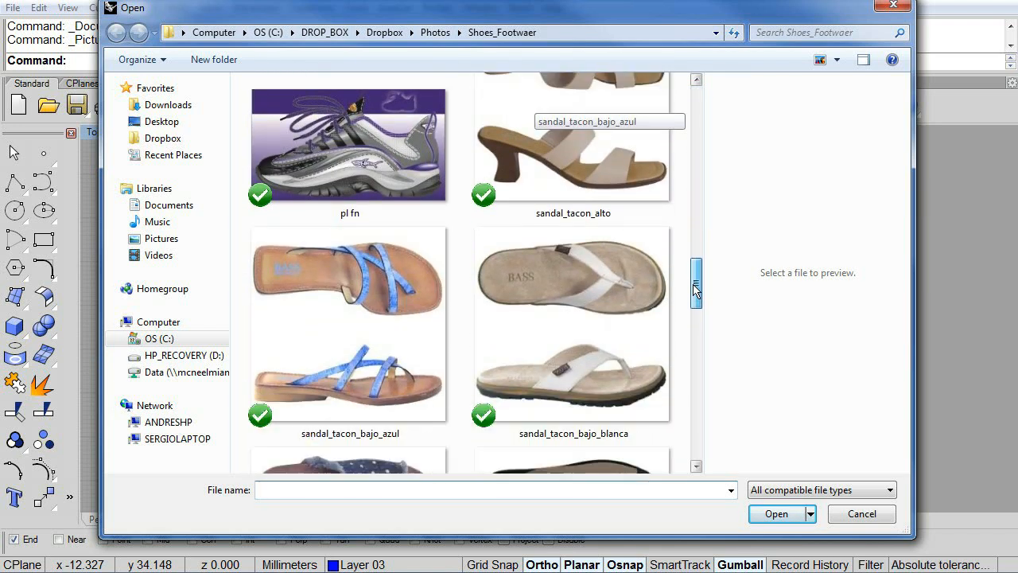
scroll("down", 3)
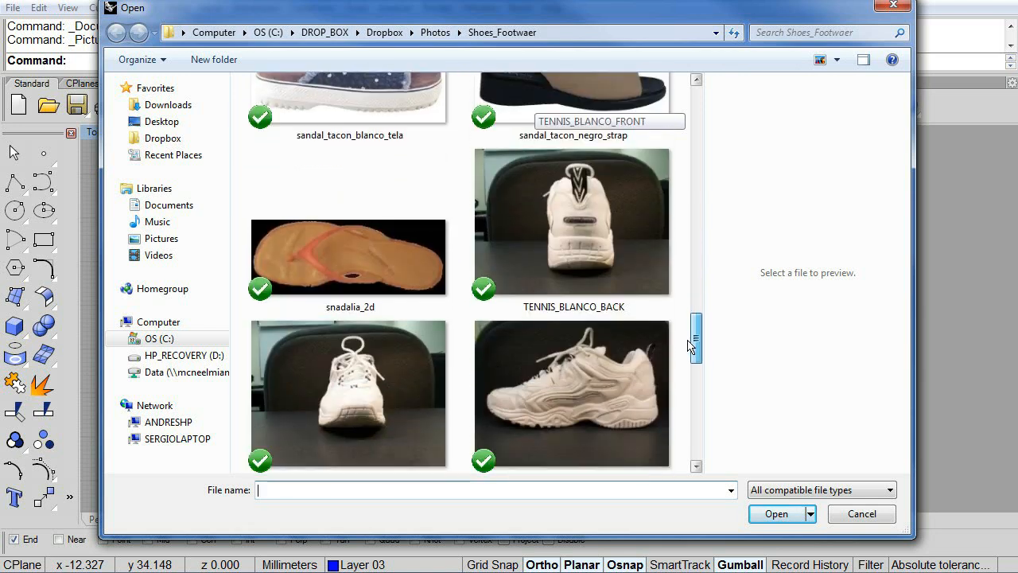
scroll("down", 3)
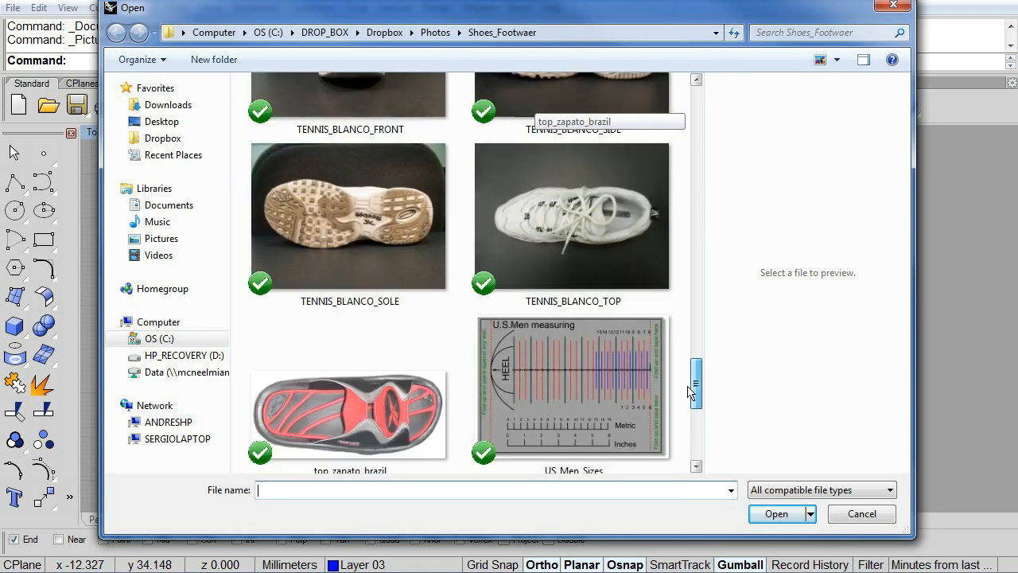
scroll("down", 3)
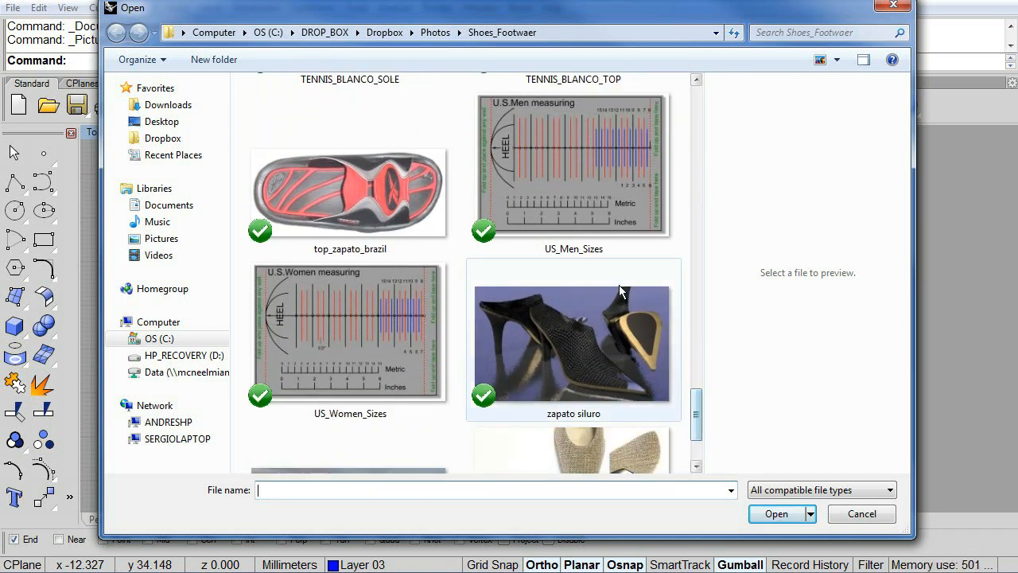
left_click(350, 335)
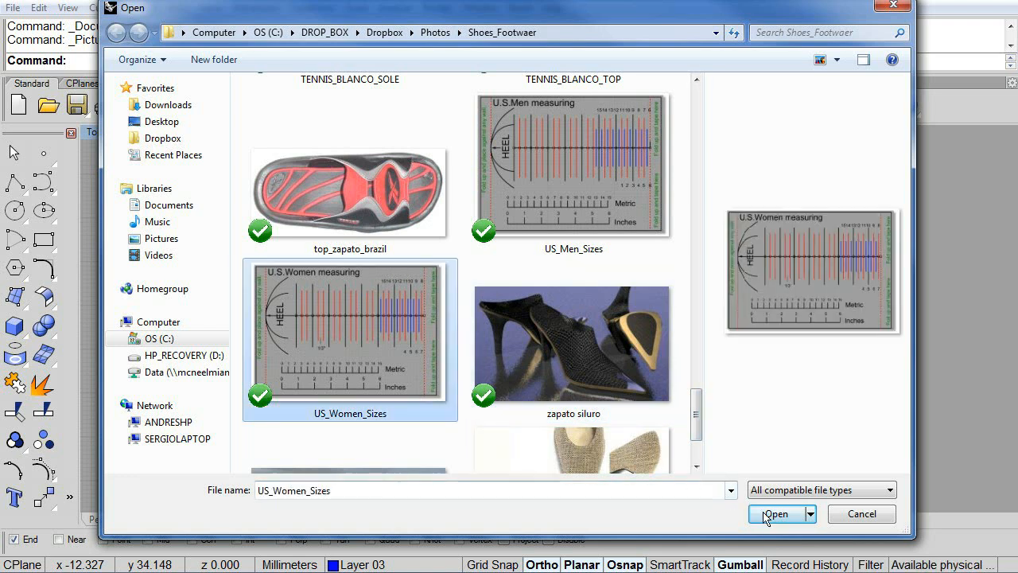
left_click(775, 513)
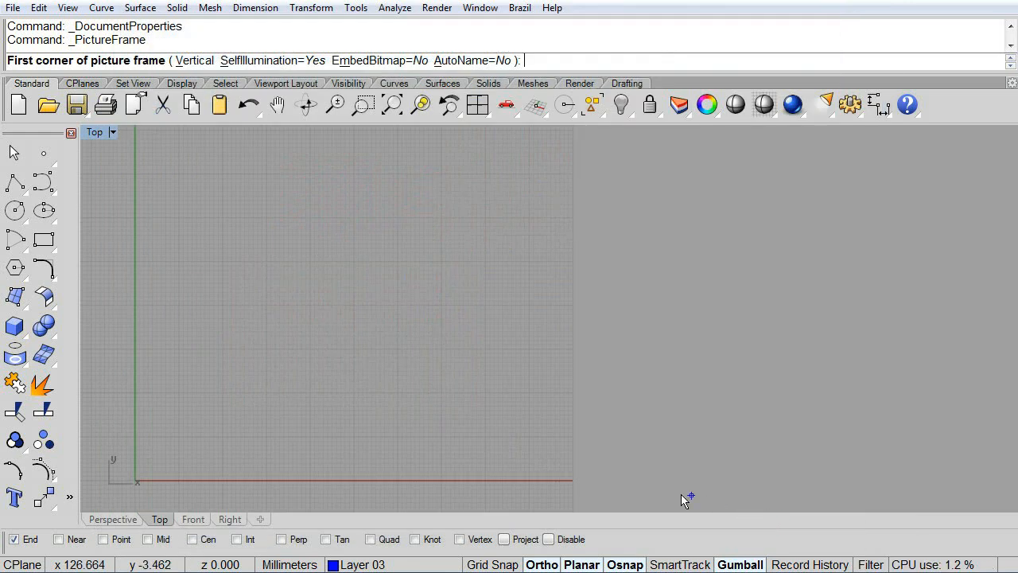
mouse_move(145, 480)
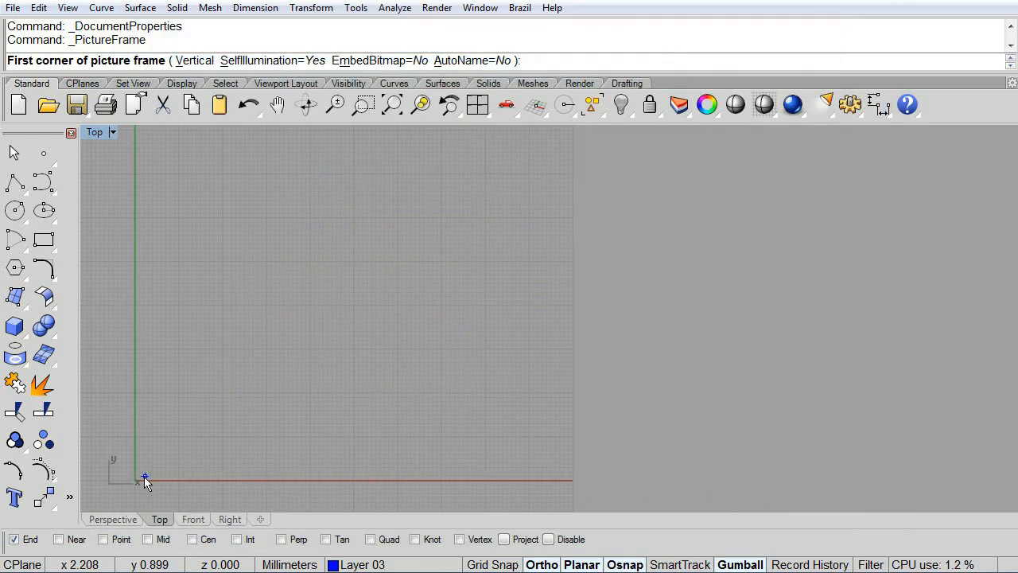
Set the US_Women_Sizes picture frame's first corner at the origin
left_click(144, 476)
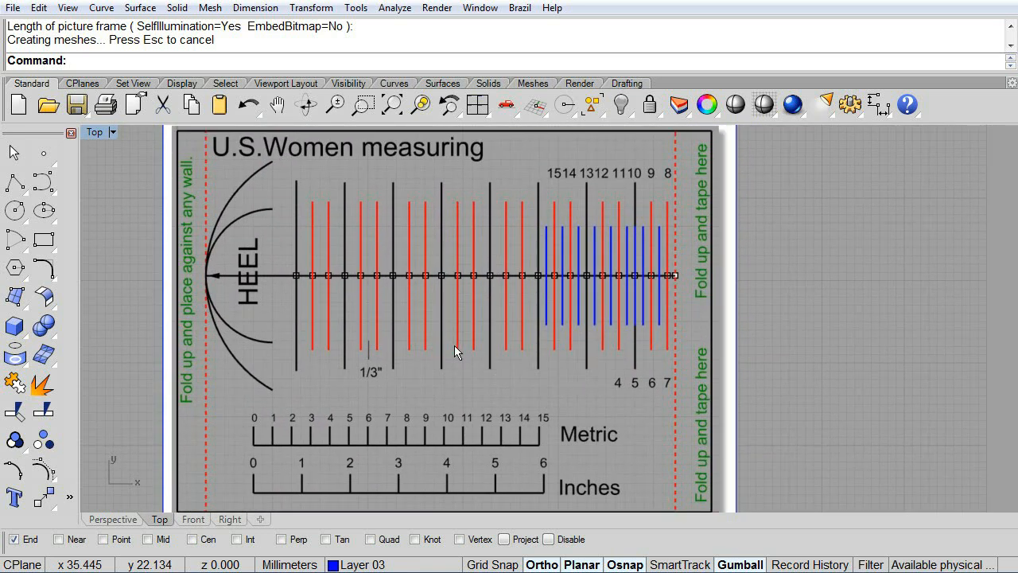
mouse_move(445, 346)
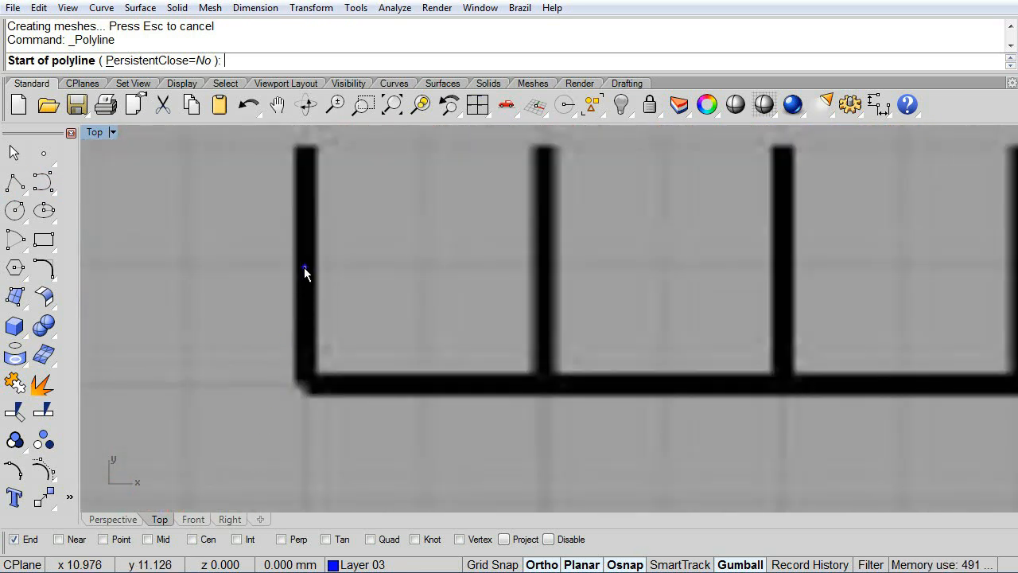
Trace a polyline from the metric ruler's zero mark along the ruler
left_click(305, 266)
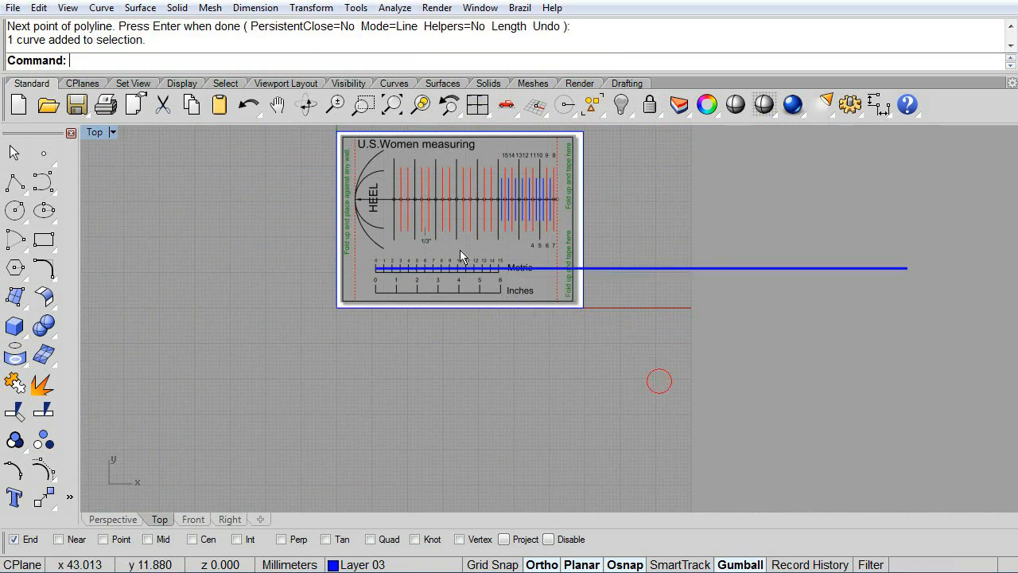
scroll("up", 3)
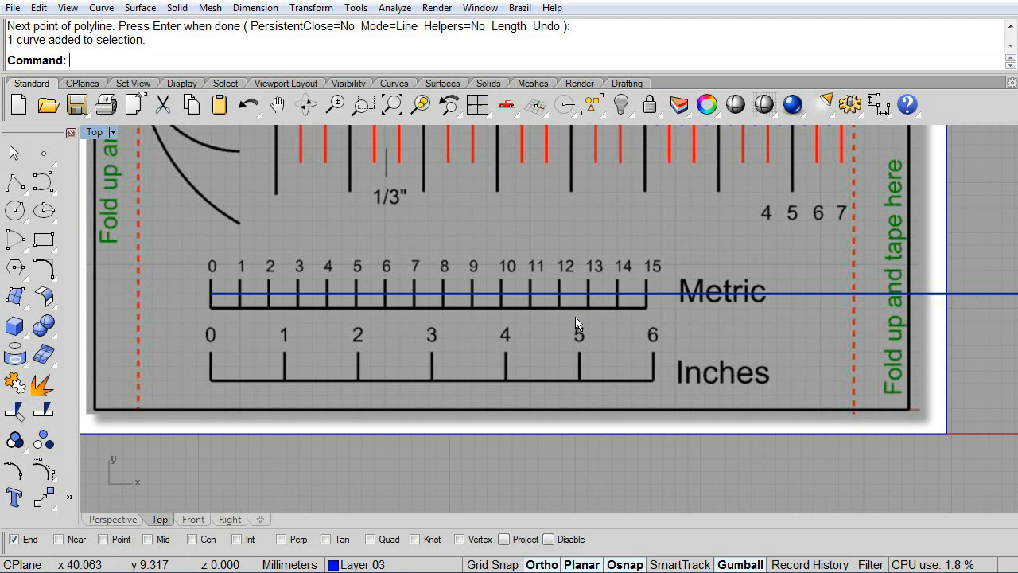
Scale the chart in 2-D by reference, using a ruler tick and the line end
left_click(311, 8)
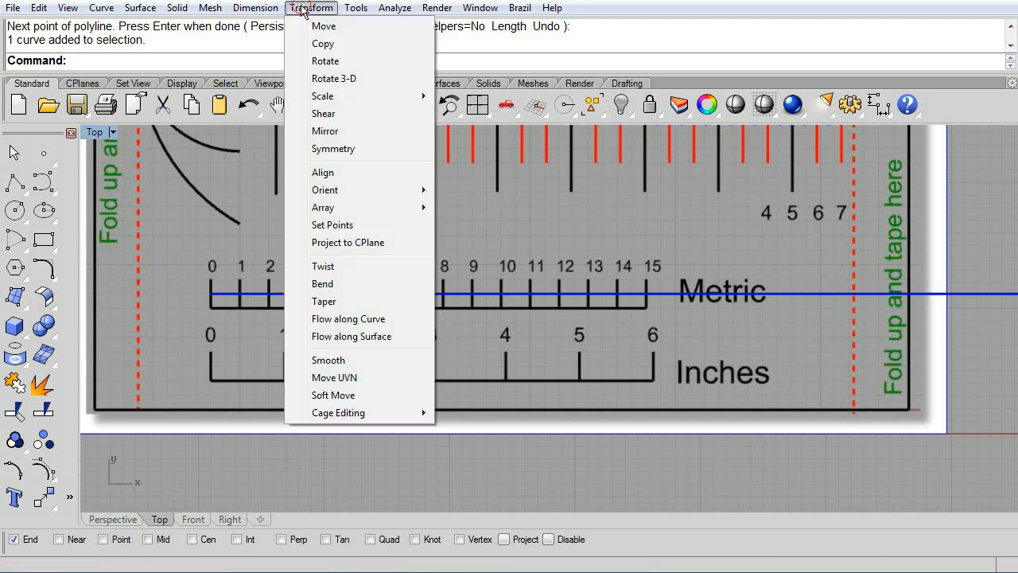
mouse_move(323, 95)
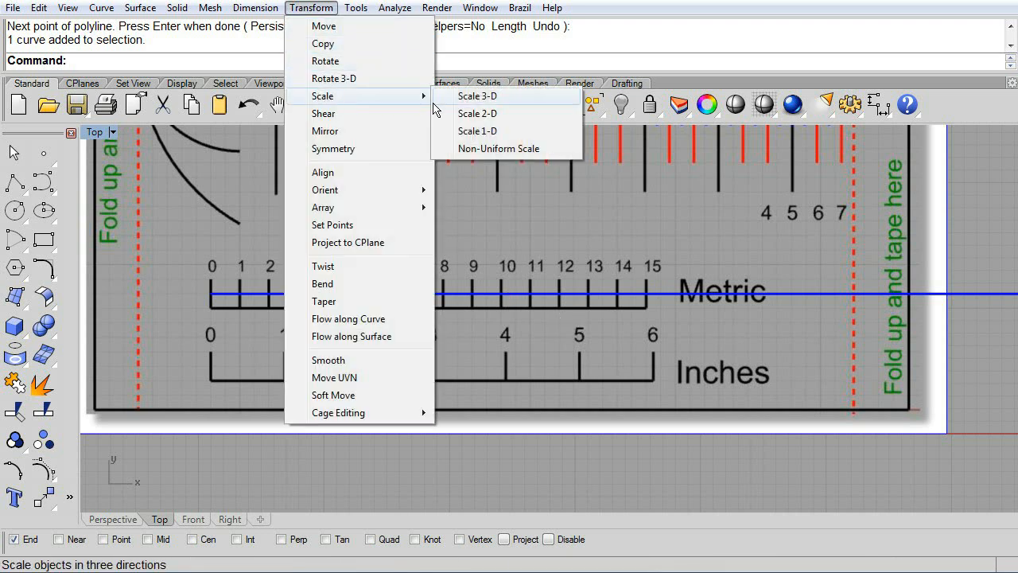
left_click(477, 113)
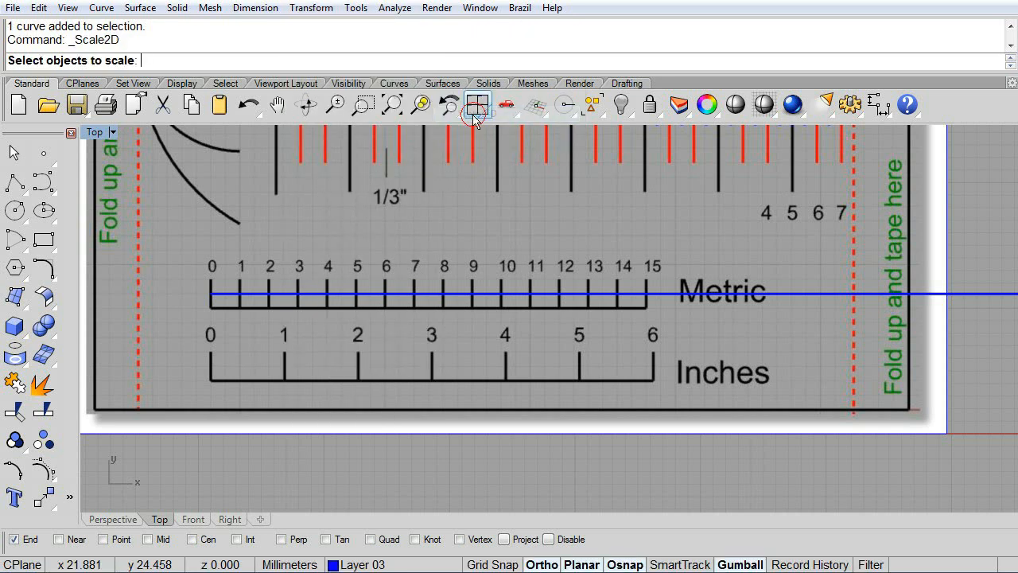
left_click(475, 104)
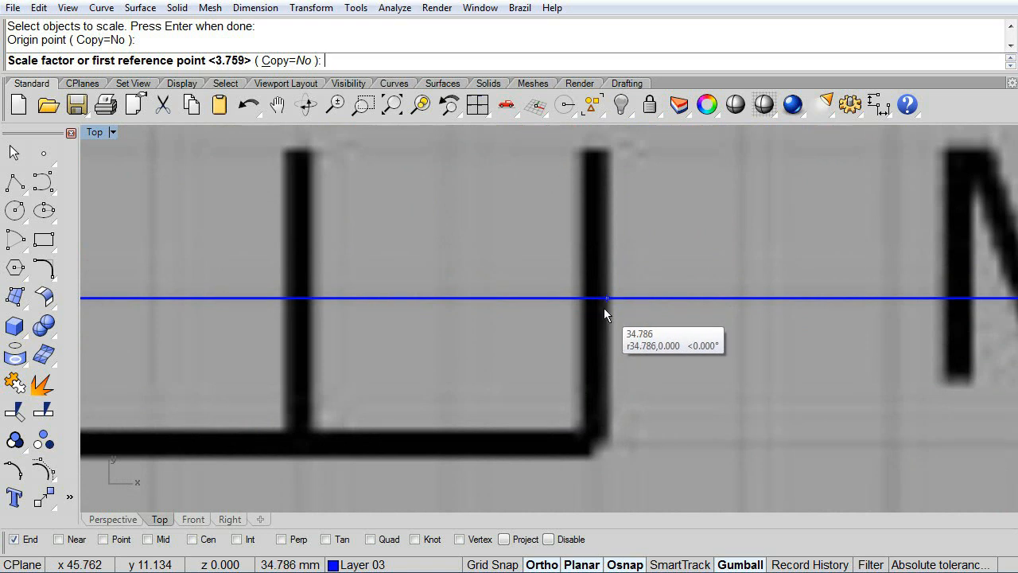
left_click(597, 298)
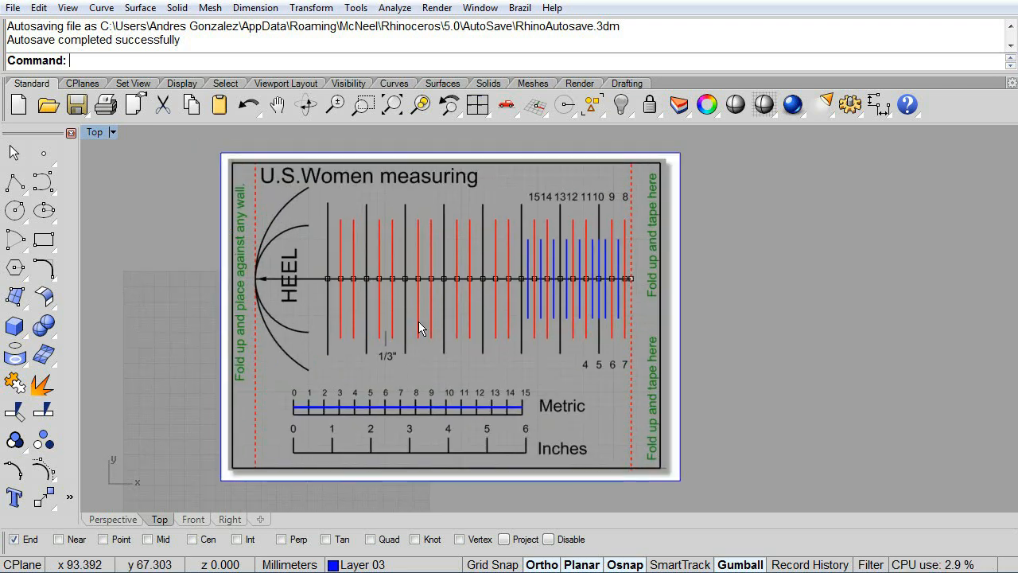
mouse_move(447, 261)
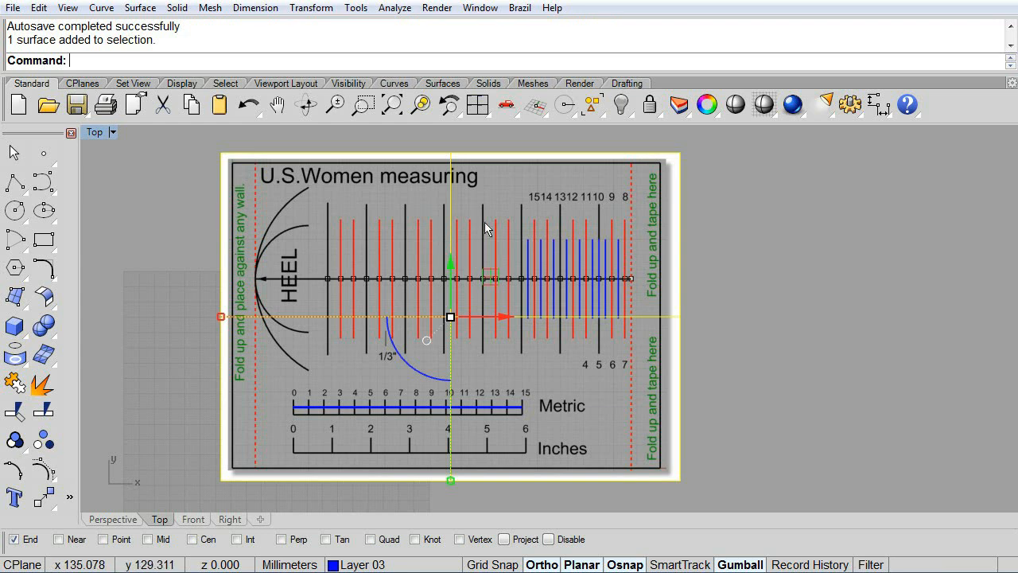
mouse_move(648, 104)
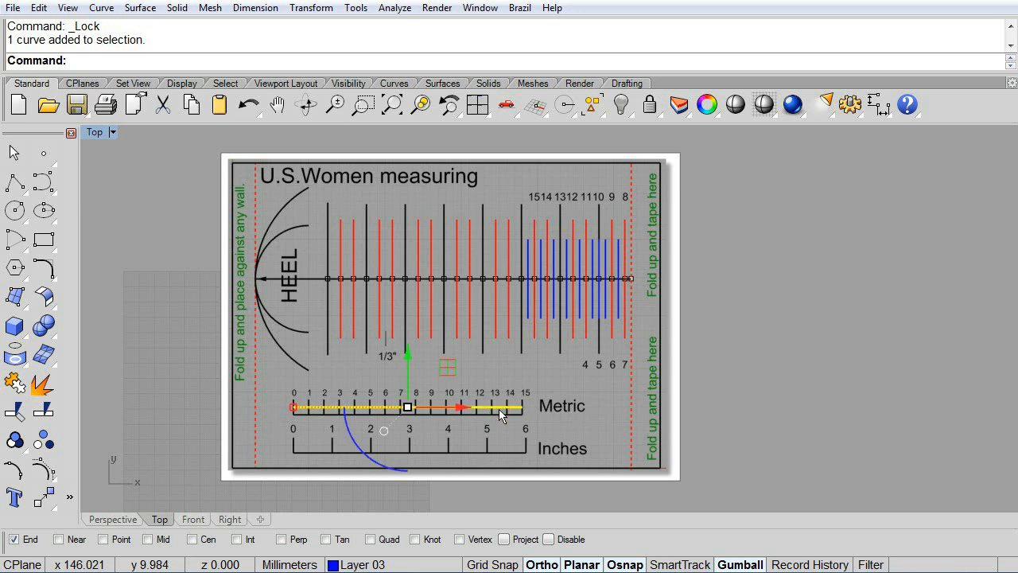
Delete the helper line and reopen the surface creation tools
key("Delete")
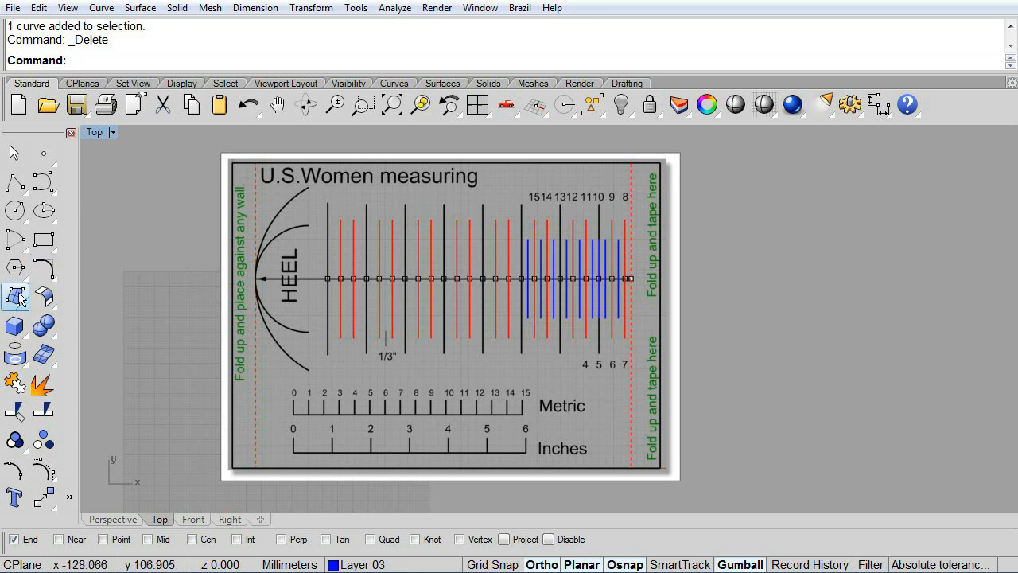
left_click(16, 297)
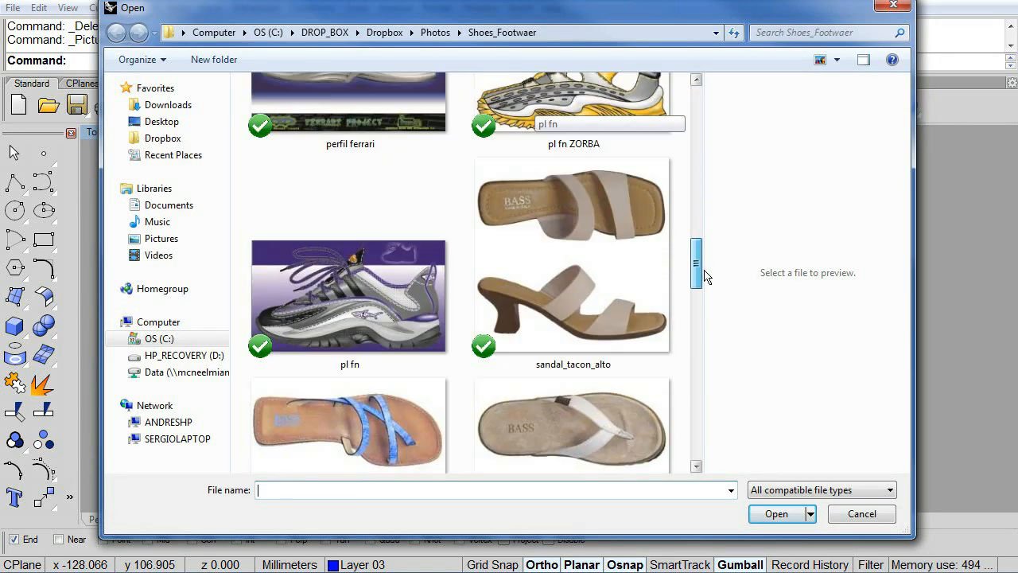
Pick the snadalia_2d sandal photo from Shoes_Footwaer as the frame image
scroll("down", 3)
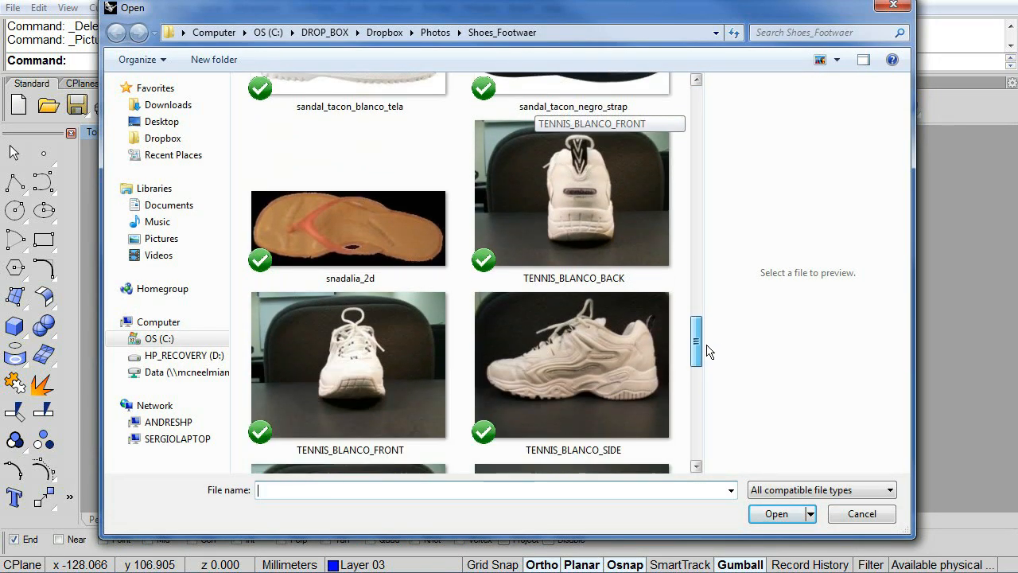
left_click(349, 228)
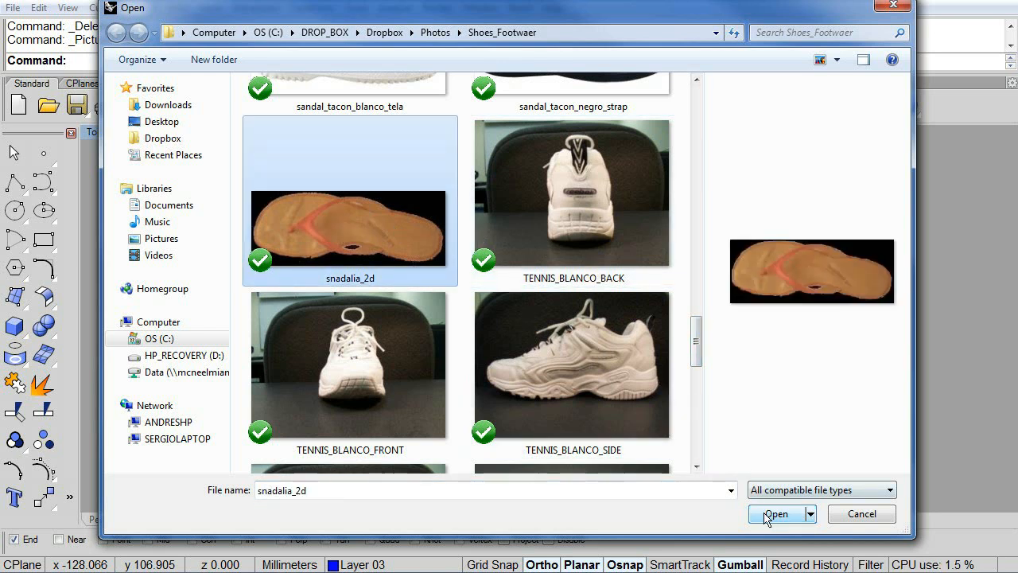
left_click(776, 513)
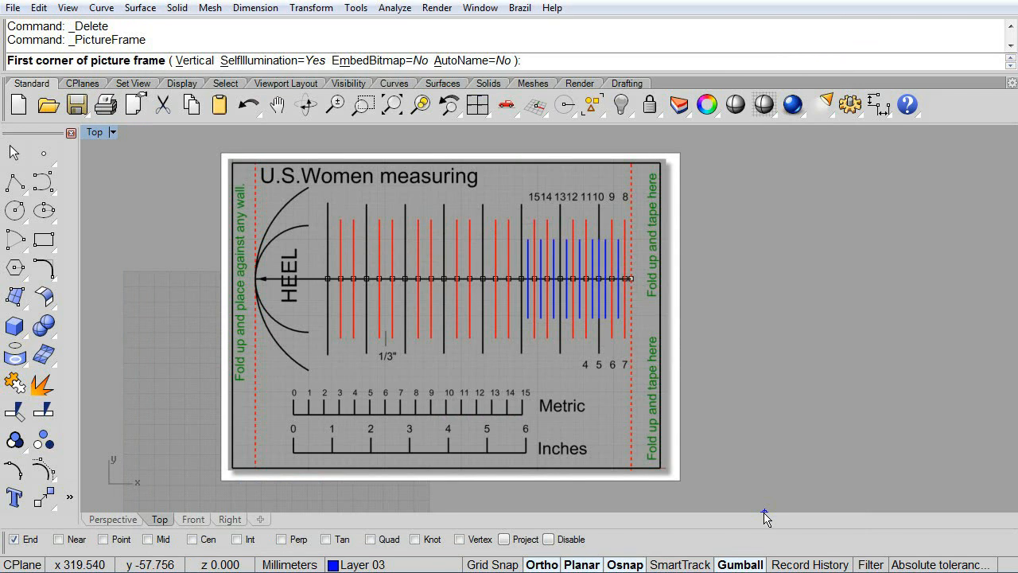
mouse_move(254, 282)
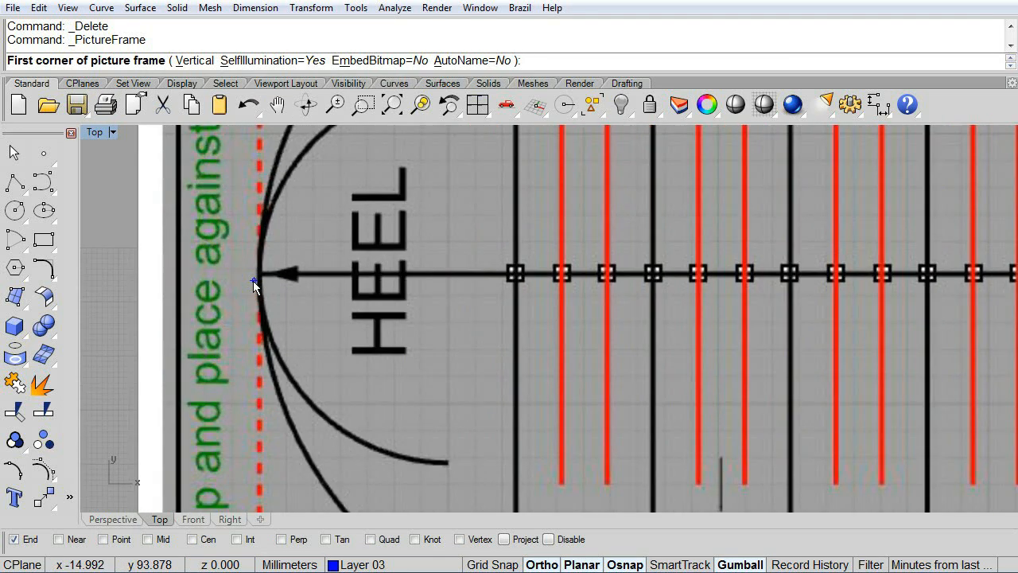
mouse_move(261, 284)
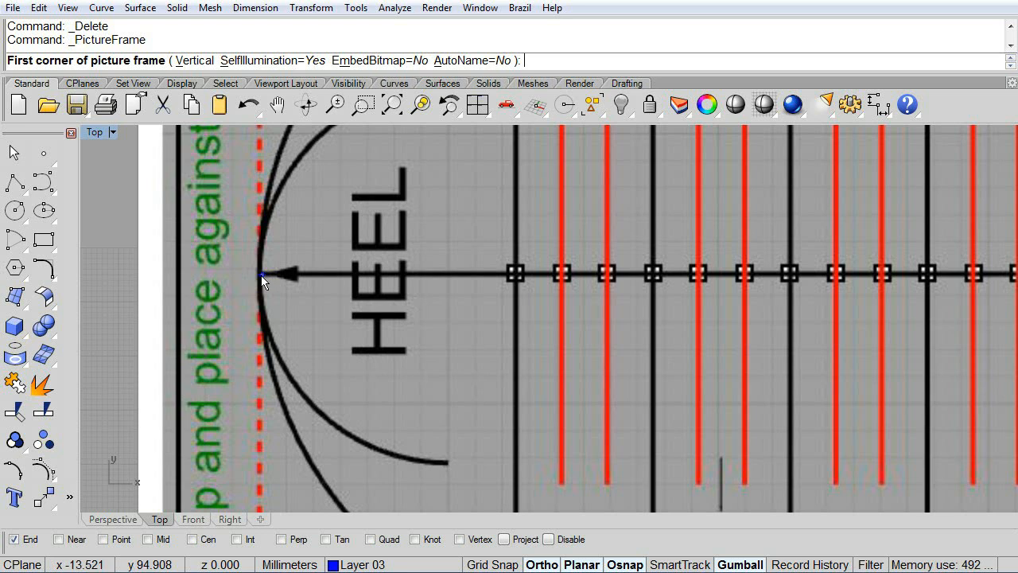
Place the sandal photo from the heel tip, then rotate and move it over the chart
left_click(264, 274)
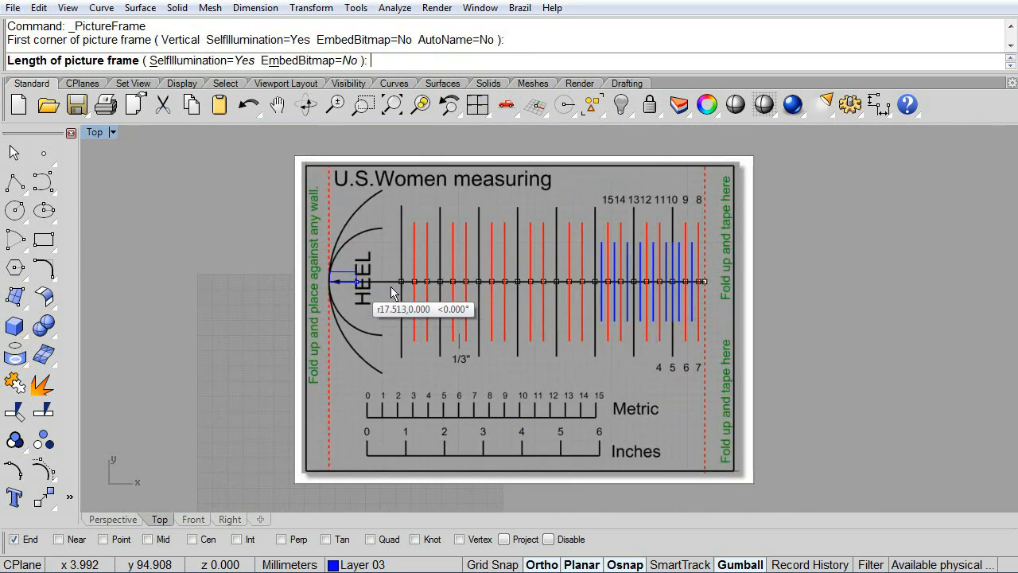
left_click(712, 284)
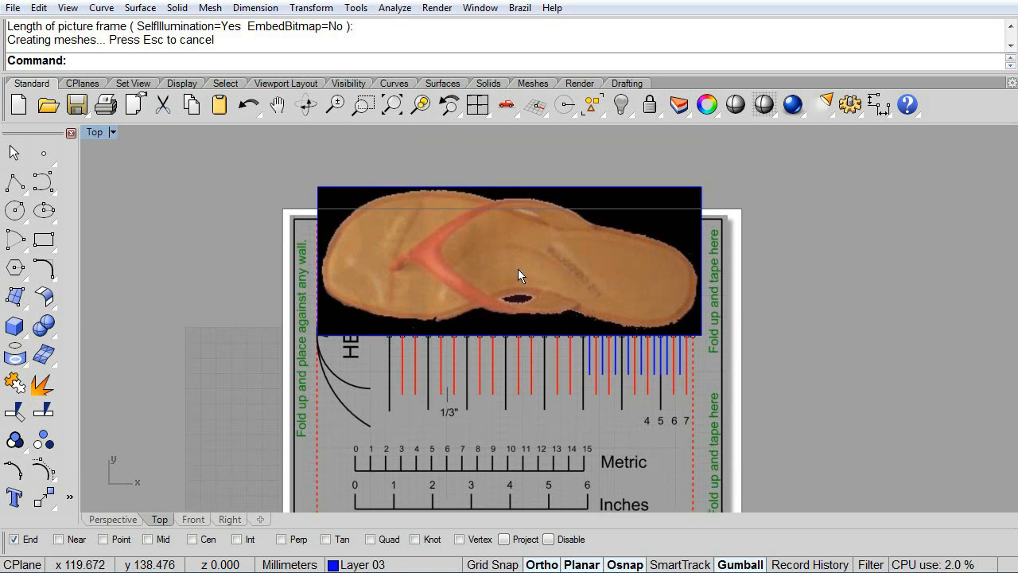
left_click(517, 275)
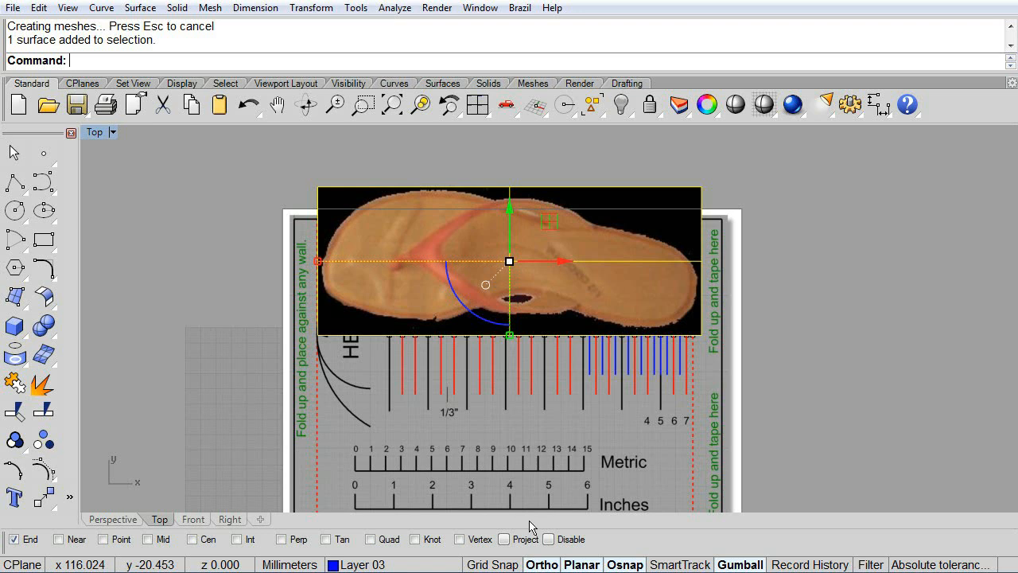
left_click_drag(509, 261, 446, 281)
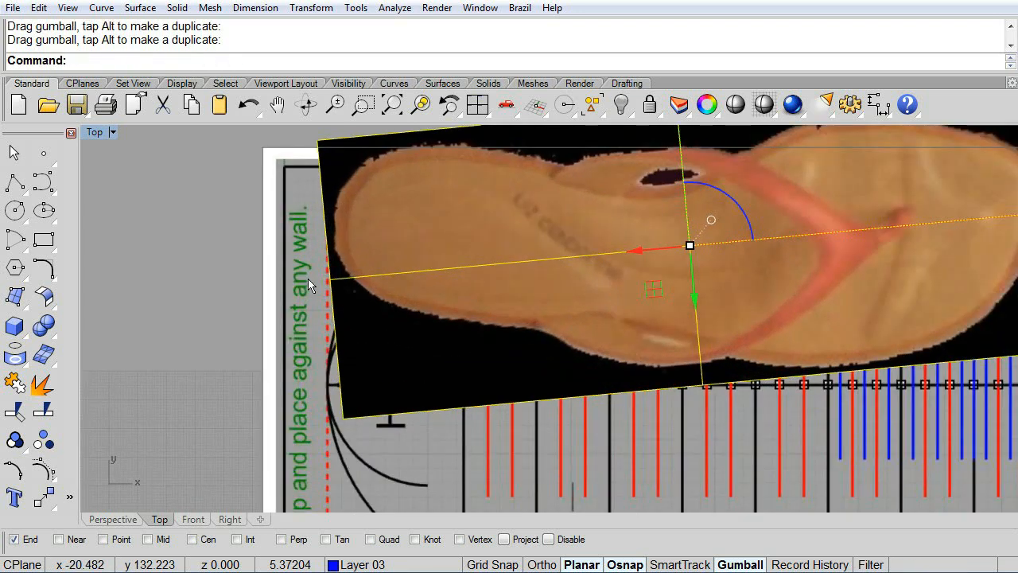
left_click_drag(690, 245, 402, 394)
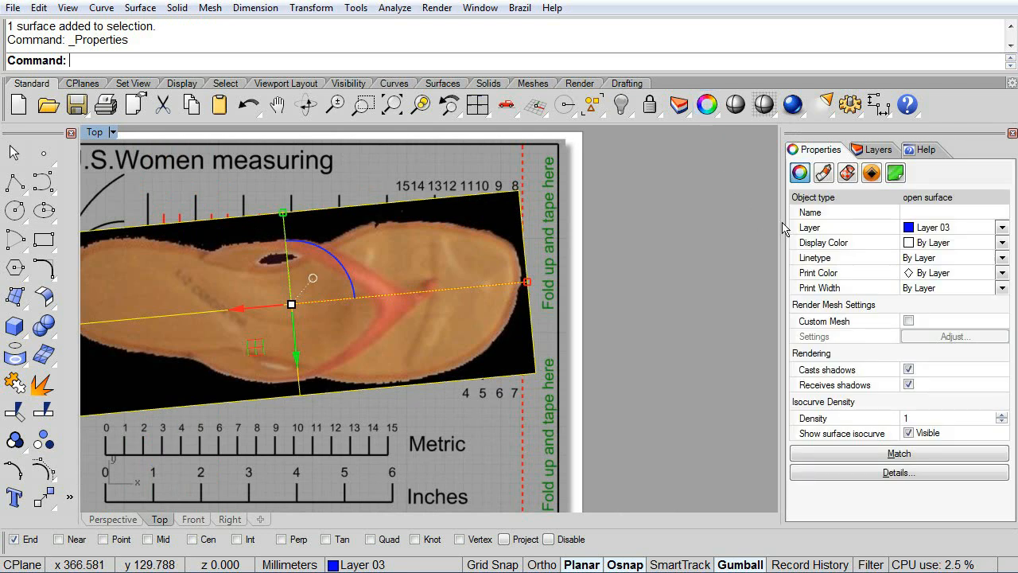
Set the sandal photo's material transparency to about 56%
left_click(847, 172)
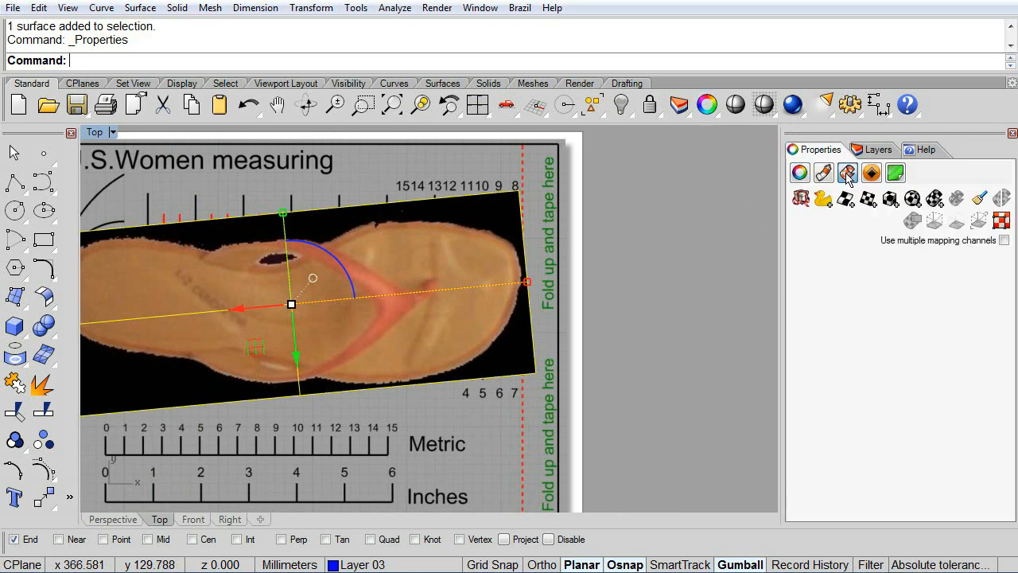
left_click(824, 173)
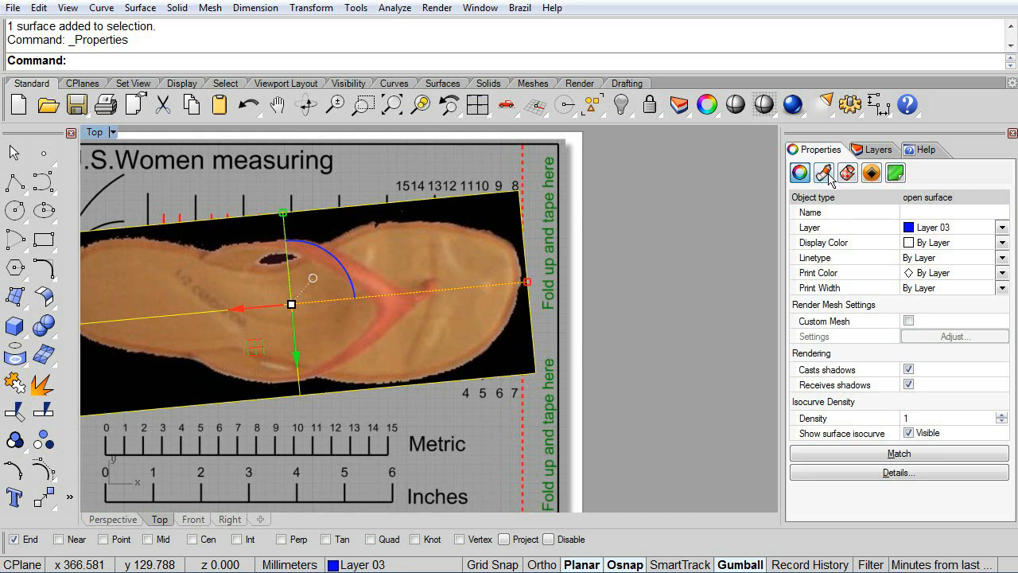
left_click(824, 173)
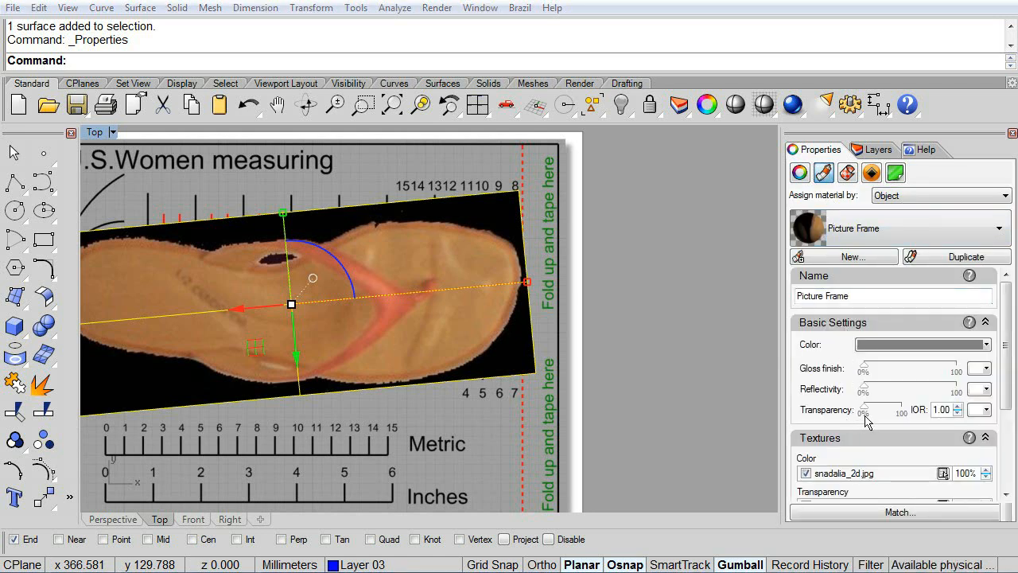
left_click_drag(862, 409, 873, 409)
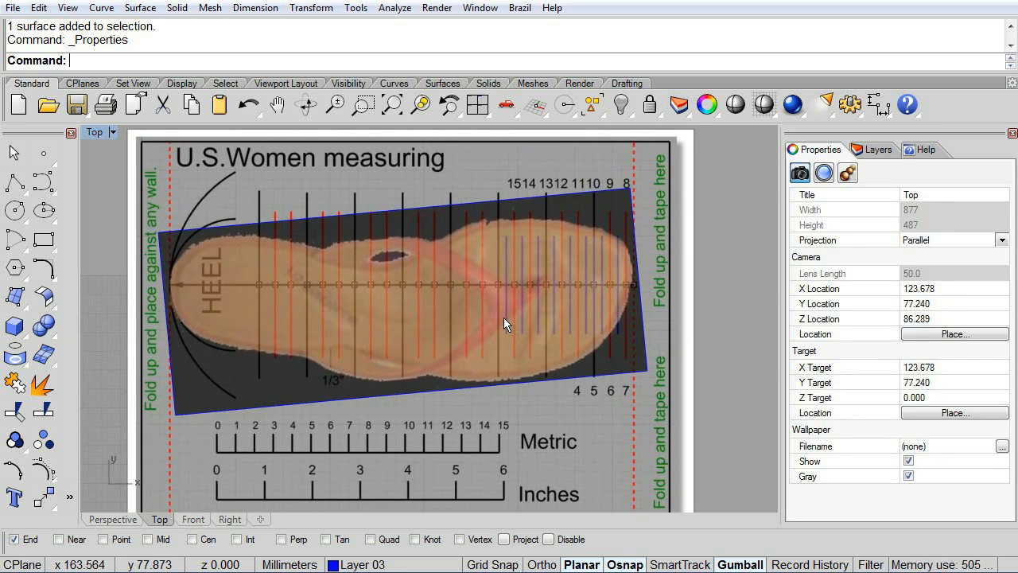
left_click(847, 173)
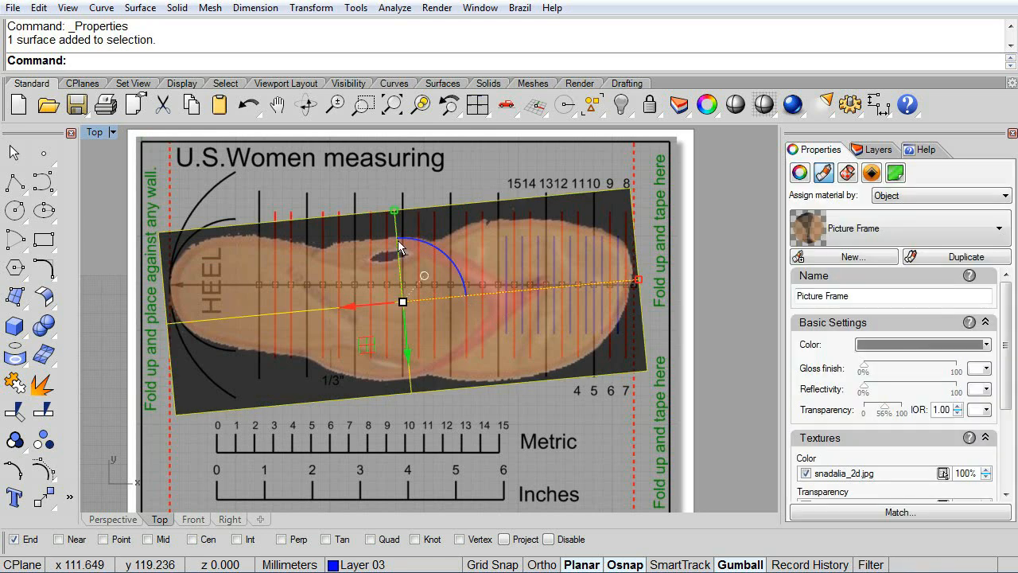
left_click(311, 8)
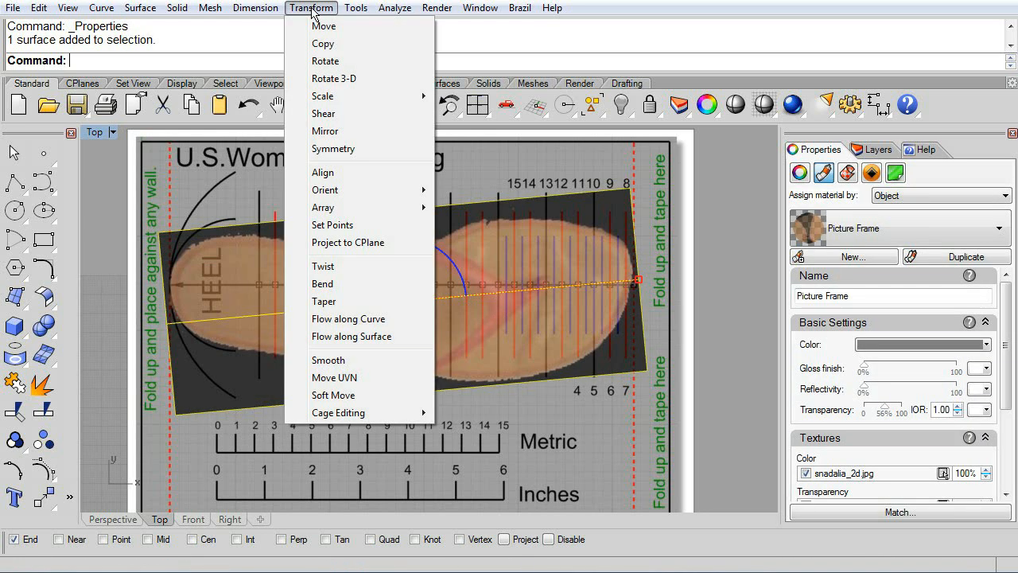
mouse_move(325, 189)
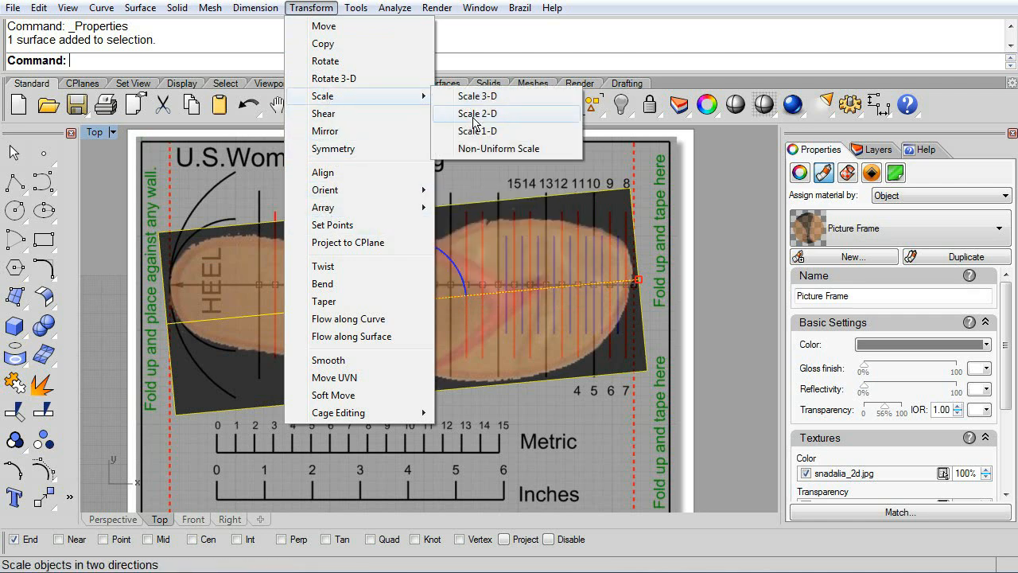
Scale the sandal photo in 2-D so its toe end reaches the chart's size mark
left_click(478, 113)
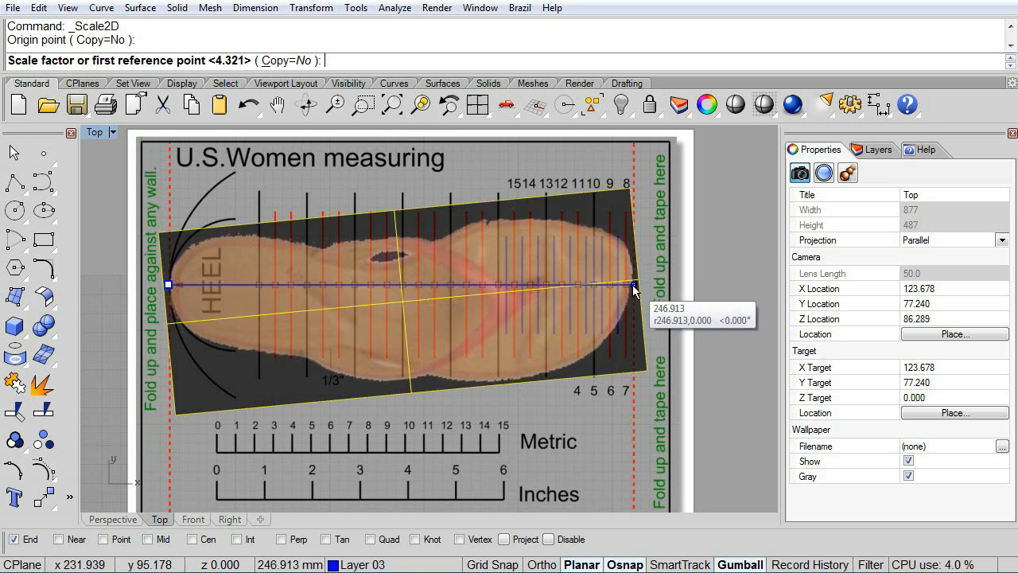
left_click(632, 287)
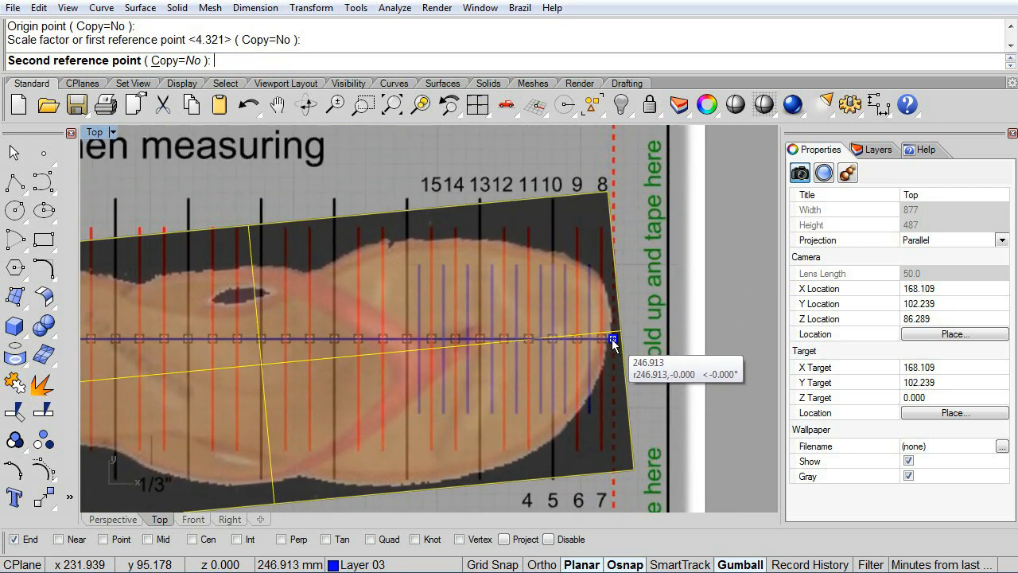
left_click_drag(613, 339, 493, 347)
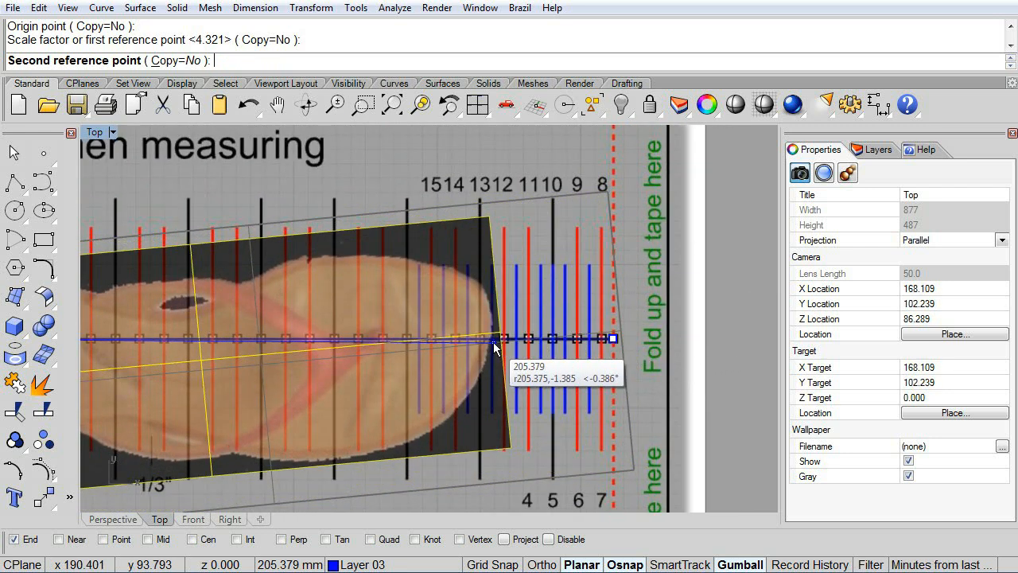
left_click_drag(495, 346, 611, 336)
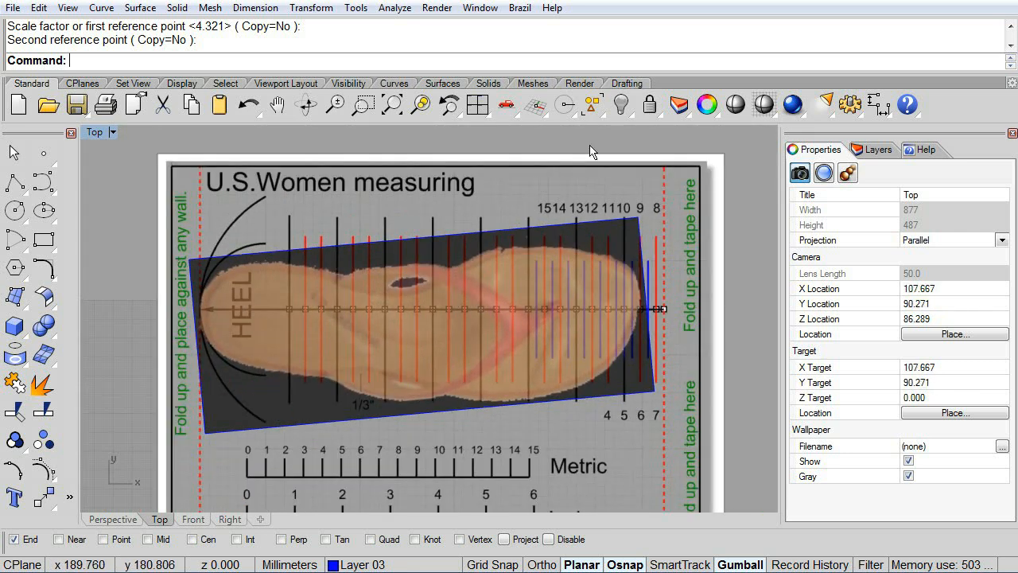
mouse_move(650, 105)
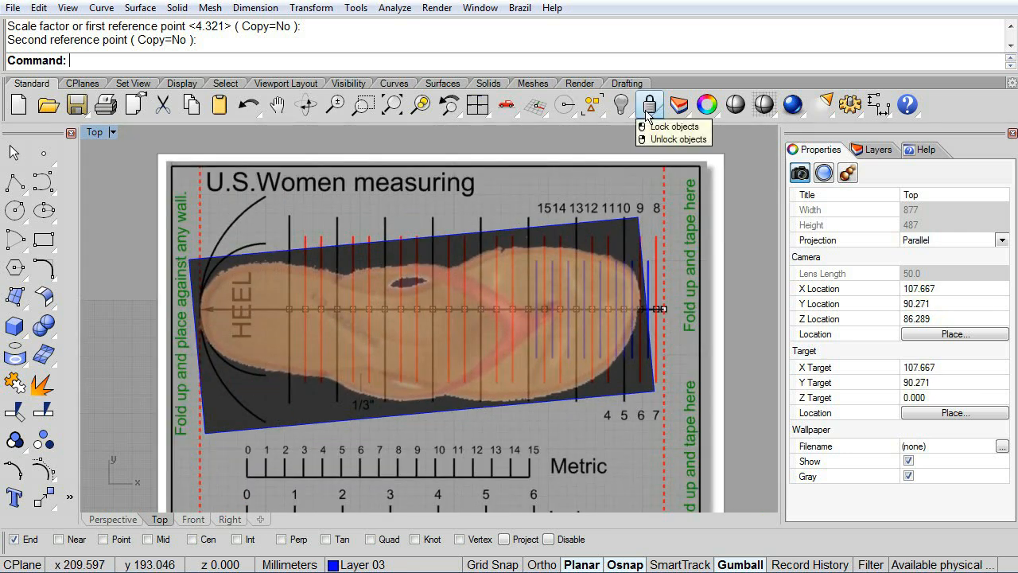
Hide the chart, lock the sandal photo, and make Layer 01 current
left_click(673, 139)
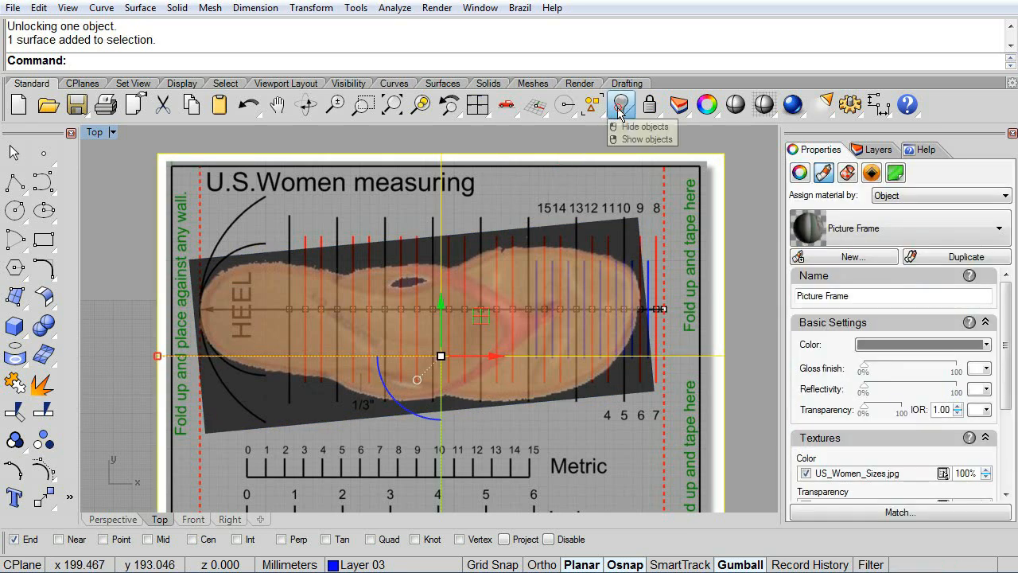
left_click(620, 104)
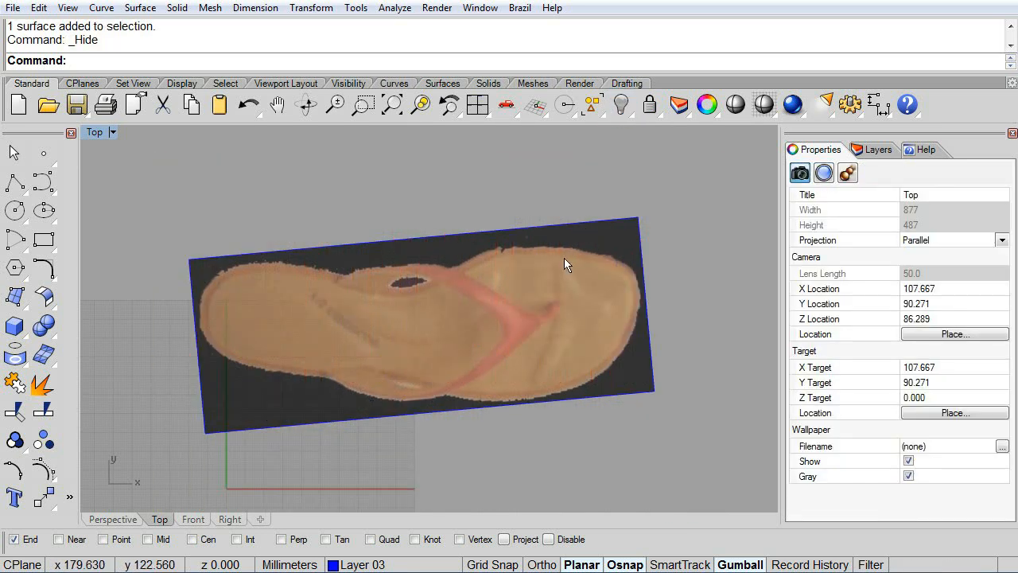
left_click(650, 105)
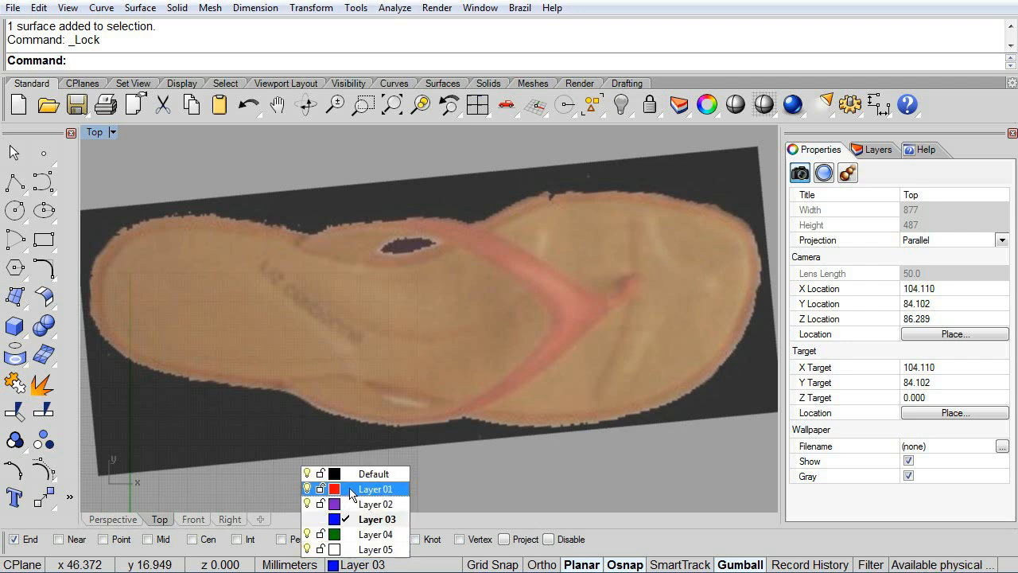
left_click(375, 488)
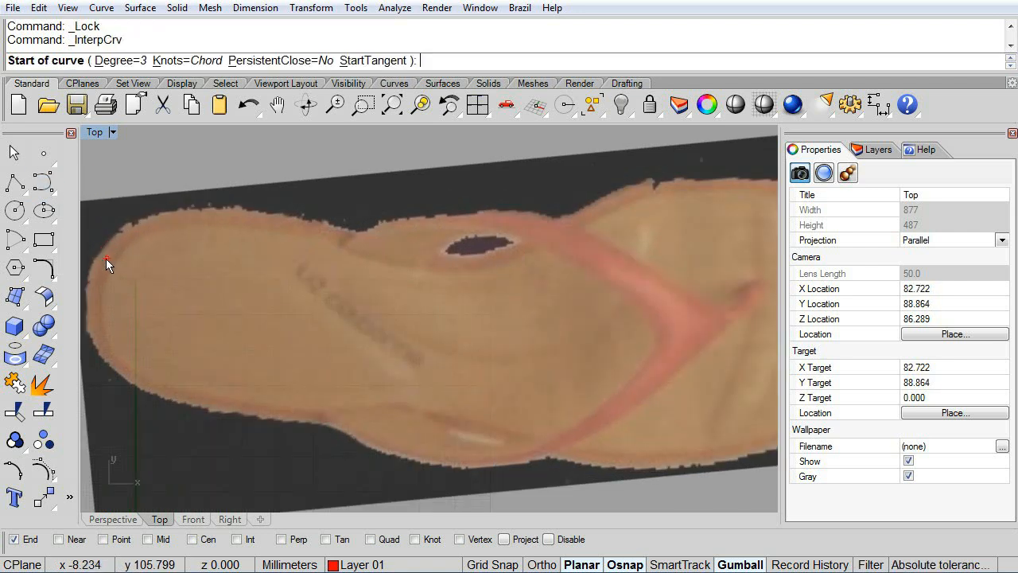
Trace the sandal photo's heel, upper, toe and lower edges with a closed interpolated curve
left_click(107, 258)
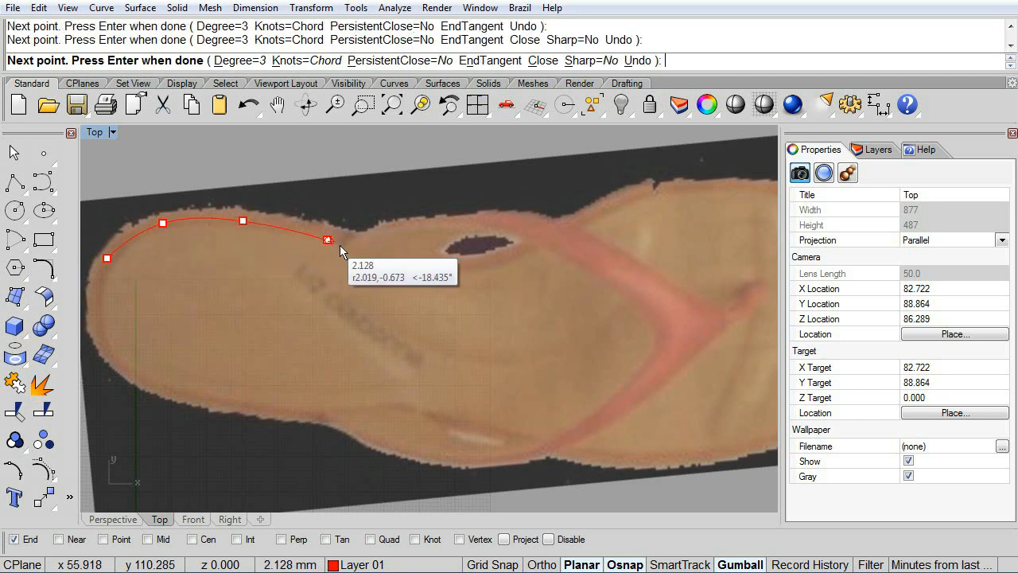
left_click(327, 240)
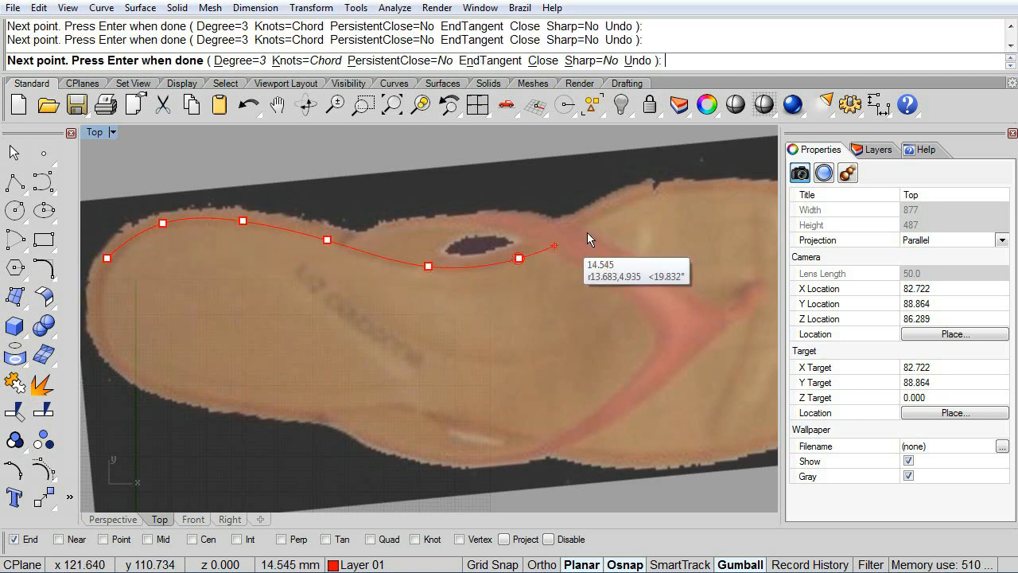
mouse_move(625, 205)
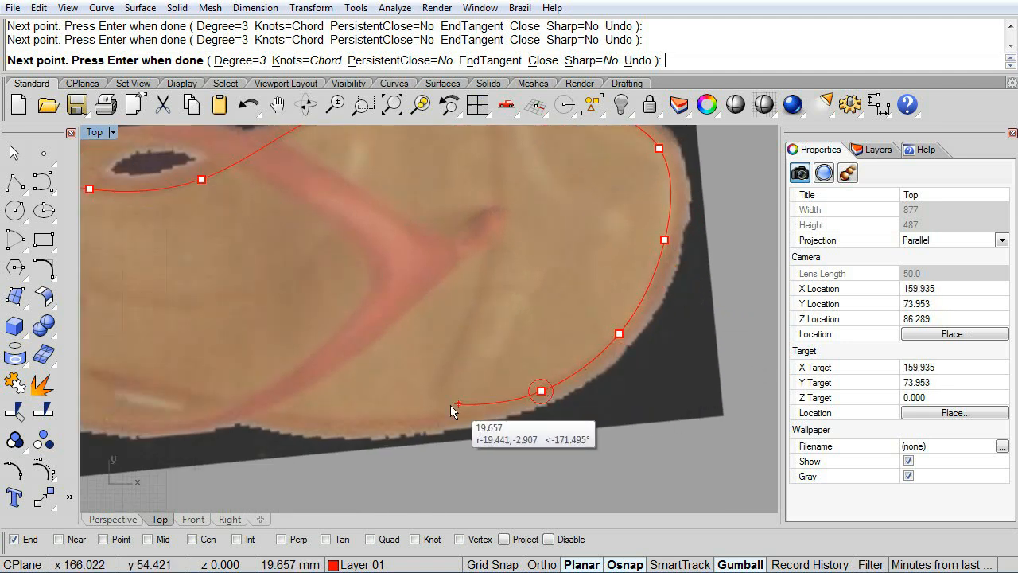
left_click(284, 417)
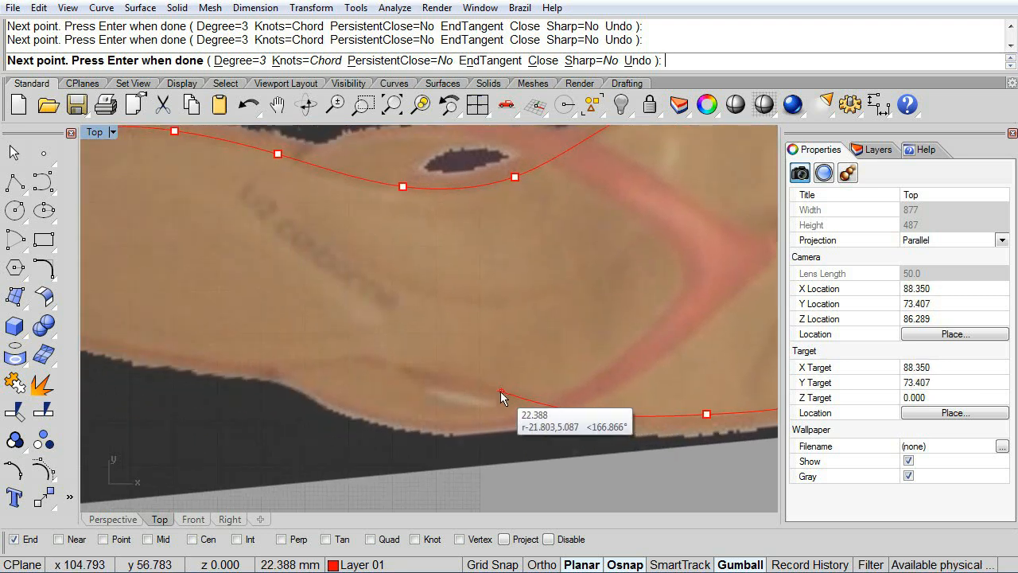
left_click(502, 398)
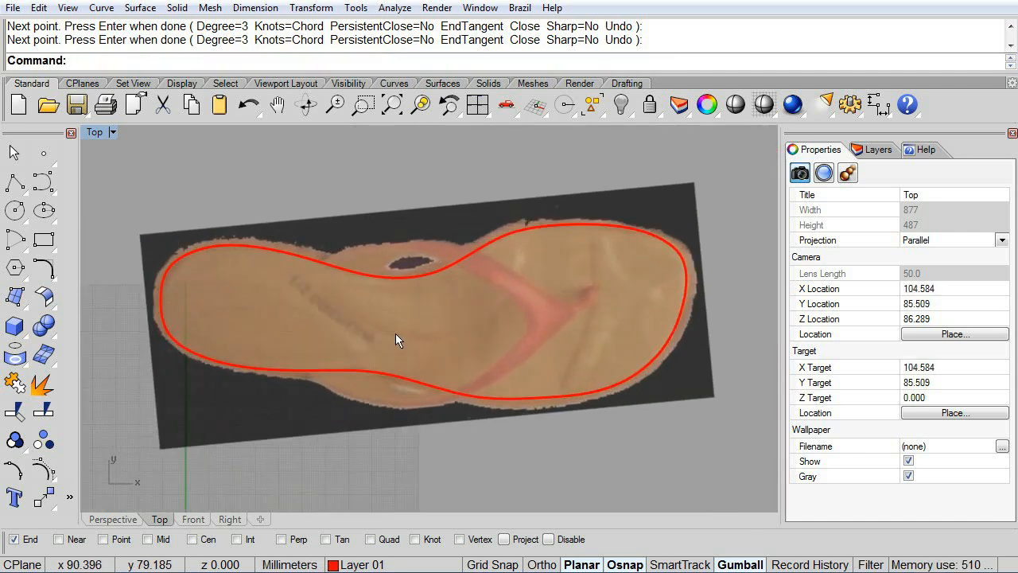
mouse_move(242, 333)
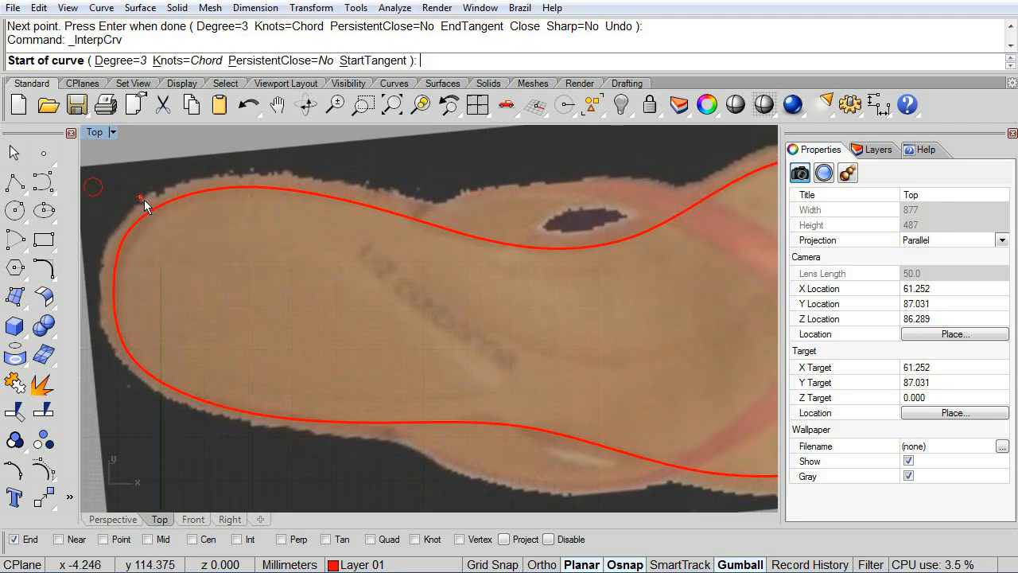
mouse_move(458, 354)
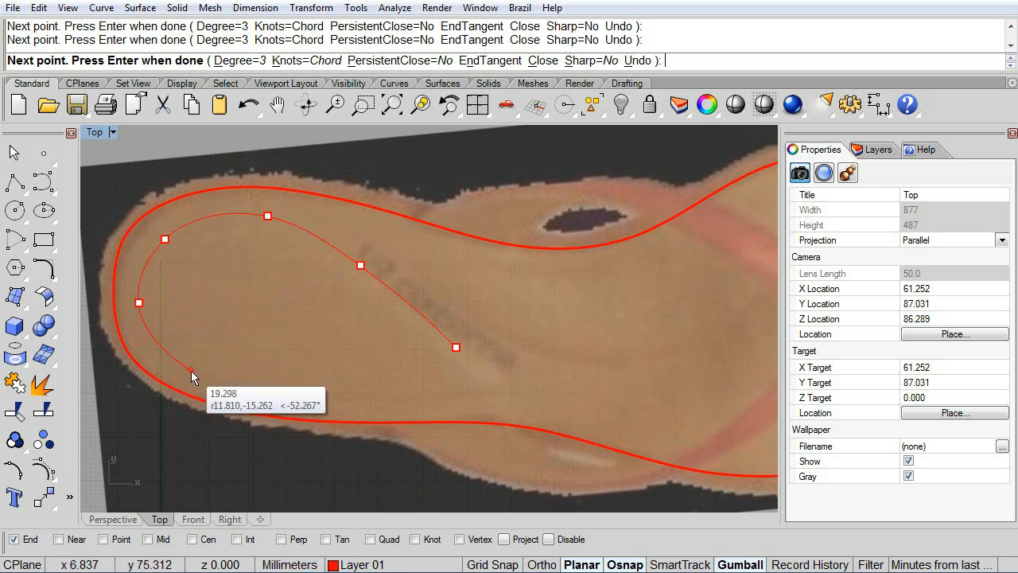
Finish the inner heel curve and bridge its open ends with Blend Curves
left_click(344, 392)
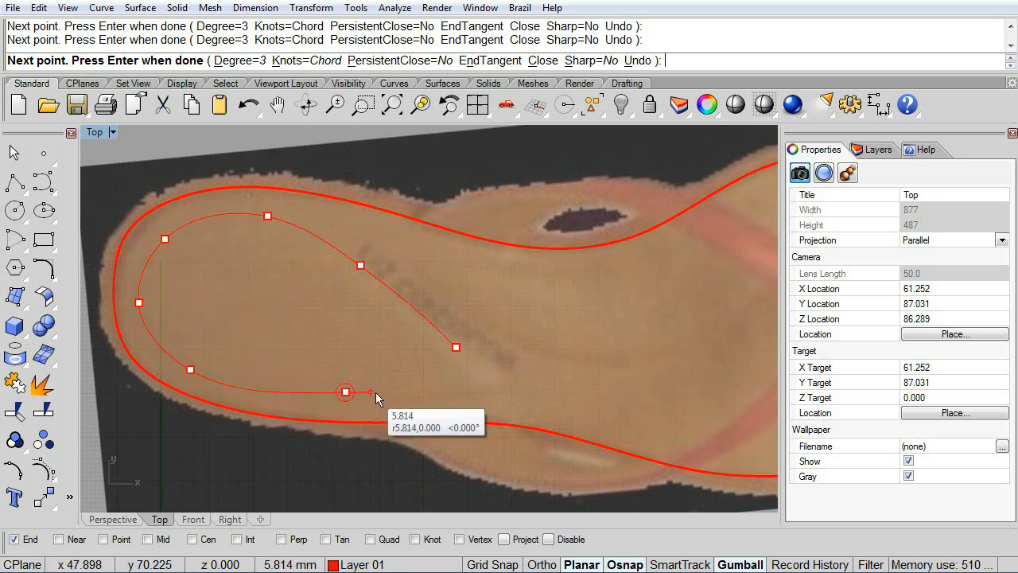
mouse_move(454, 395)
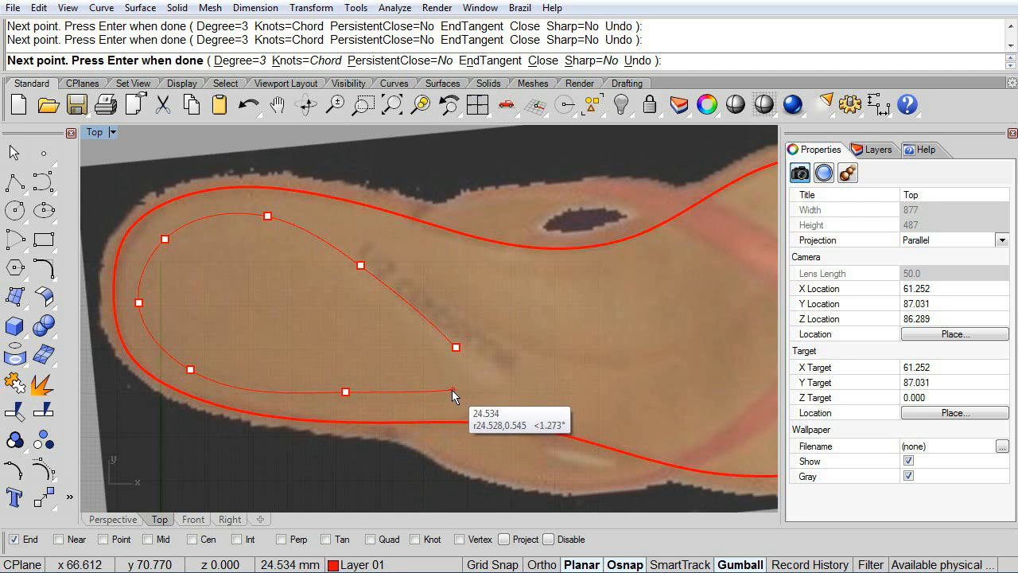
key("Enter")
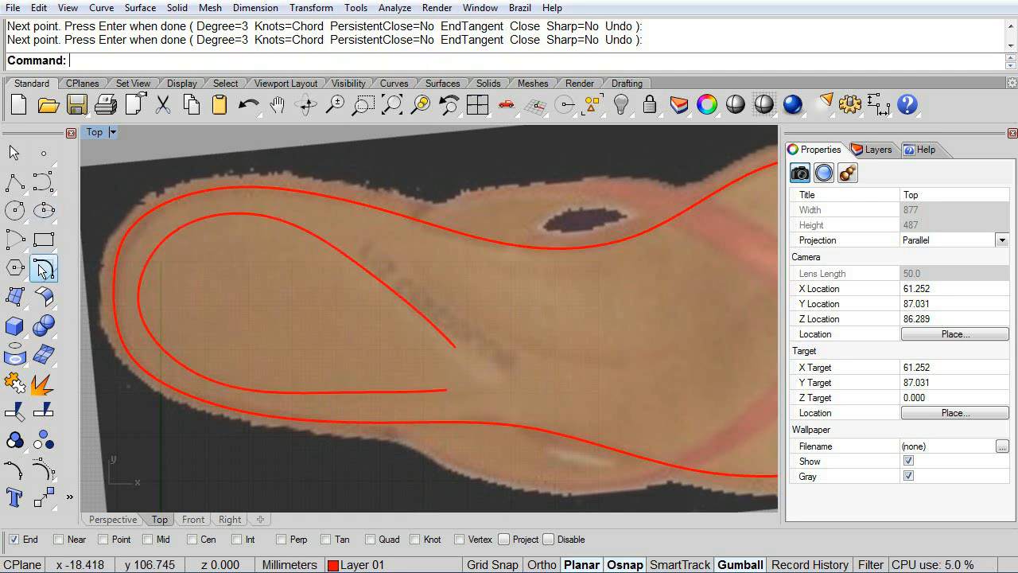
left_click(44, 268)
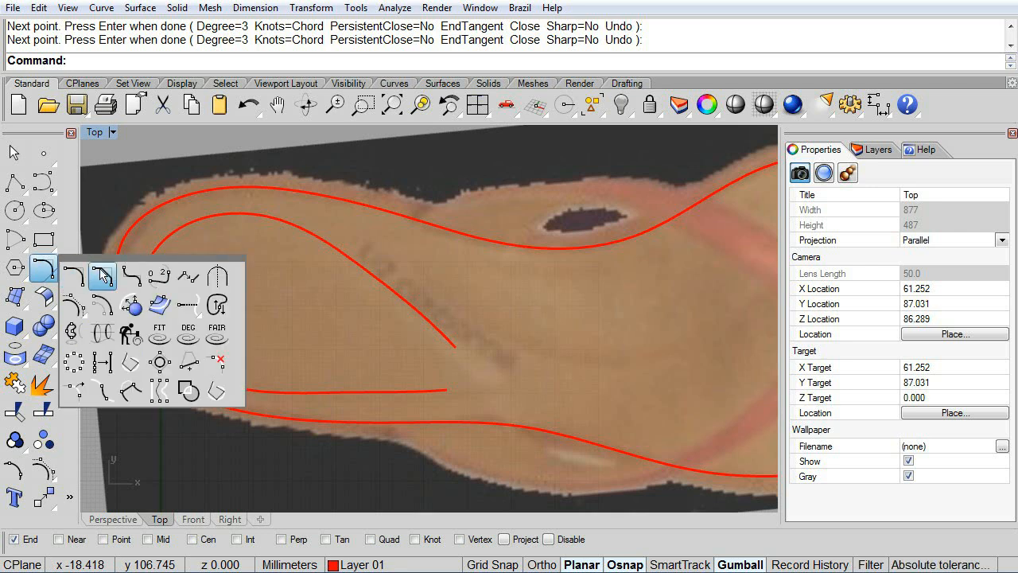
mouse_move(159, 277)
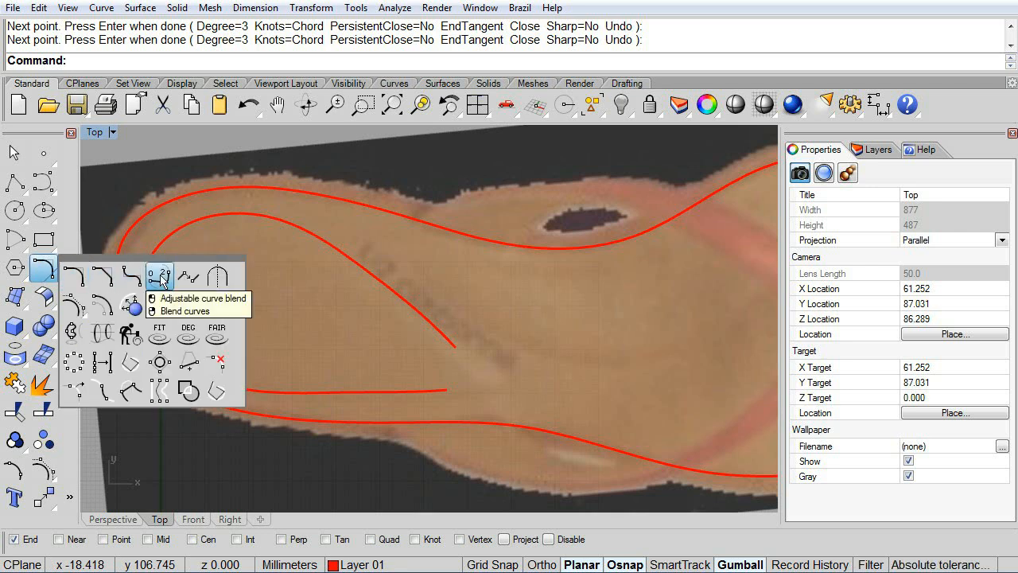
left_click(159, 277)
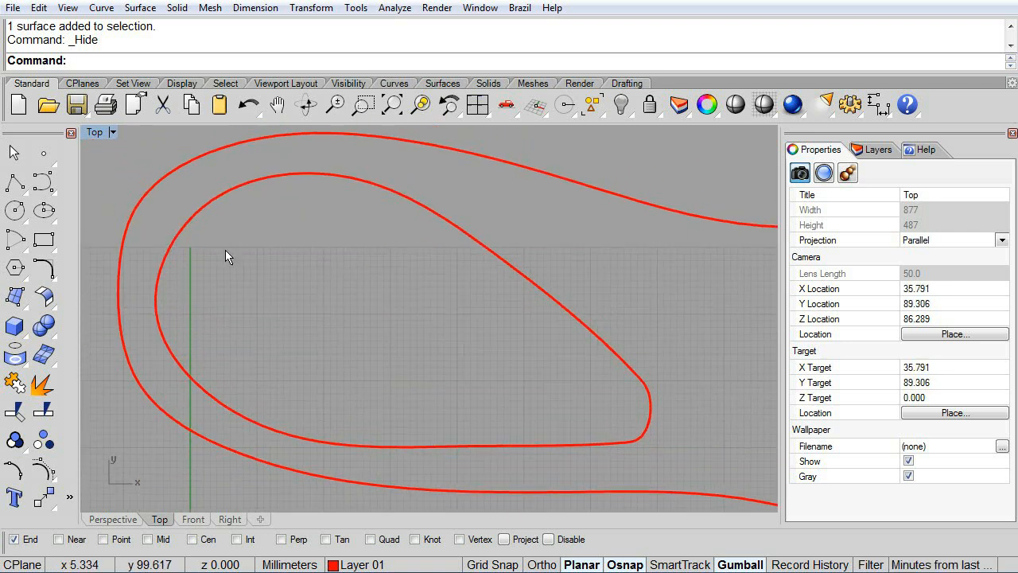
mouse_move(127, 251)
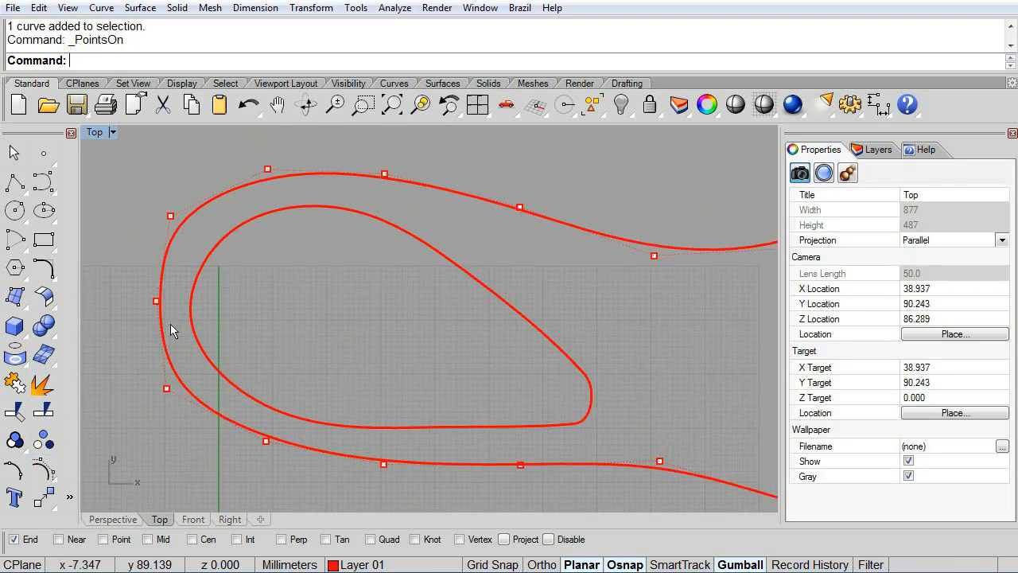
Pick a heel control point on the outer outline to reshape it
left_click(156, 301)
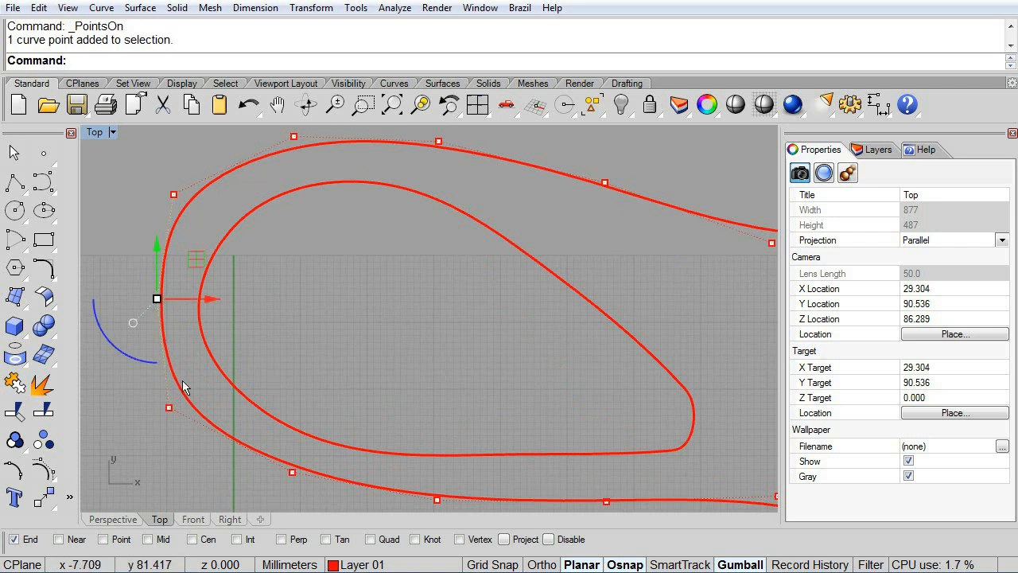
left_click(157, 298)
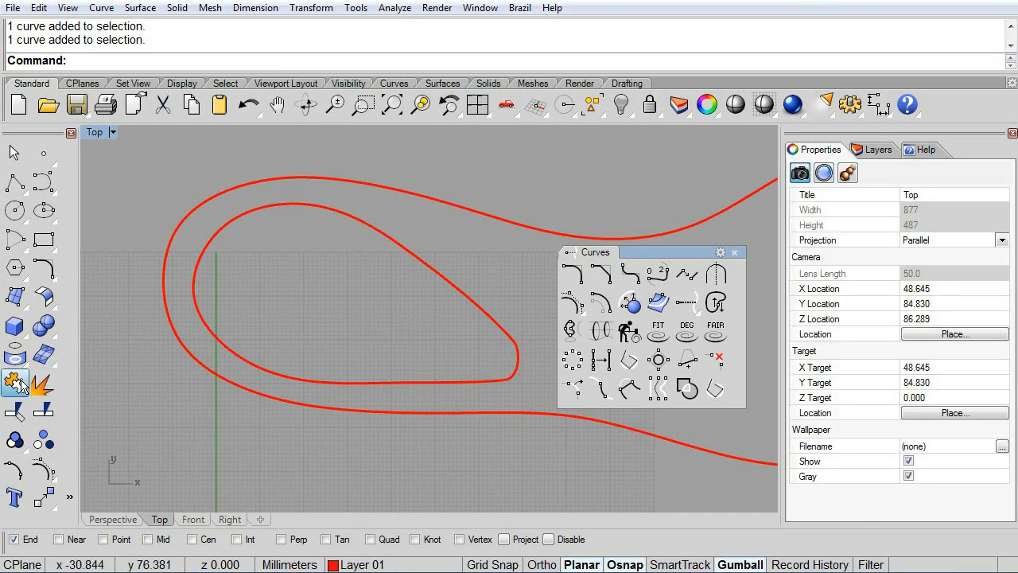
Join the two curves and offset the inner loop inward with tolerance 0.05
left_click(16, 384)
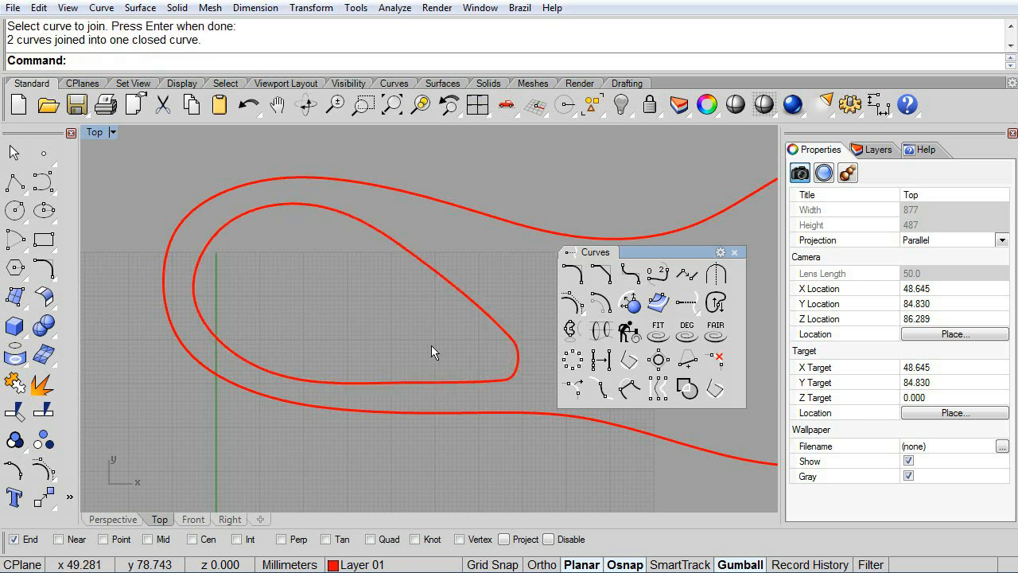
mouse_move(601, 302)
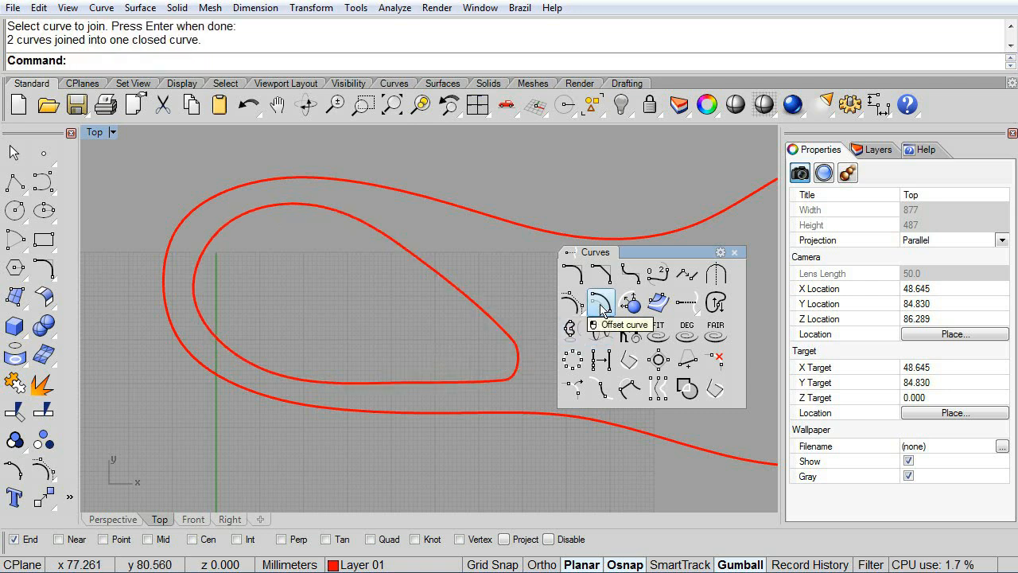
left_click(600, 302)
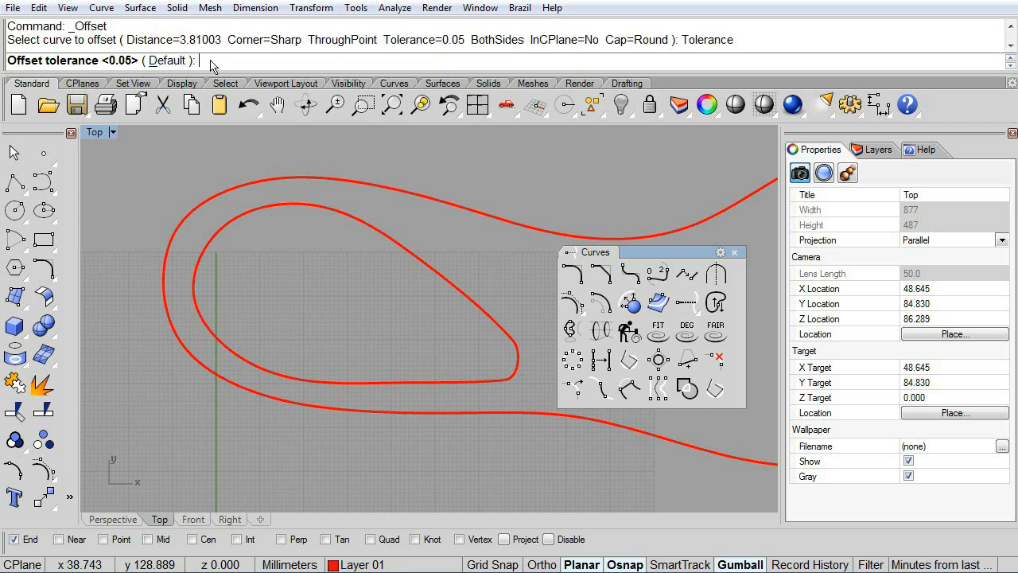
type("0.05")
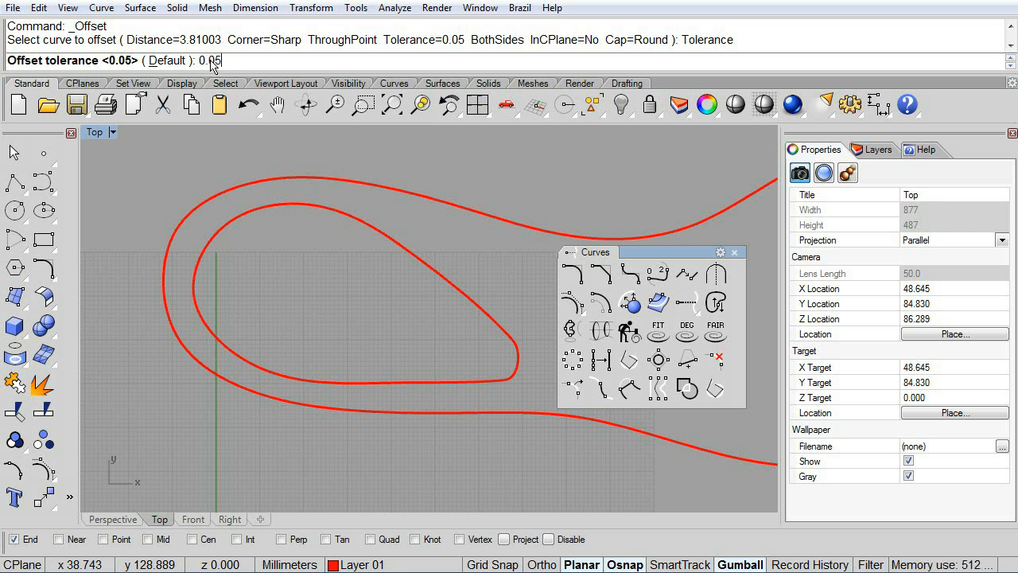
key("enter")
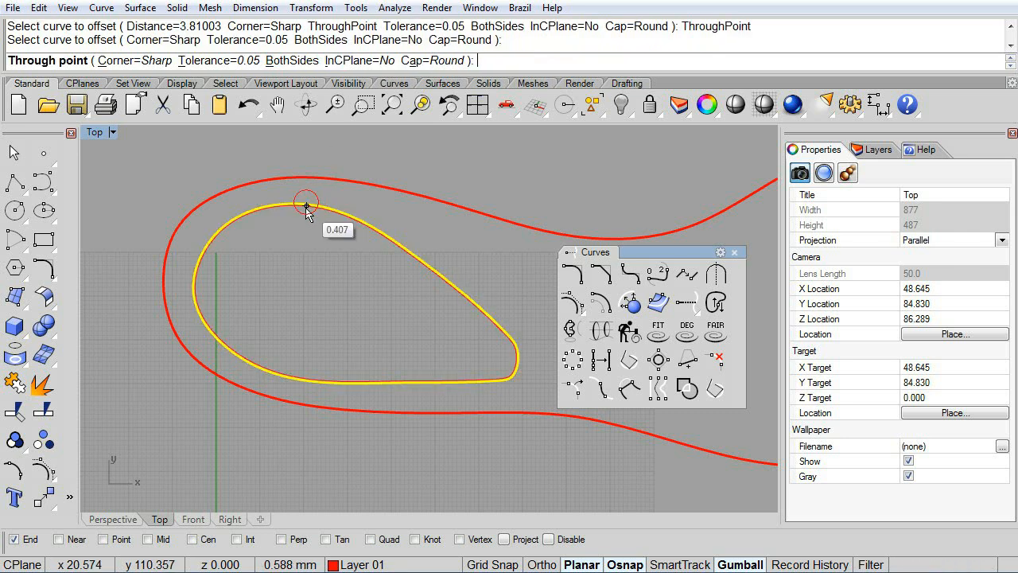
mouse_move(317, 233)
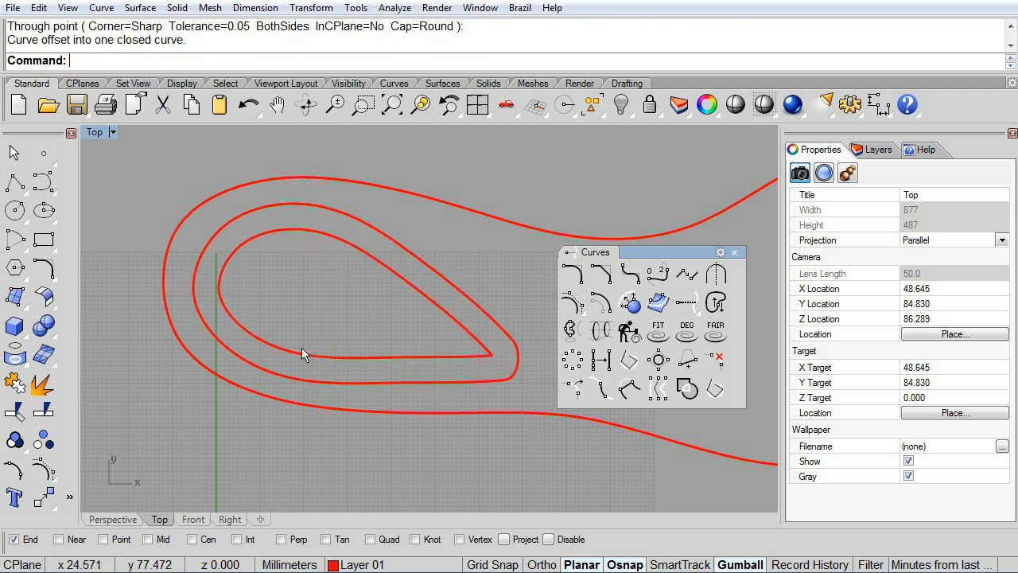
left_click_drag(302, 354, 463, 354)
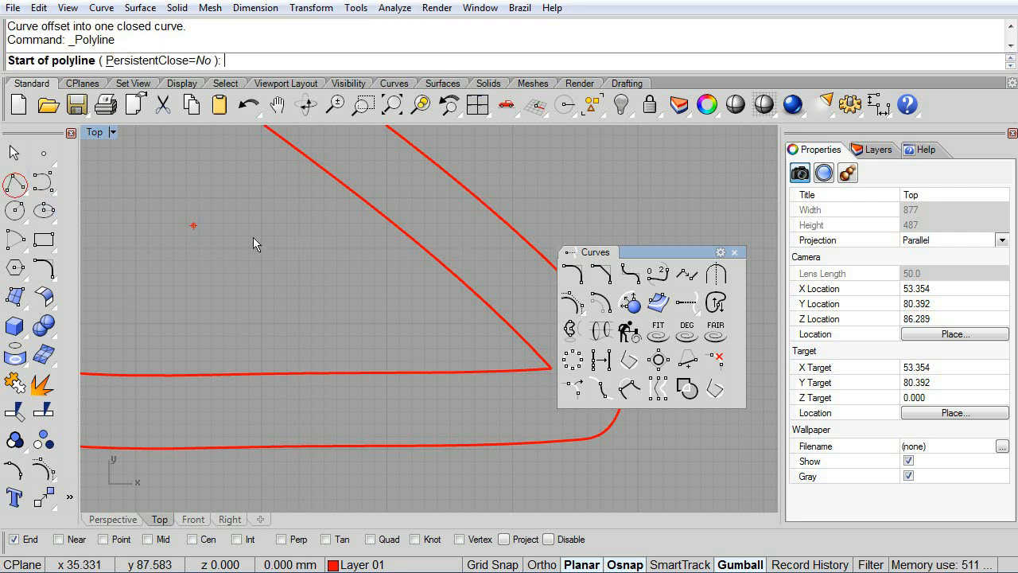
Trim the inner loop's pointed tip with a cutting line, blend the cut ends, and join
left_click(478, 379)
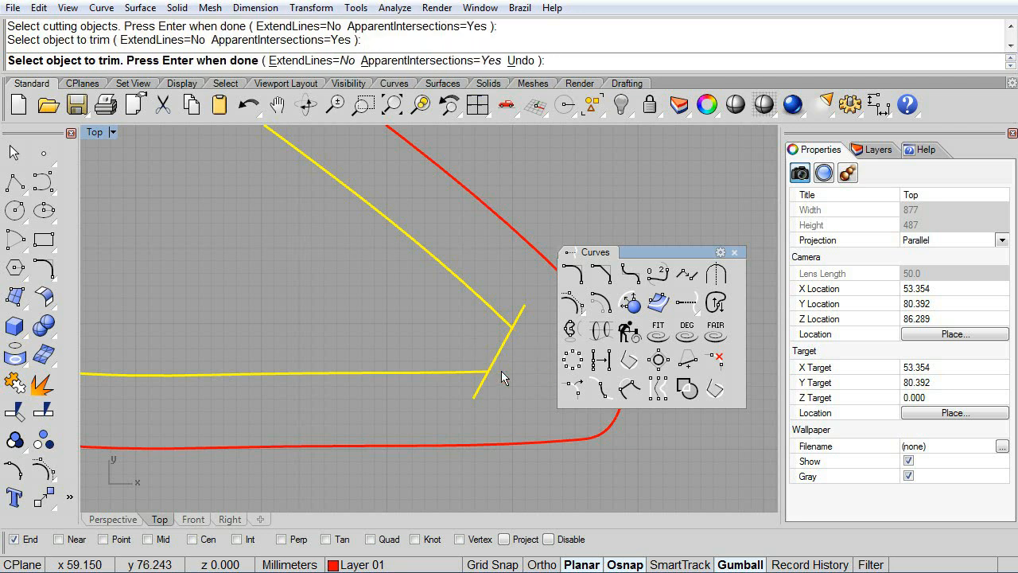
left_click(500, 366)
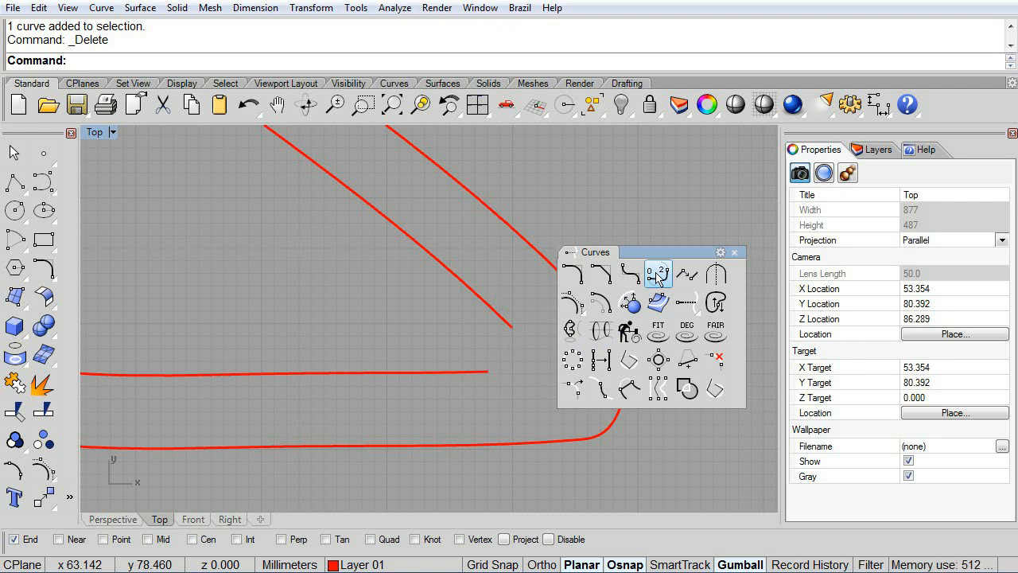
left_click(658, 273)
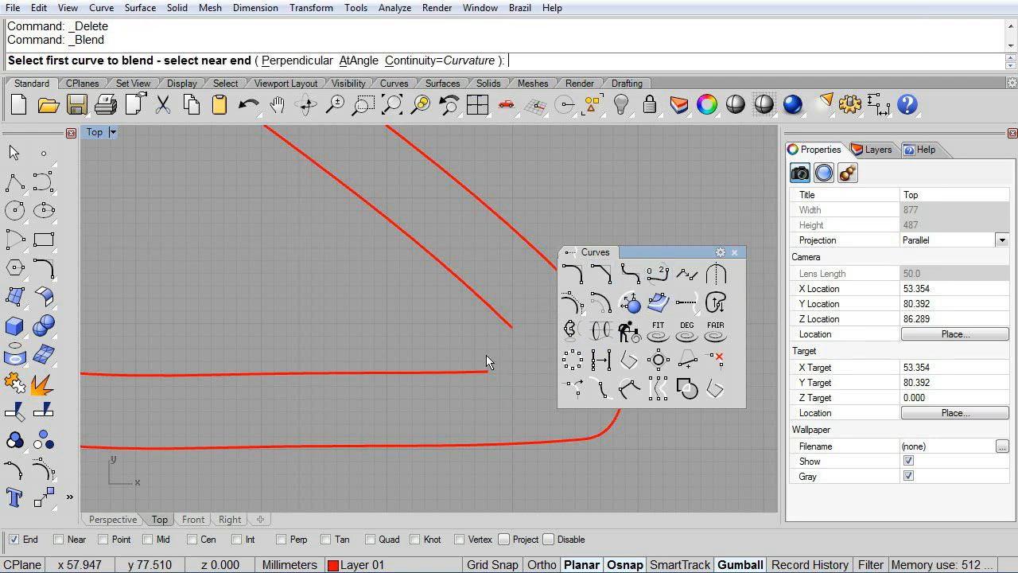
left_click(490, 362)
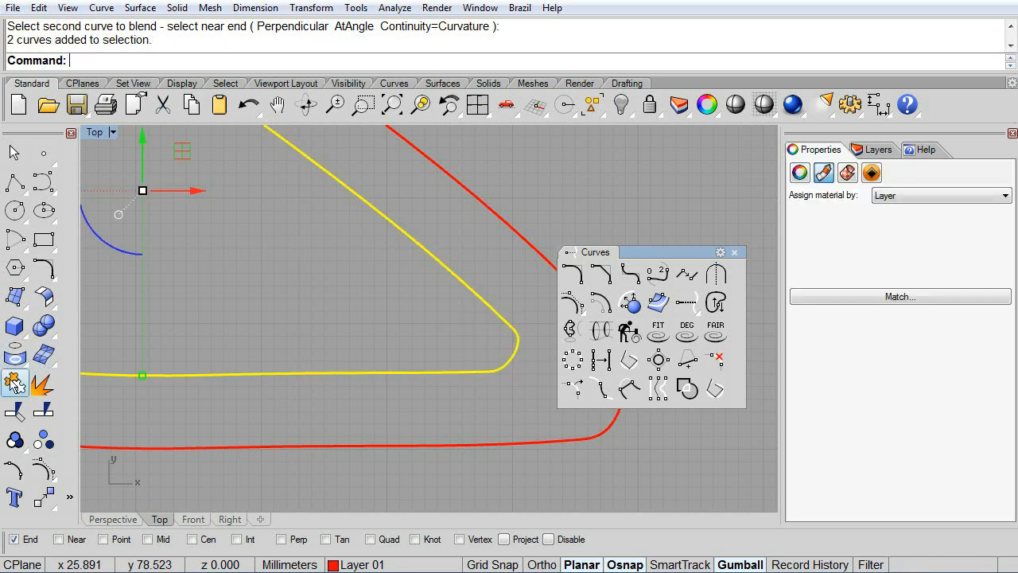
left_click(15, 382)
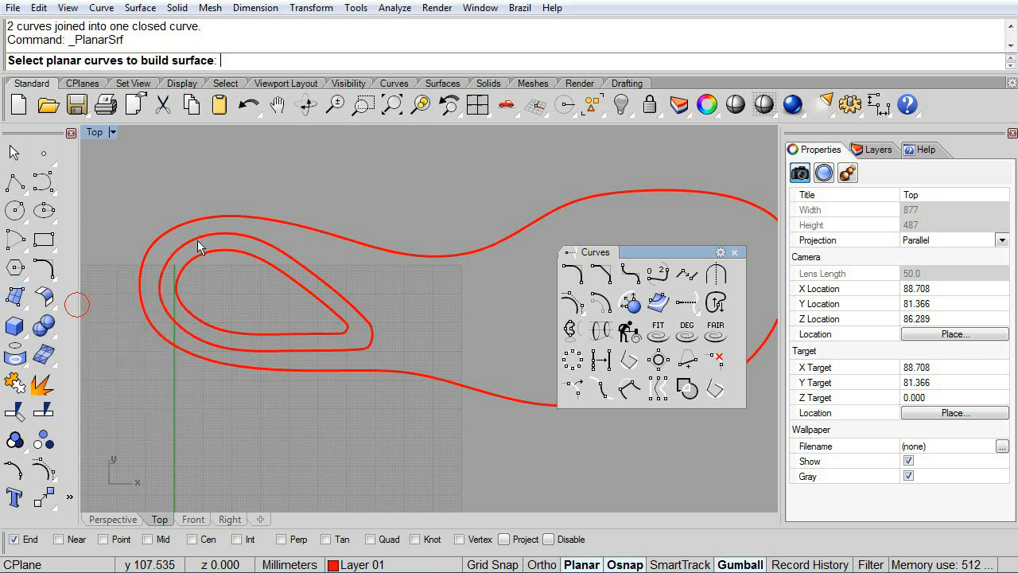
Make a planar surface between the outer and middle outlines, shown shaded in Perspective
left_click(211, 231)
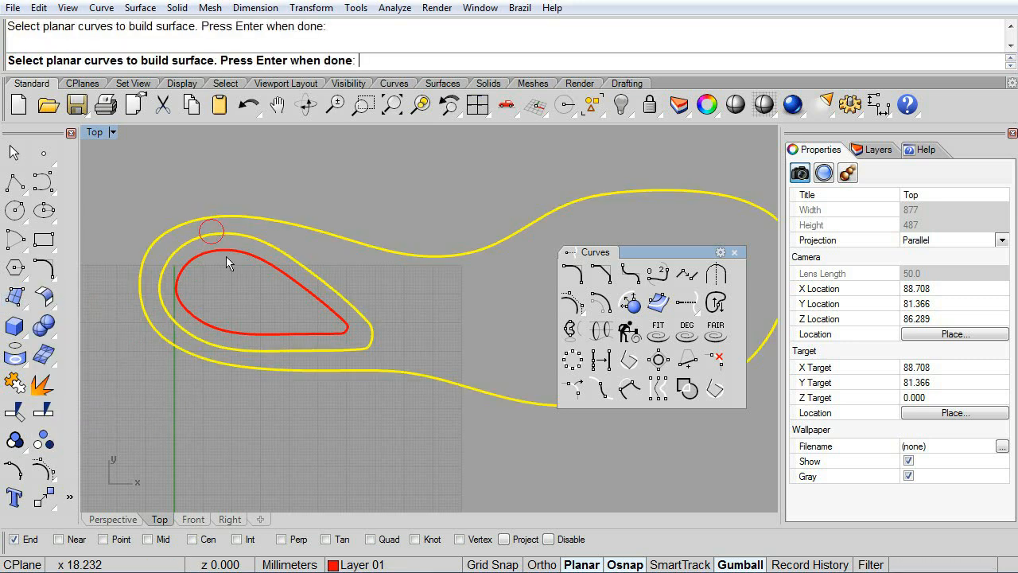
left_click(111, 132)
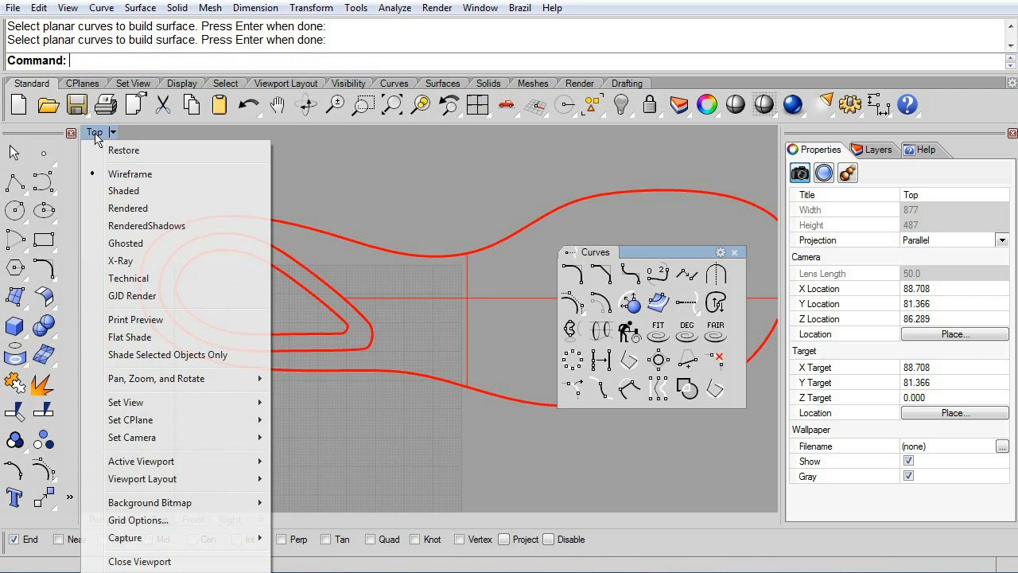
left_click(124, 190)
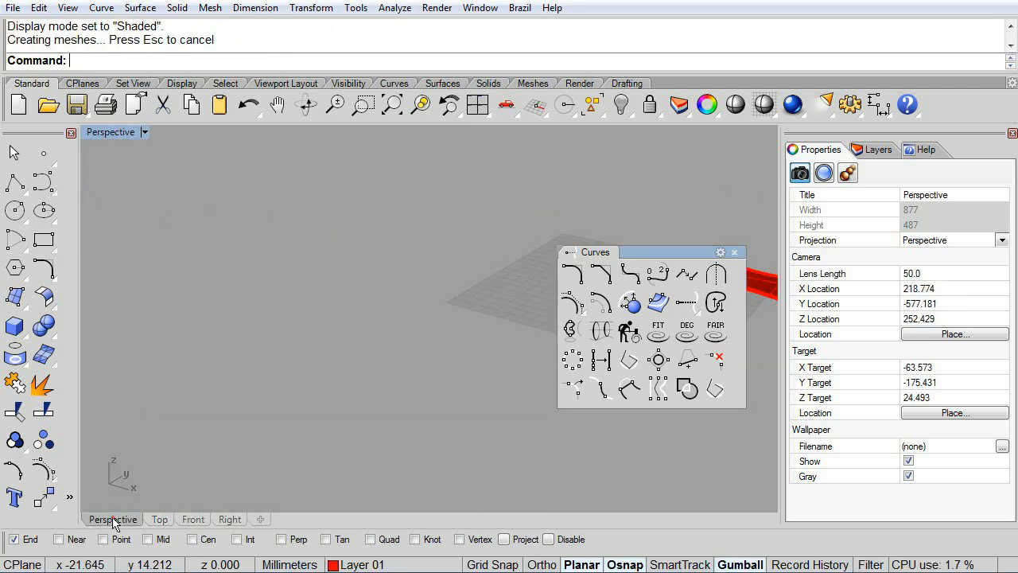
left_click(390, 104)
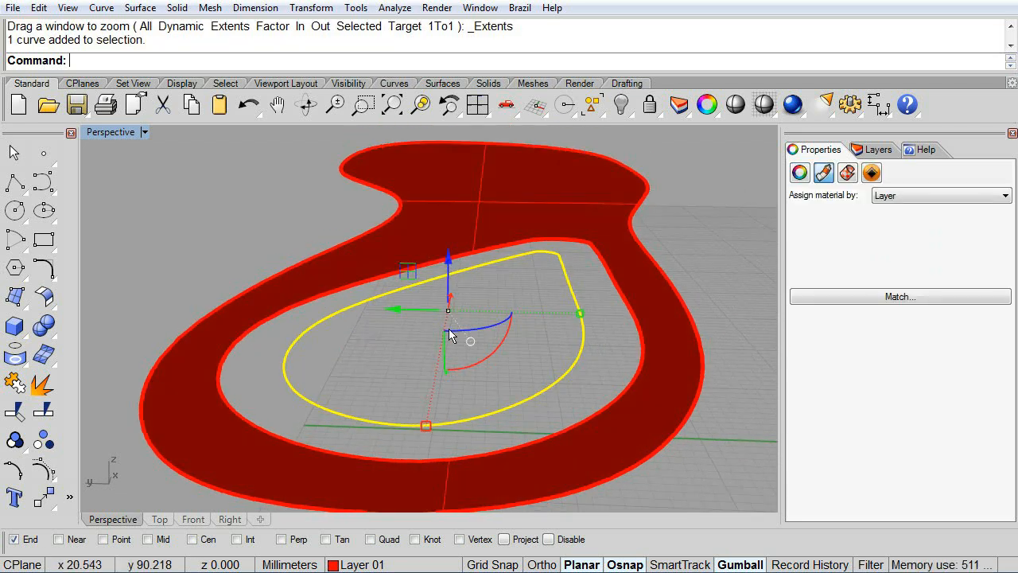
left_click_drag(448, 311, 448, 263)
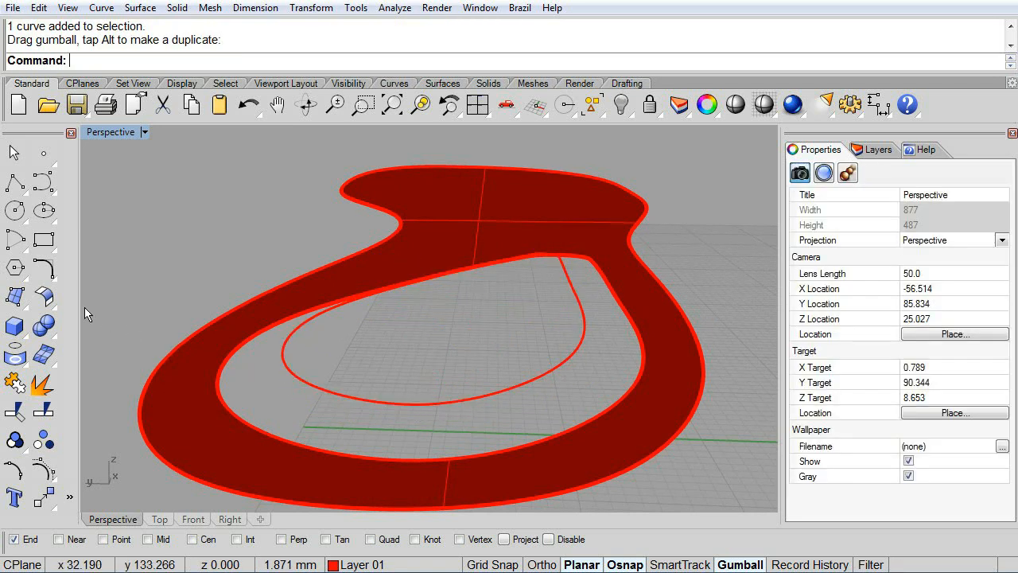
left_click(14, 296)
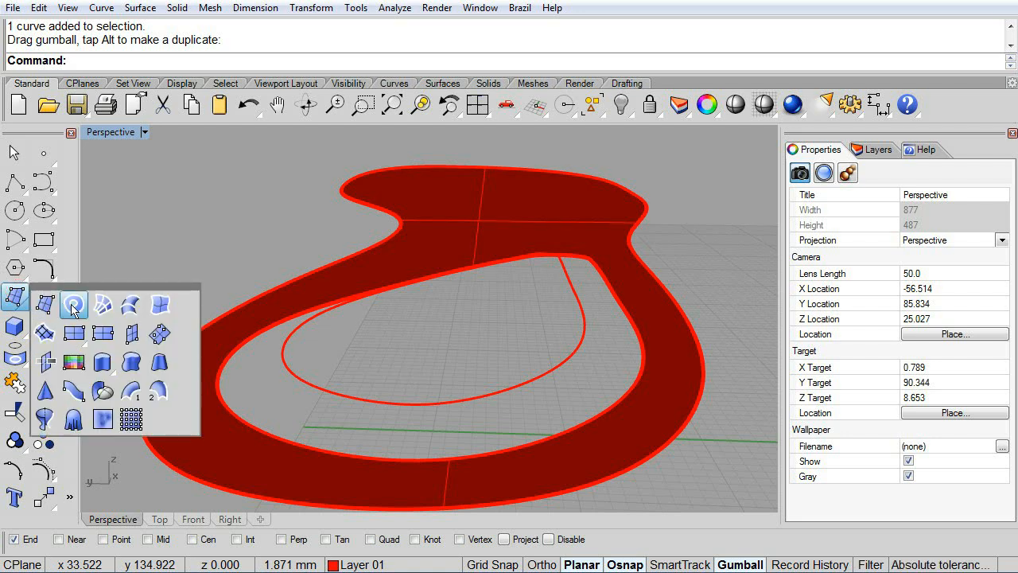
mouse_move(73, 304)
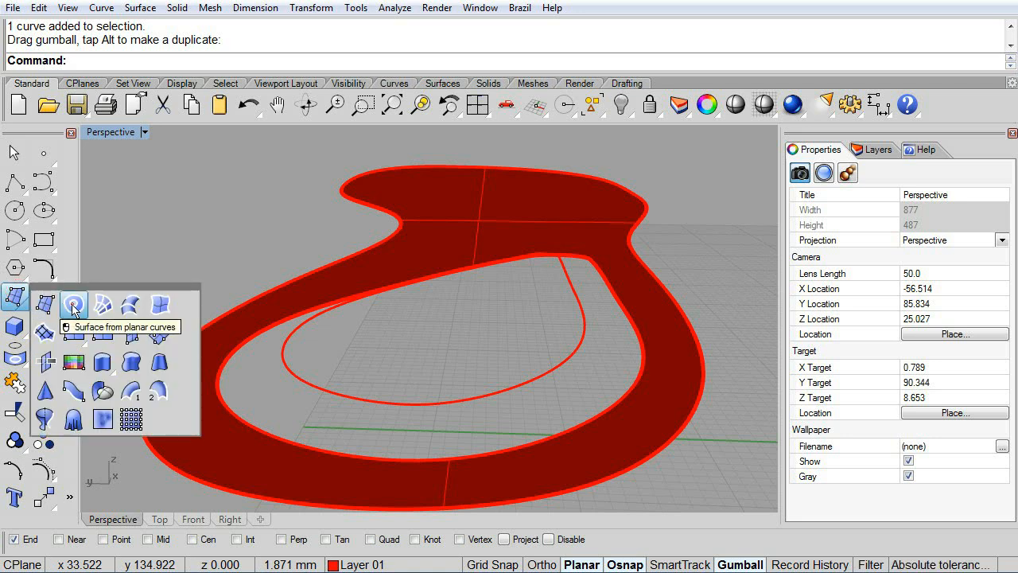
left_click(74, 304)
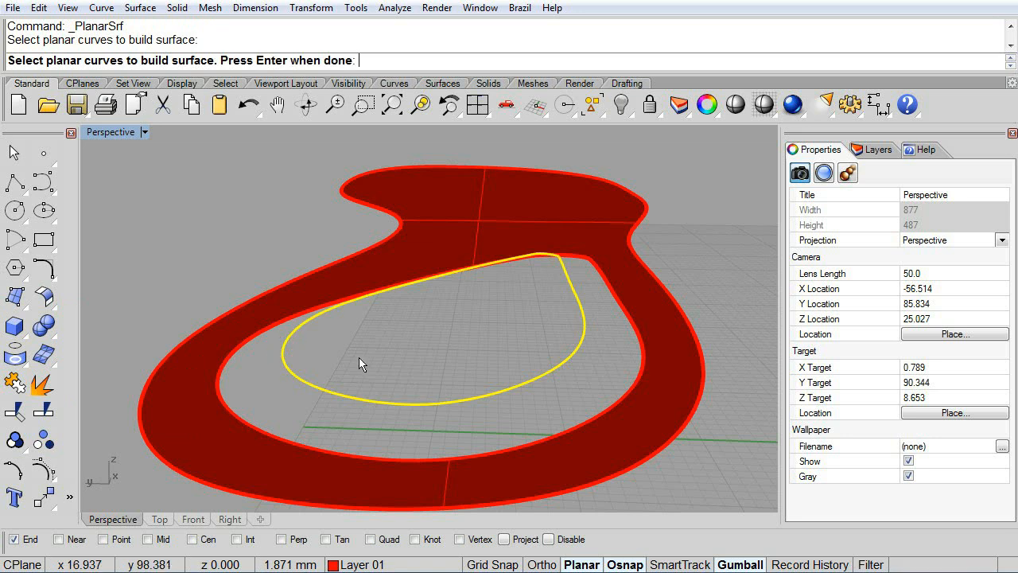
Fill the innermost loop with a planar surface and pick the second blend edge
key("enter")
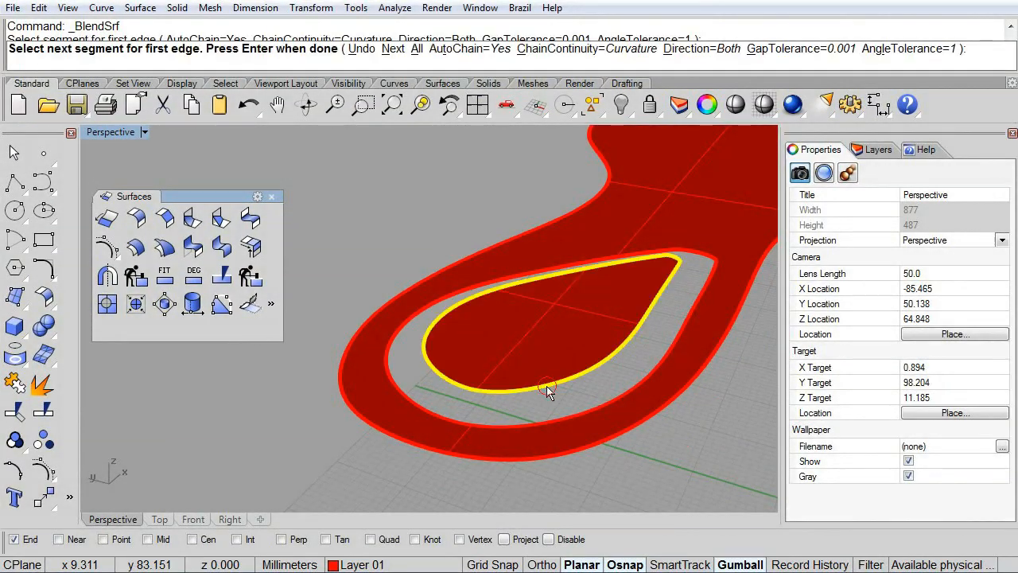
left_click(547, 391)
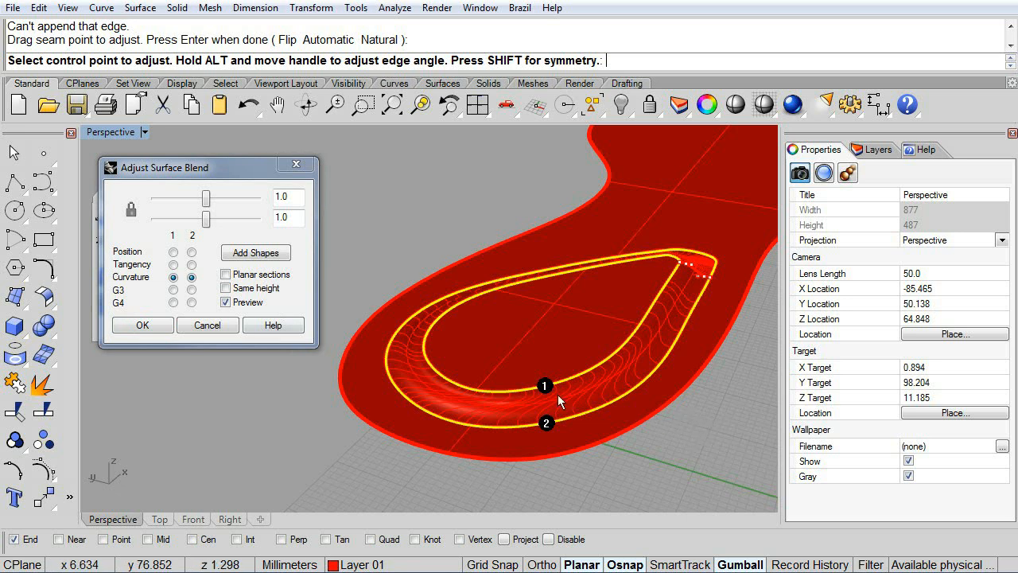
Adjust the blend profile and add a shape section across both rails
left_click_drag(557, 398, 554, 358)
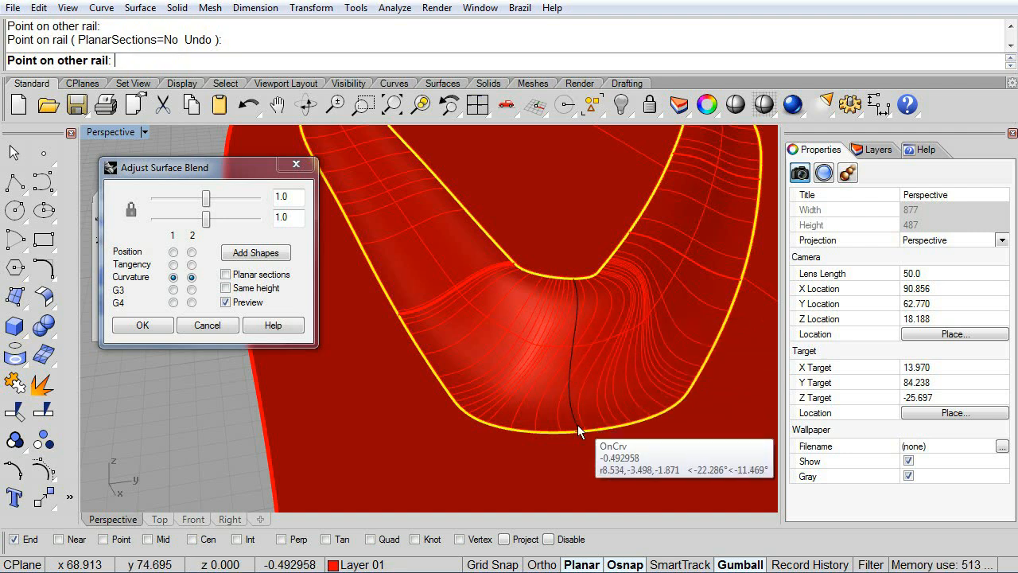
mouse_move(478, 230)
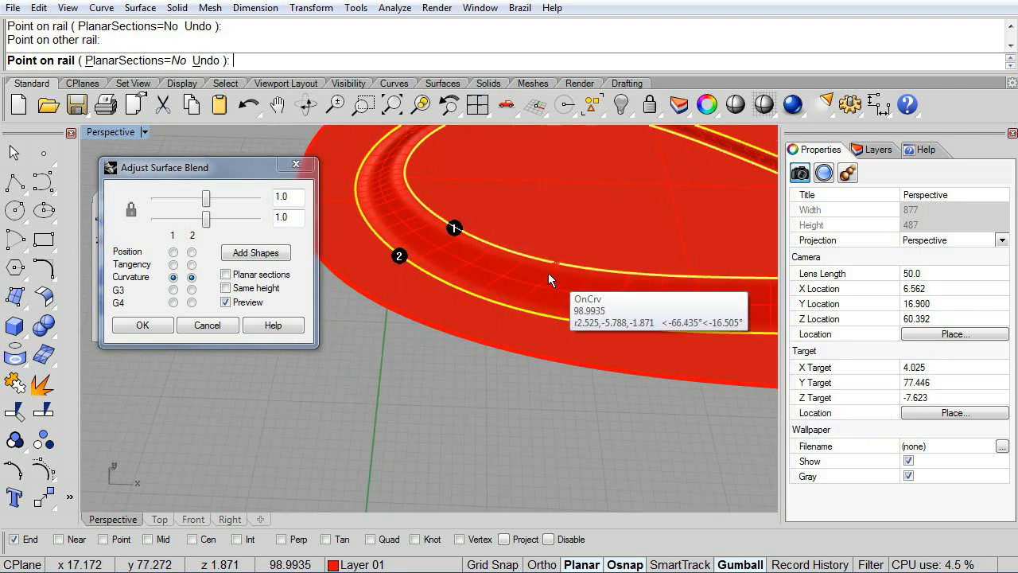
left_click(454, 230)
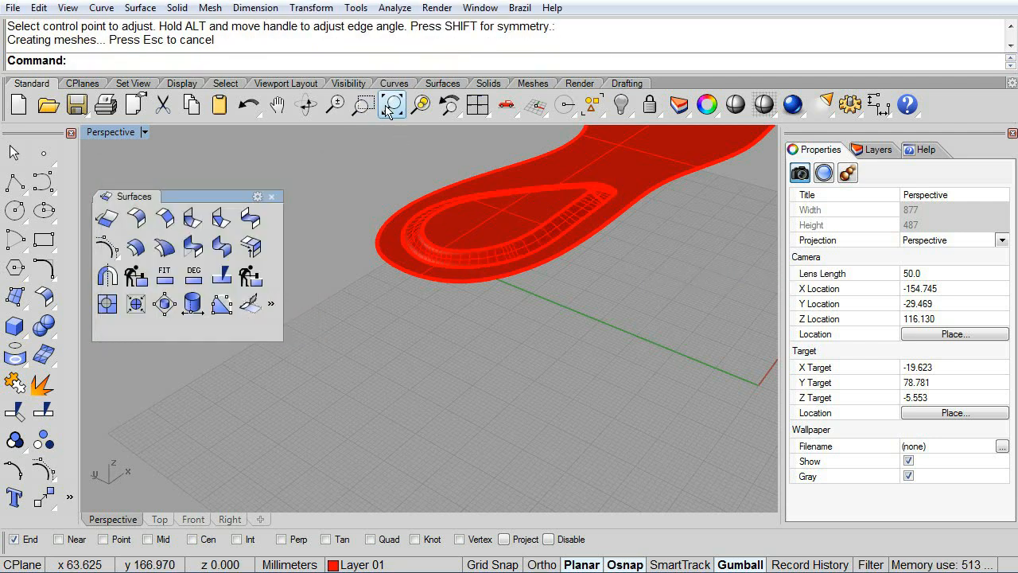
Zoom to the whole sole, close the surface toolbar, and switch to Top view
left_click(392, 104)
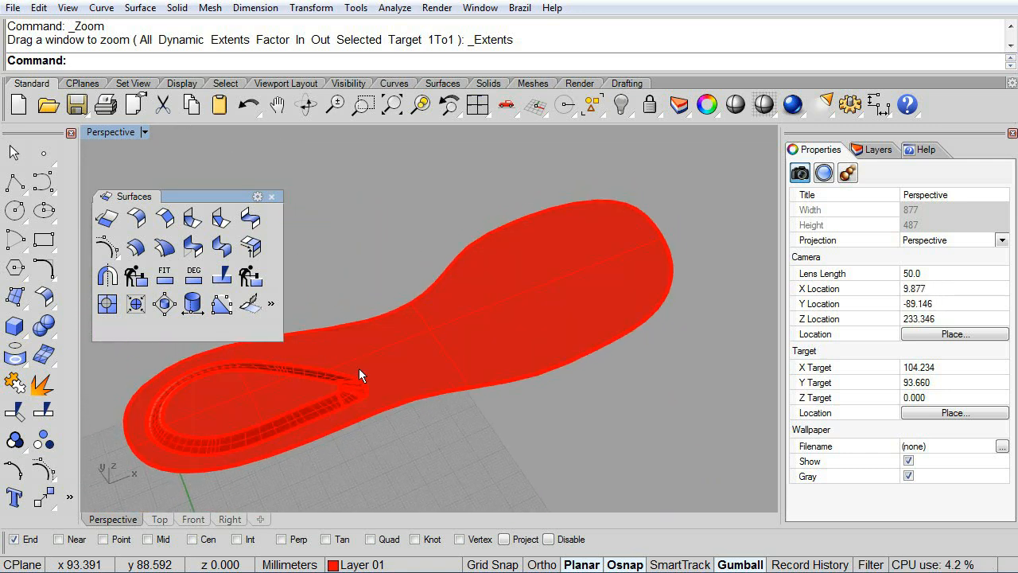
left_click_drag(360, 375, 334, 385)
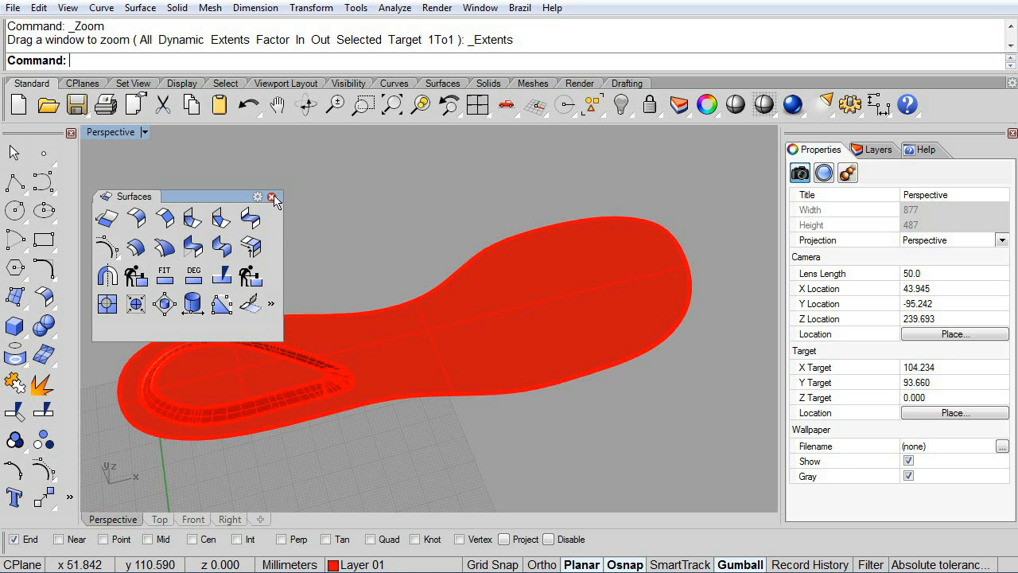
left_click(274, 196)
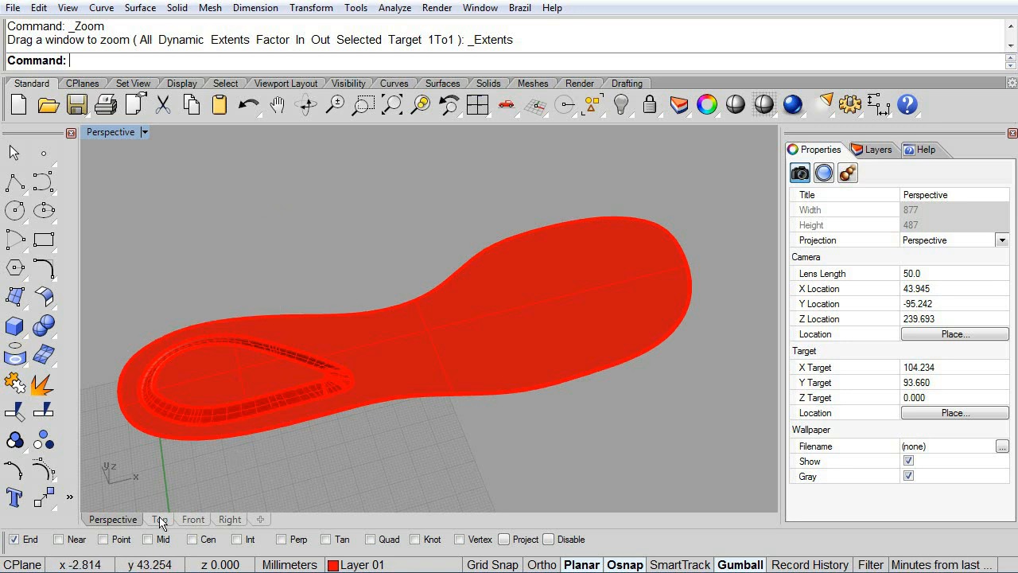
left_click(159, 519)
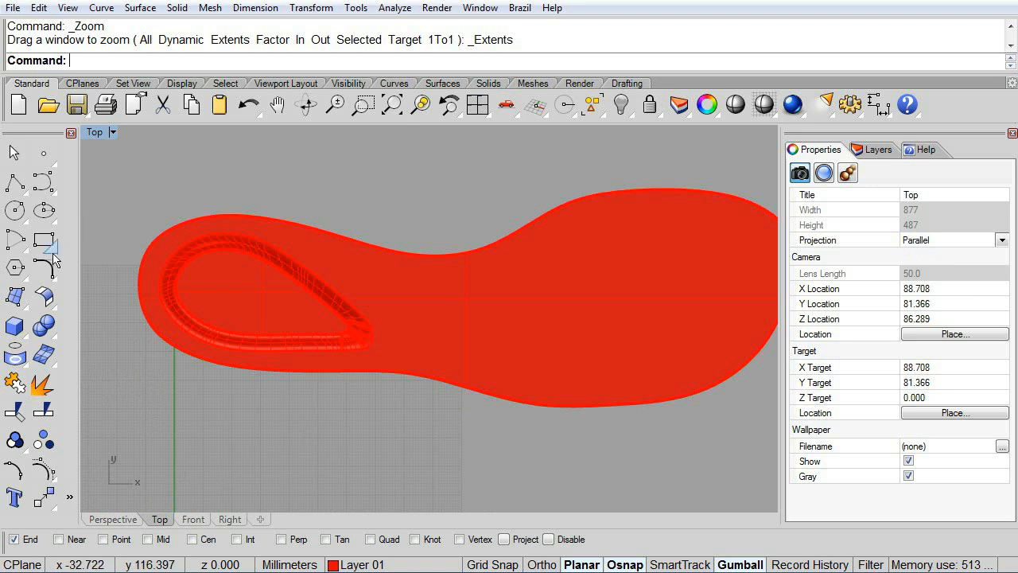
left_click(15, 268)
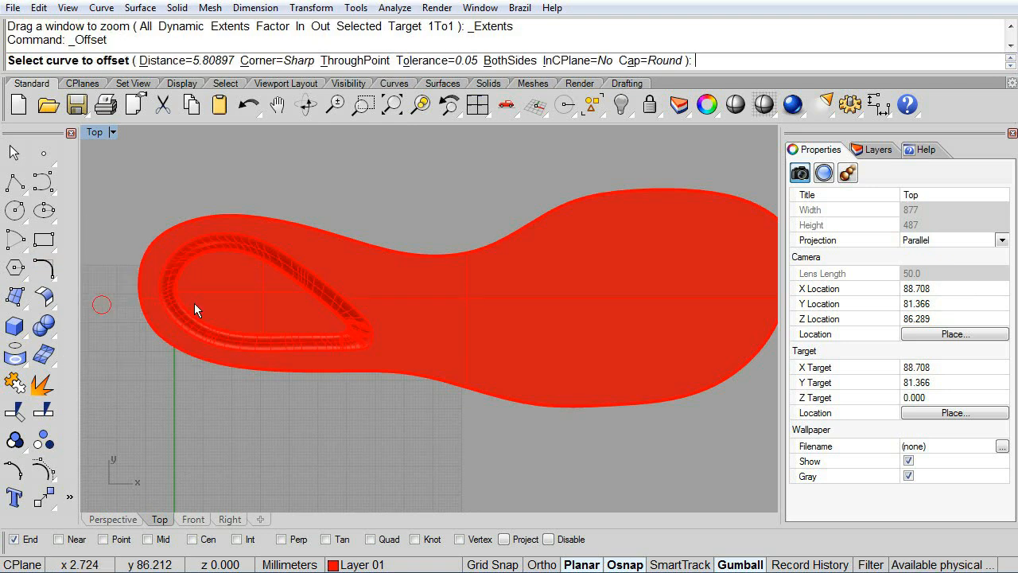
mouse_move(468, 261)
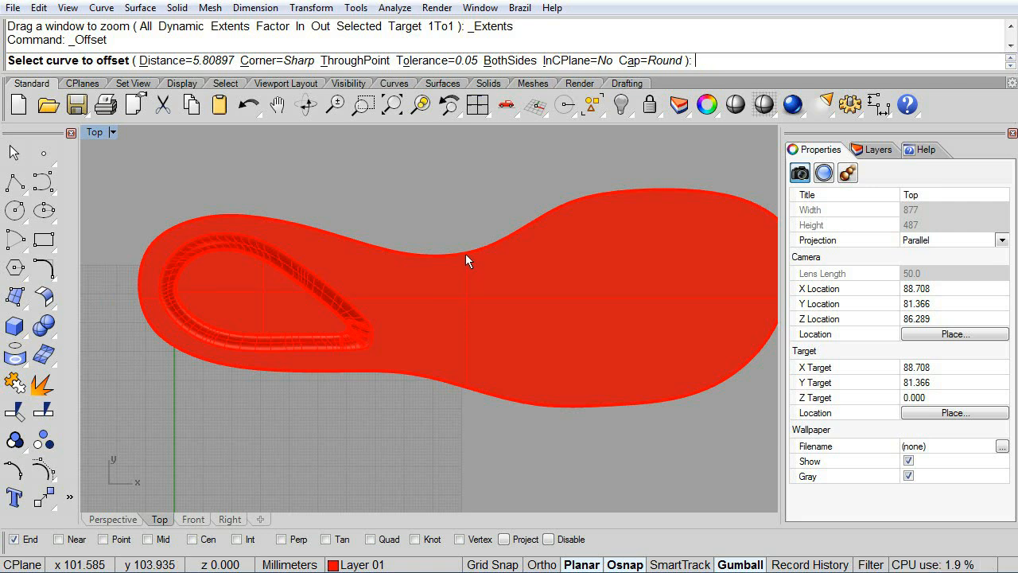
Offset the sole outline through a point just inside its edge
left_click(470, 261)
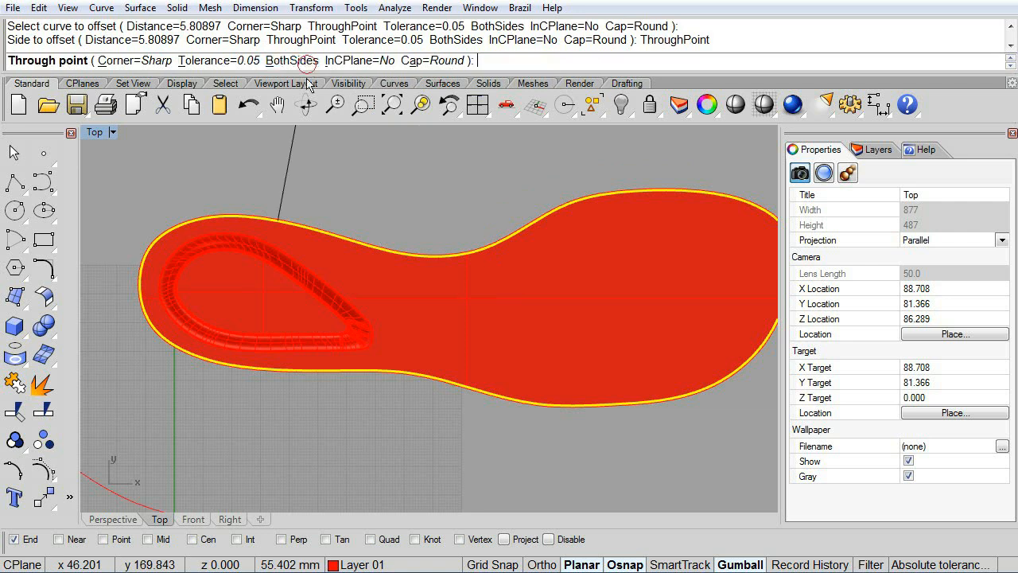
mouse_move(358, 255)
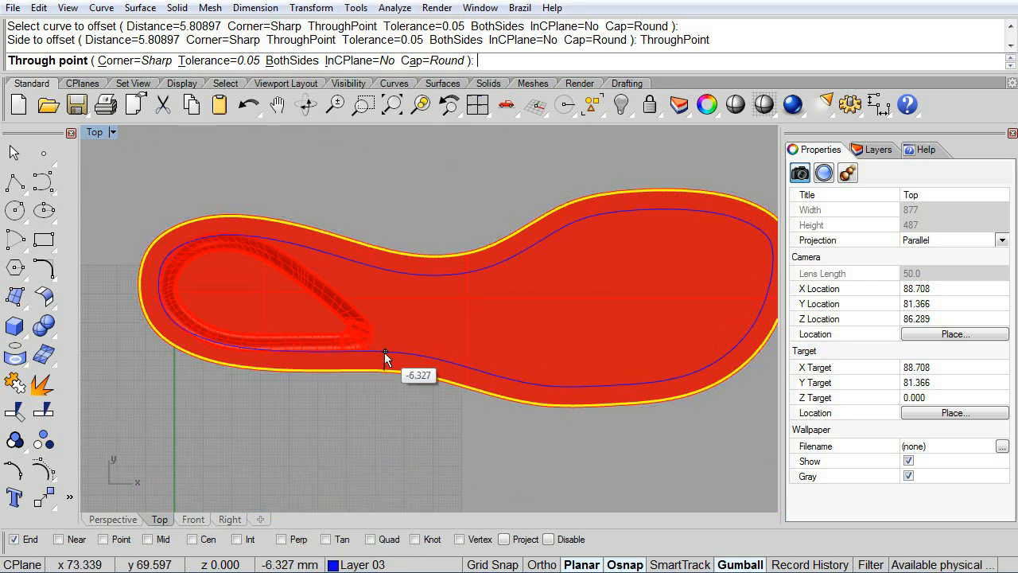
mouse_move(384, 372)
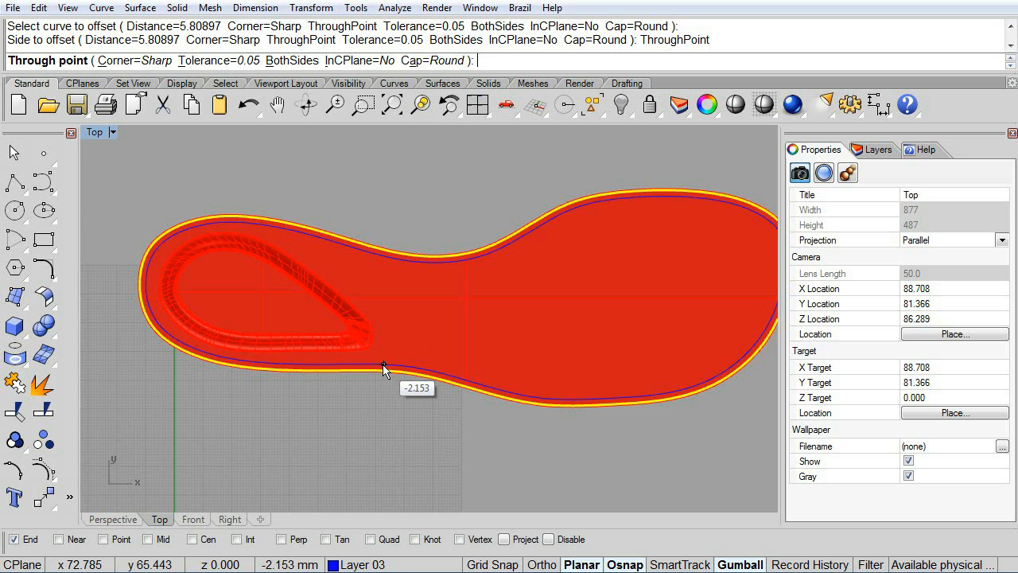
left_click(384, 372)
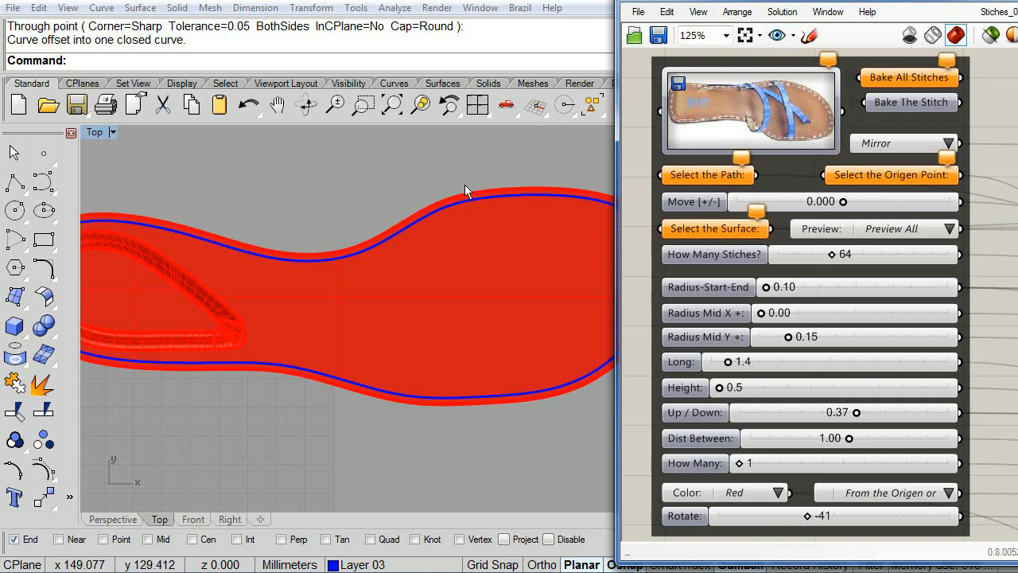
Assign a new single origin point for the stitches and view the preview in Perspective
scroll("down", 3)
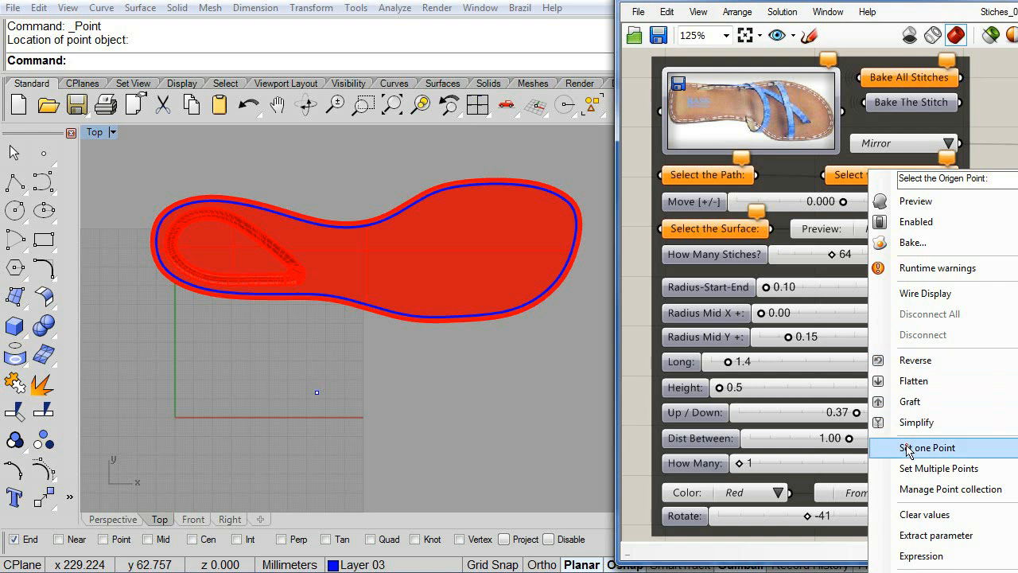
left_click(926, 447)
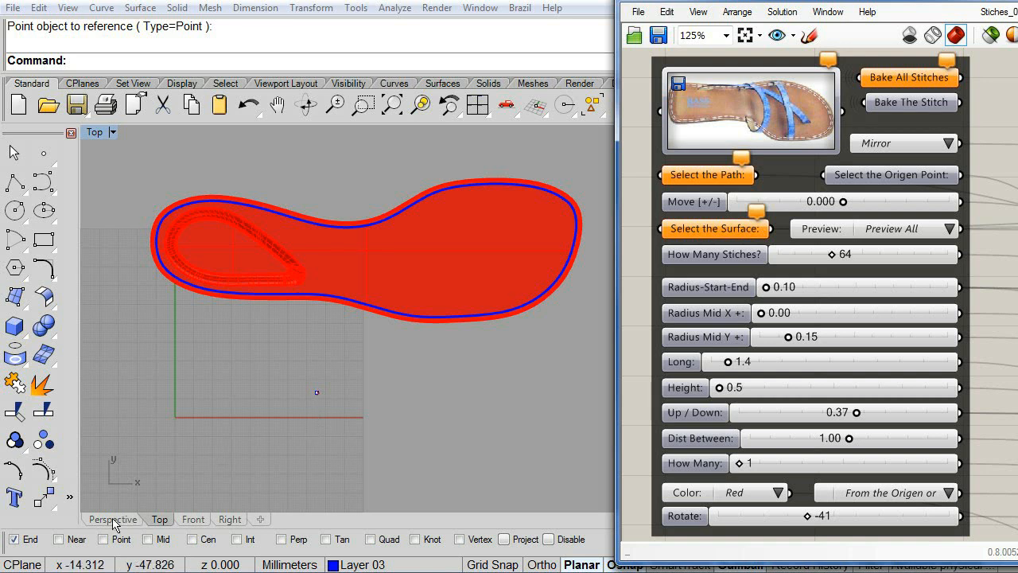
left_click(112, 519)
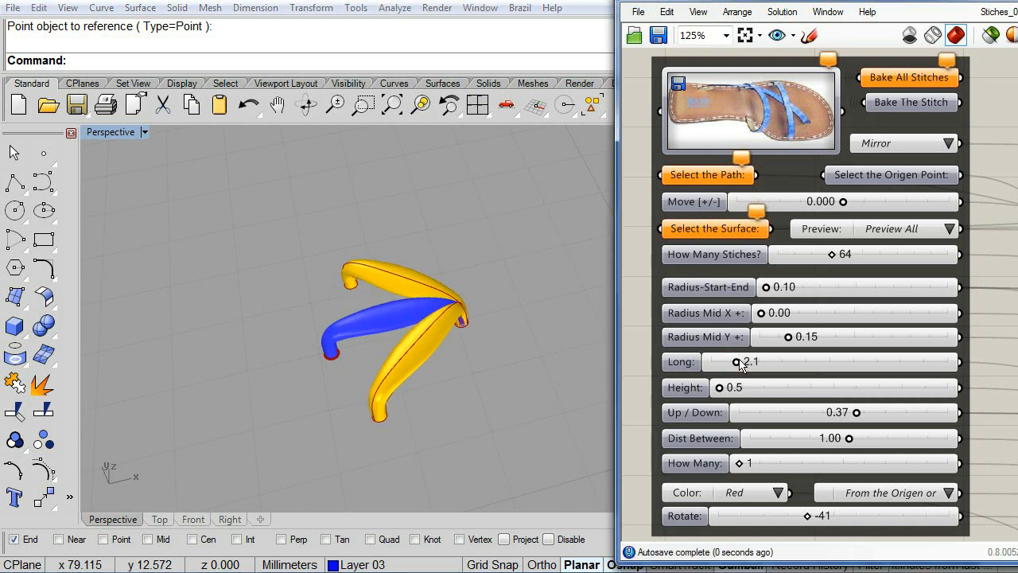
Set the stitch length to 2.4 and the mid Y radius to 0.16
left_click_drag(739, 362, 747, 362)
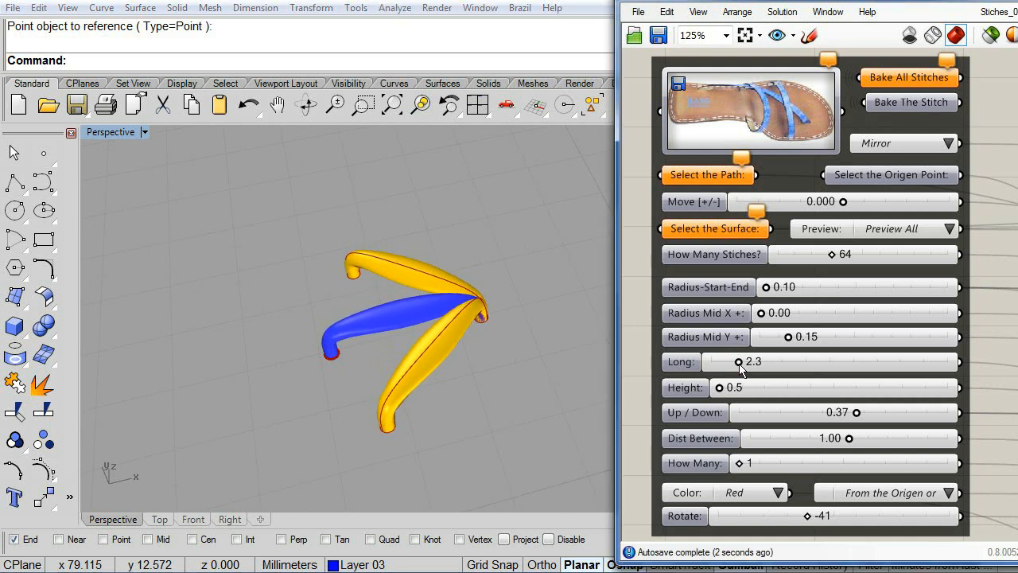
left_click(741, 361)
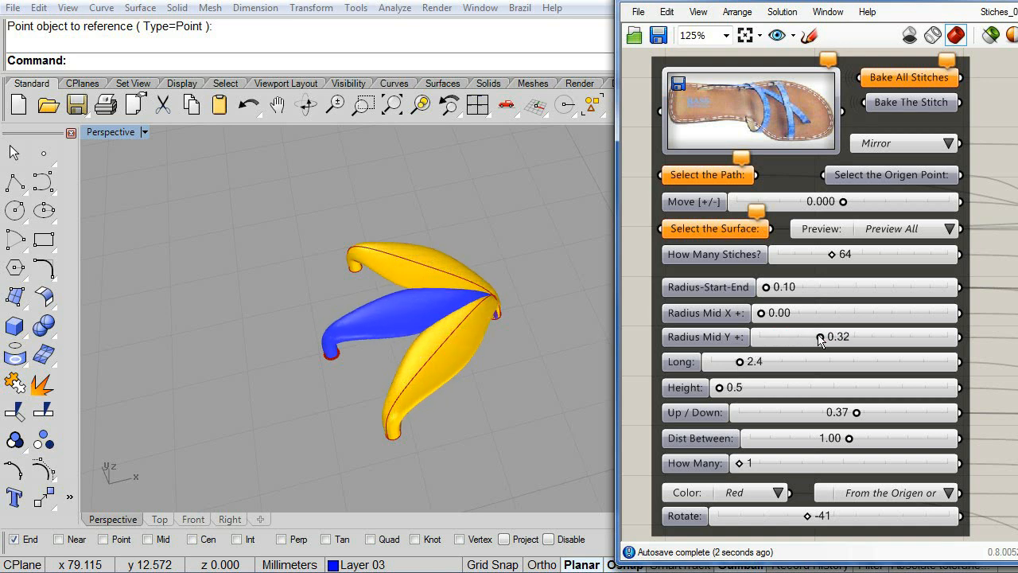
left_click_drag(819, 337, 789, 337)
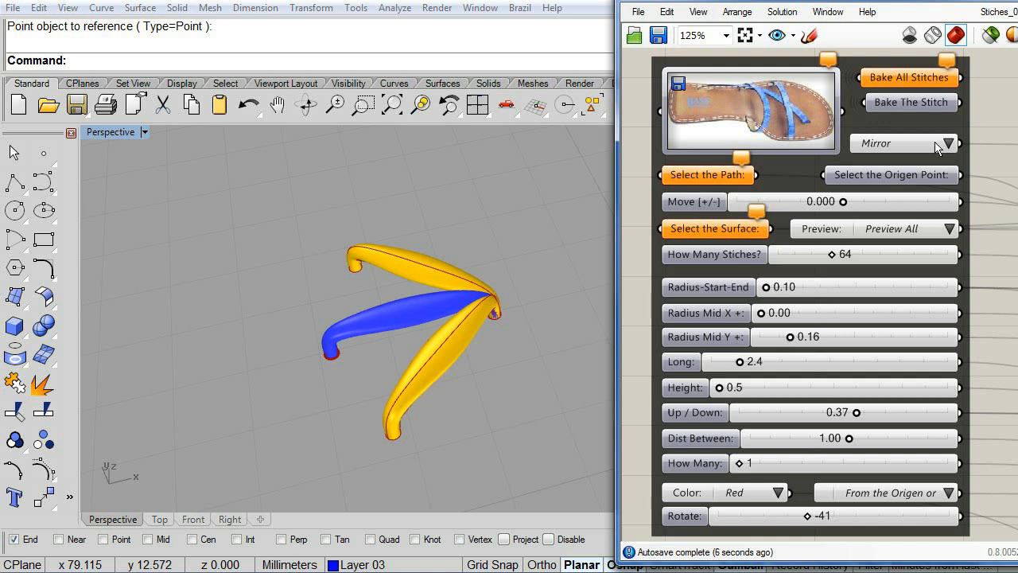
Try mirroring and center-based rotation of the strands, then reset rotation to 0
left_click(905, 144)
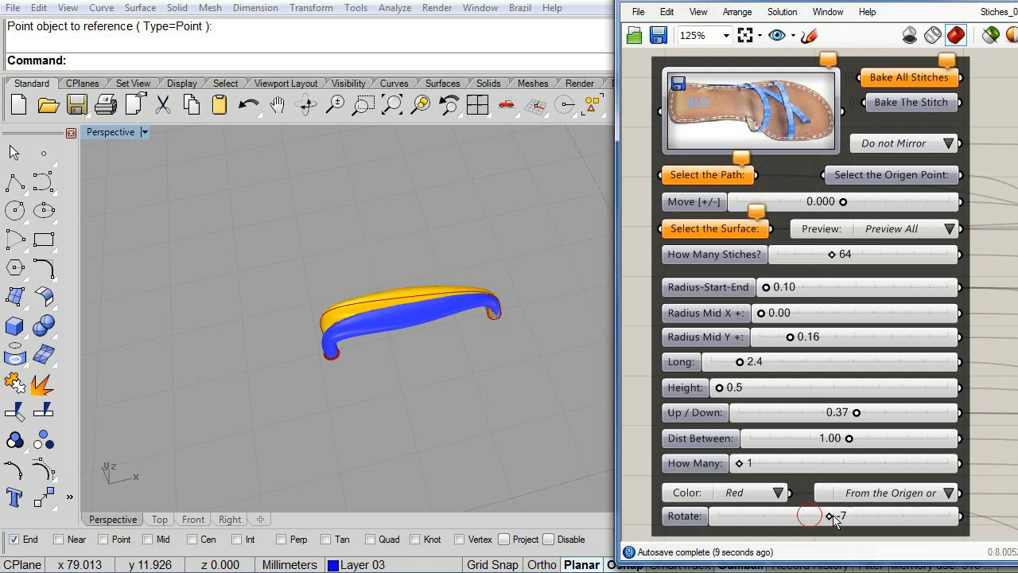
left_click_drag(810, 516, 788, 520)
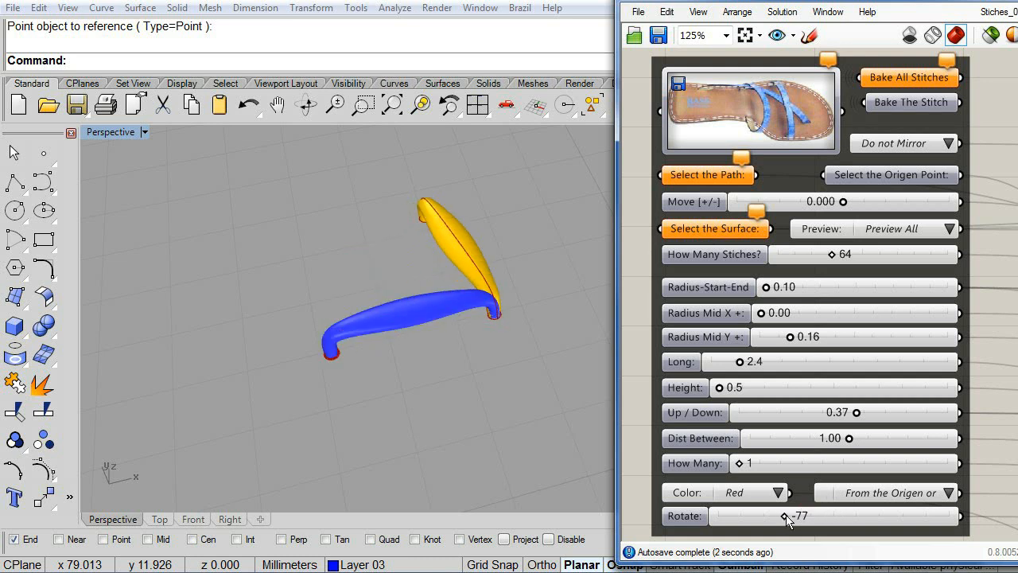
left_click(884, 493)
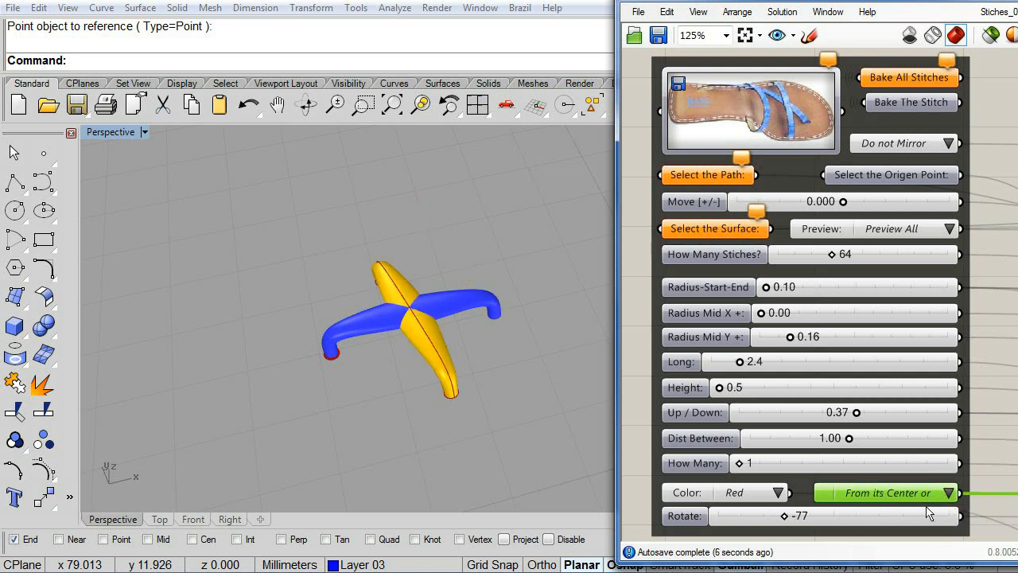
left_click_drag(802, 515, 810, 516)
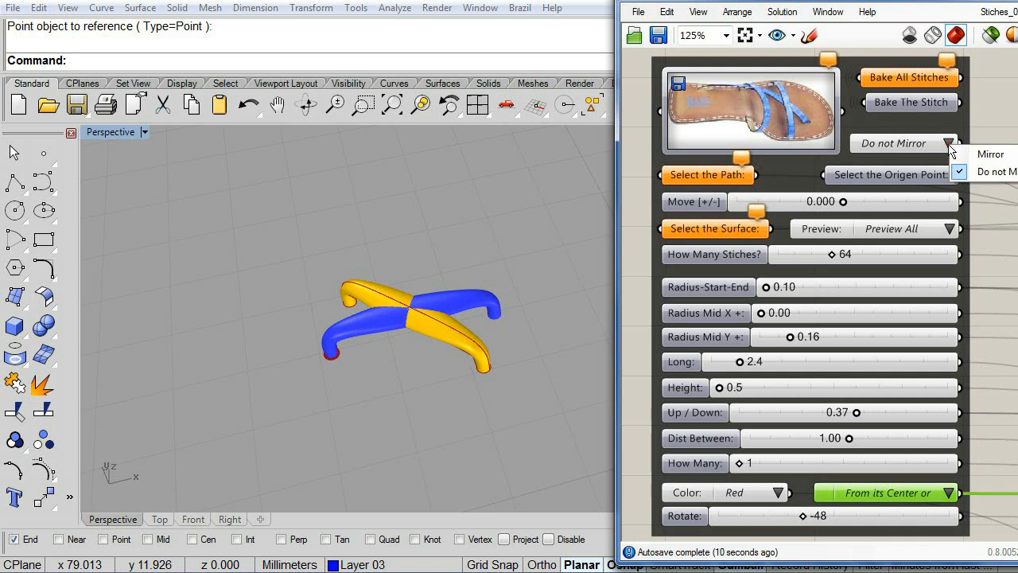
left_click(991, 153)
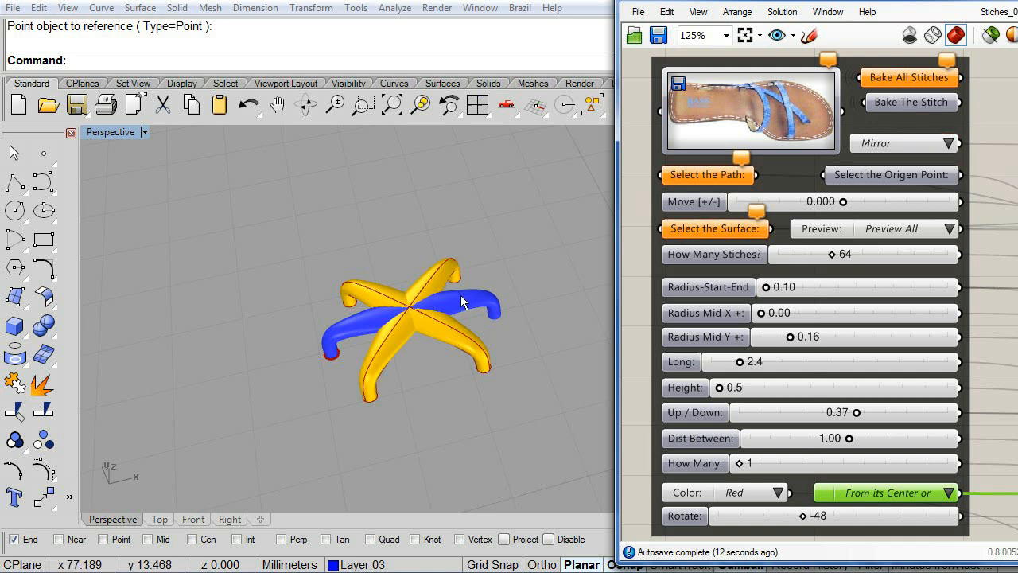
mouse_move(874, 430)
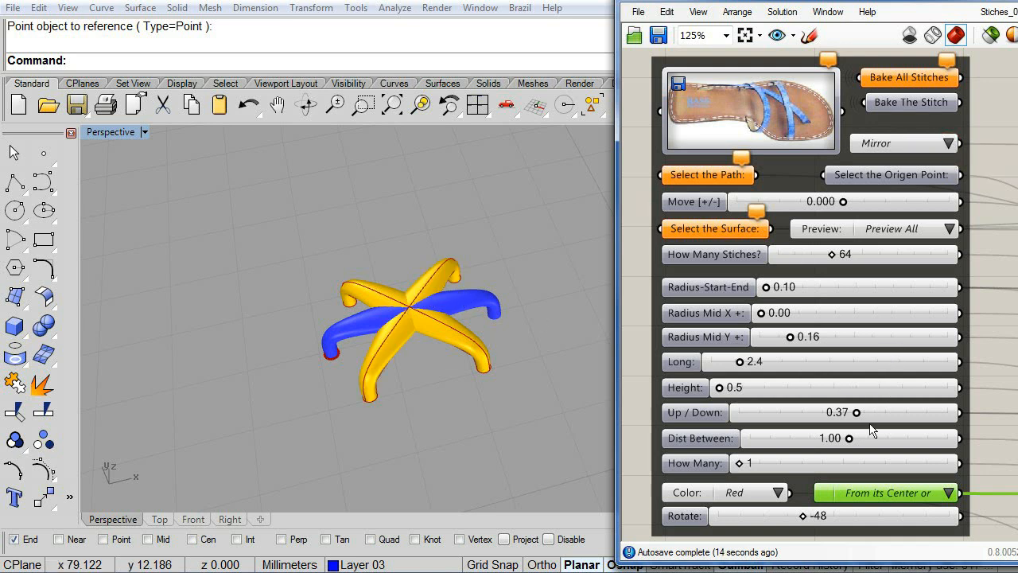
left_click(795, 516)
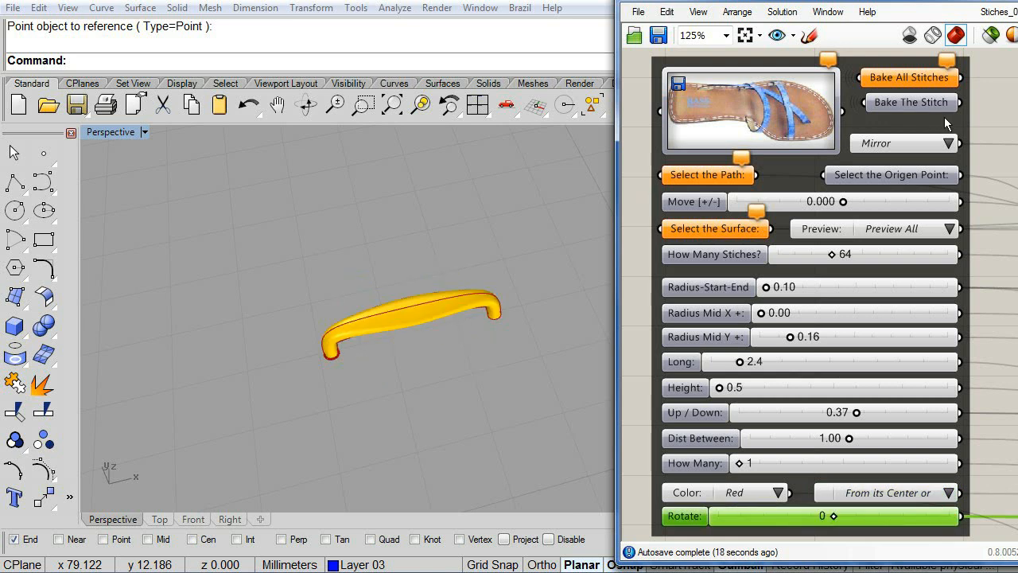
left_click(899, 143)
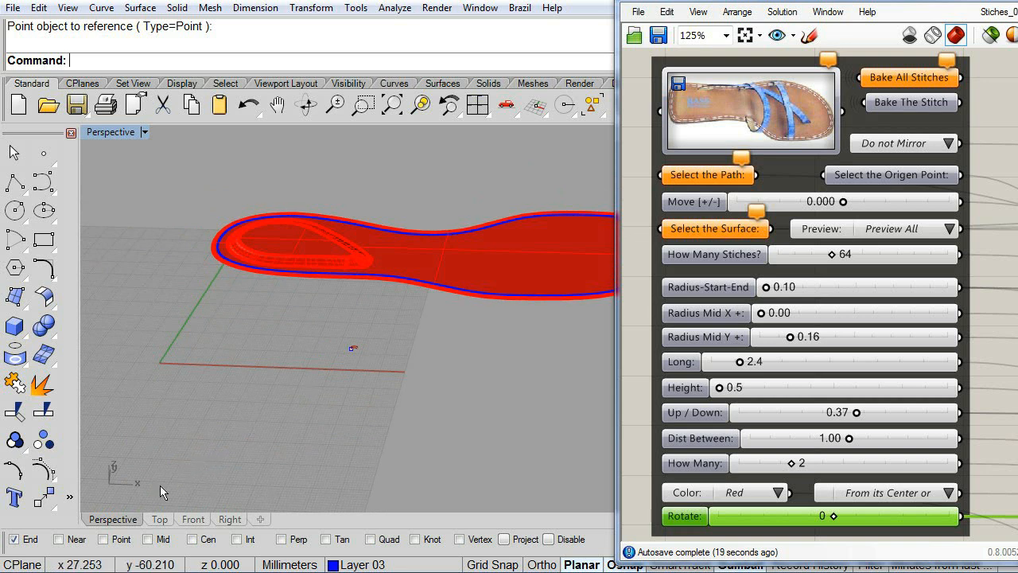
Switch to the Top view to inspect the blue offset path closely
left_click(158, 519)
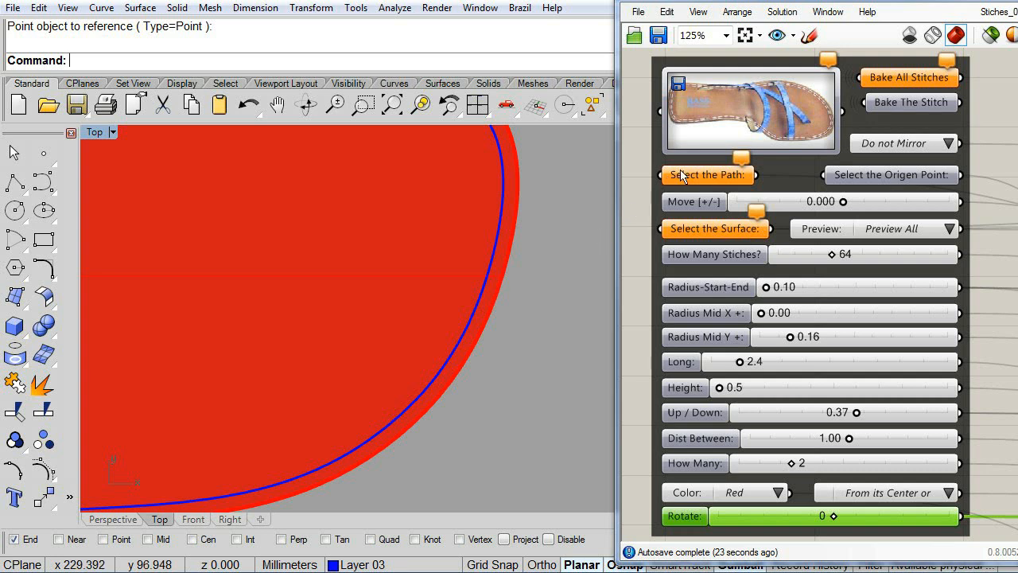
Assign the offset curve as the stitch tool's path input
right_click(706, 174)
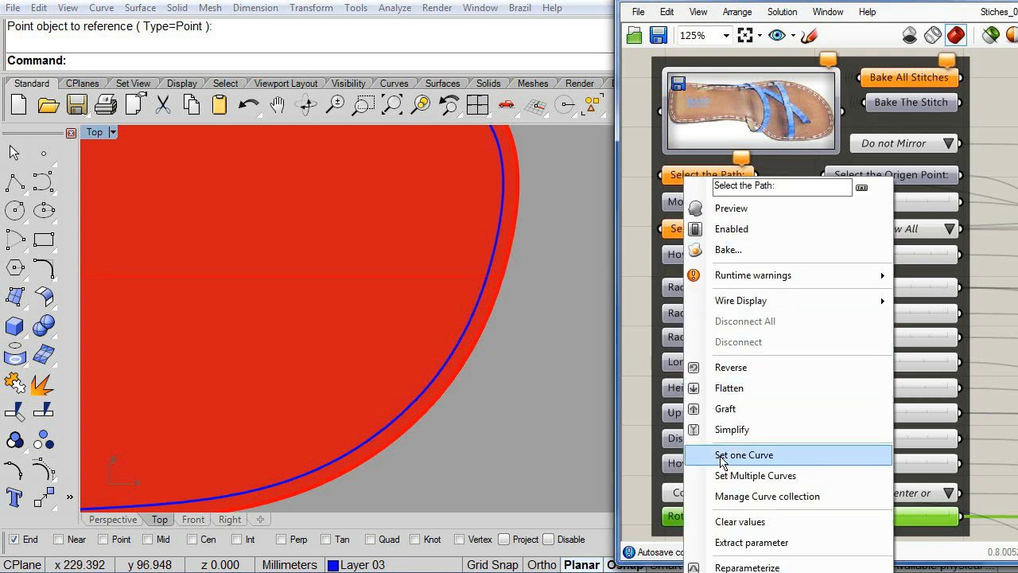
left_click(744, 455)
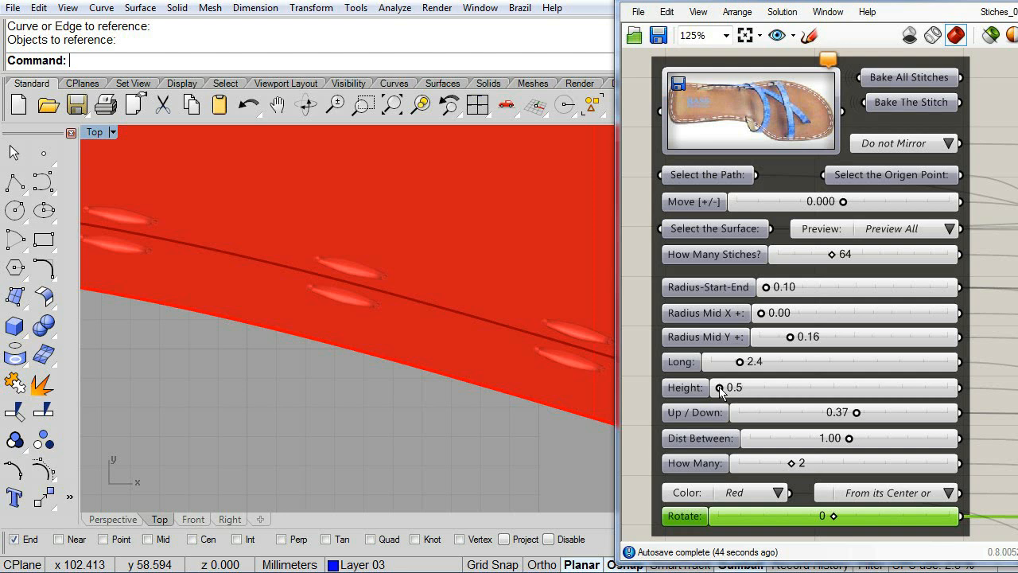
Raise the stitch height to 0.9 and set the stitch colour to White
left_click_drag(718, 387, 735, 388)
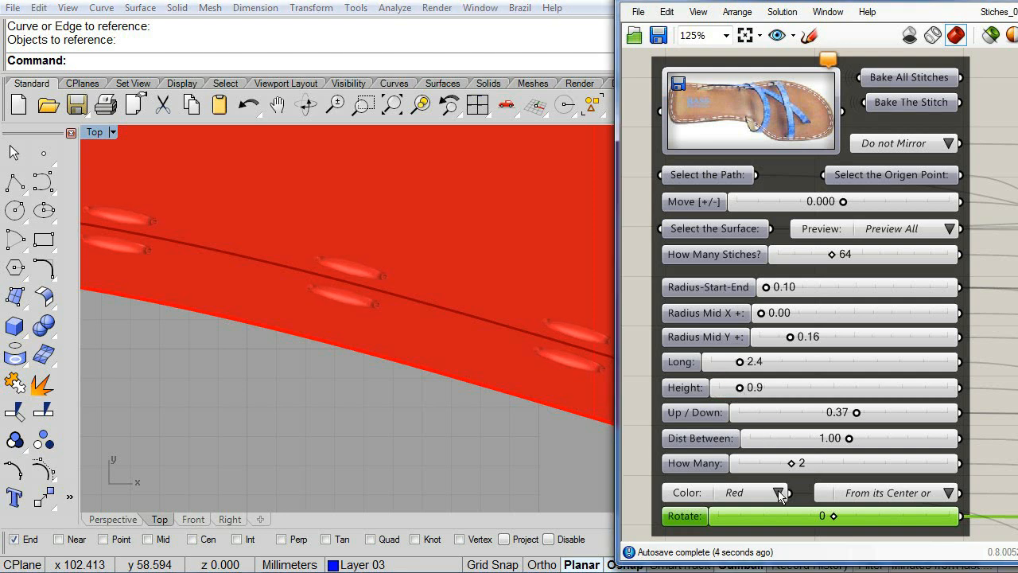
left_click(756, 492)
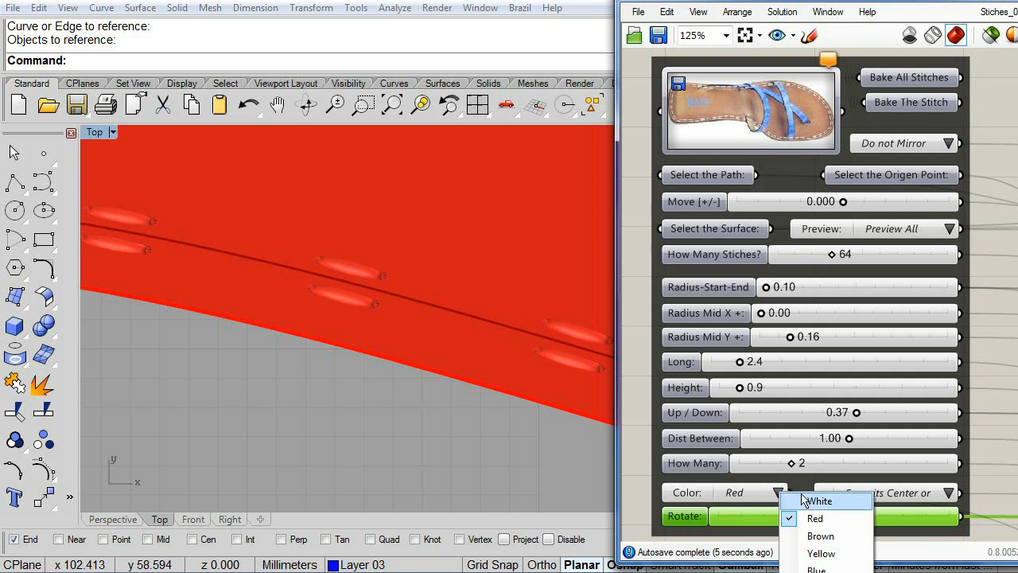
left_click(821, 553)
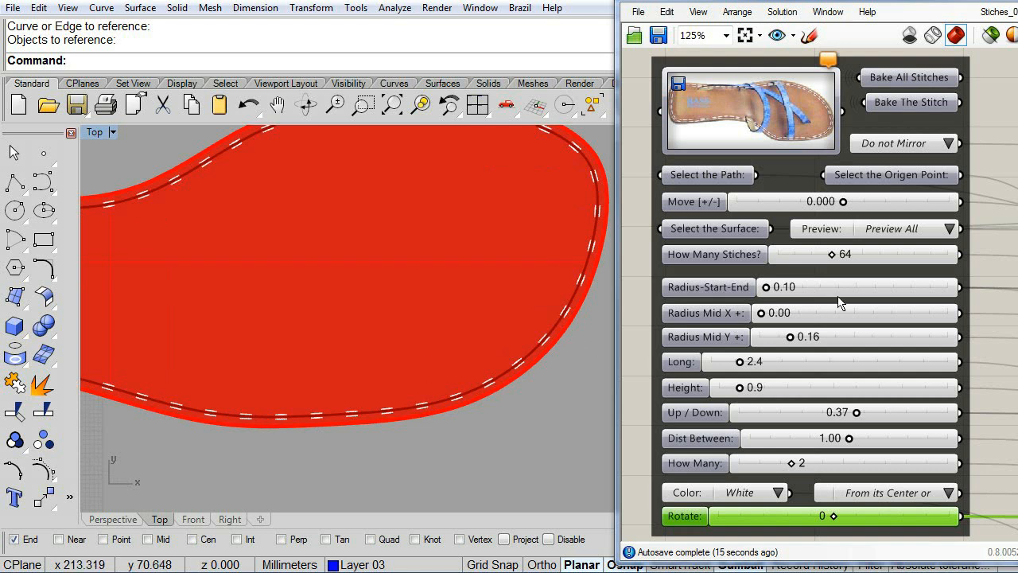
mouse_move(835, 267)
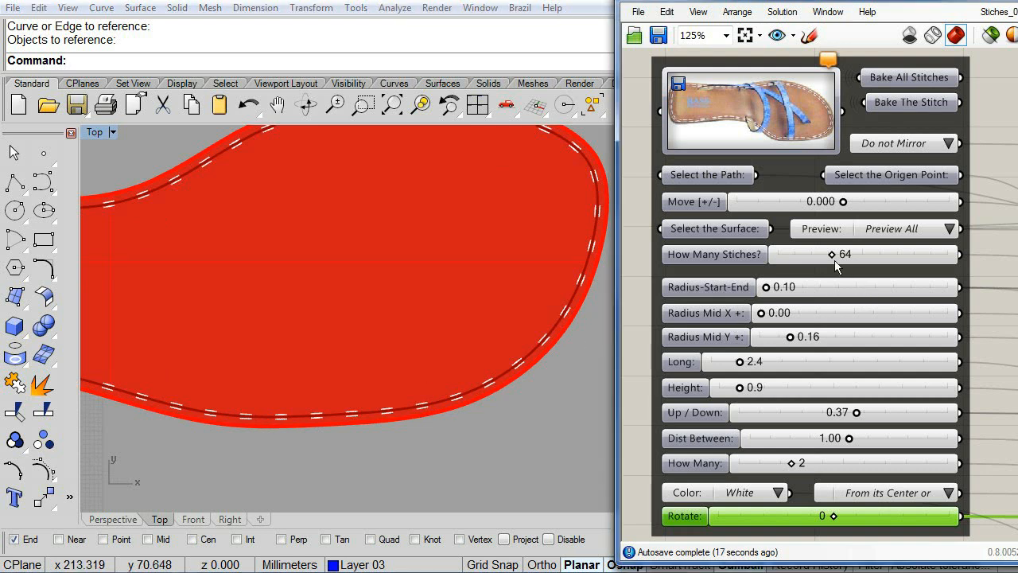
Drag the stitch count from 64 through 78 and 96 up to 113
left_click_drag(845, 254, 855, 253)
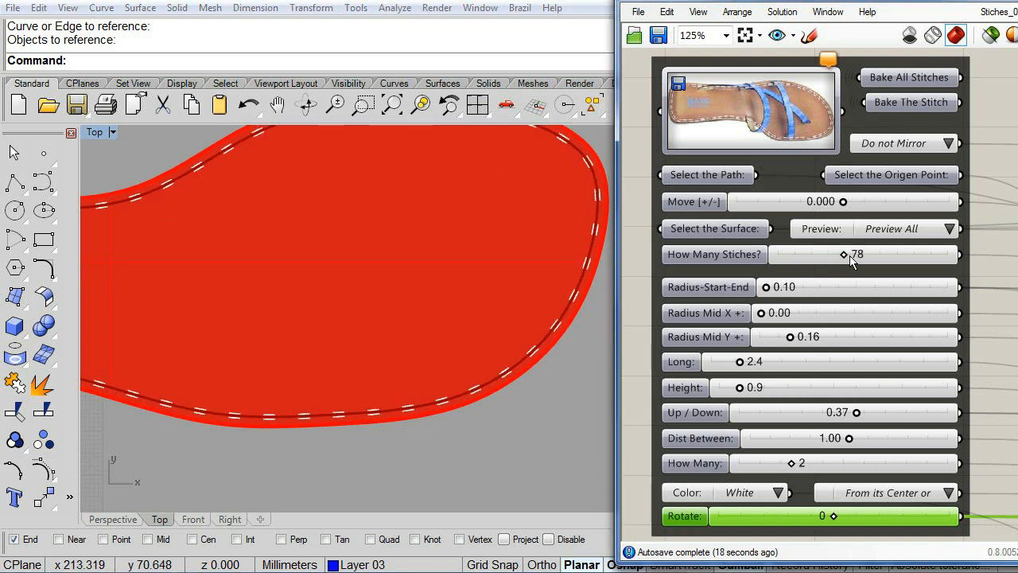
left_click_drag(845, 255, 863, 254)
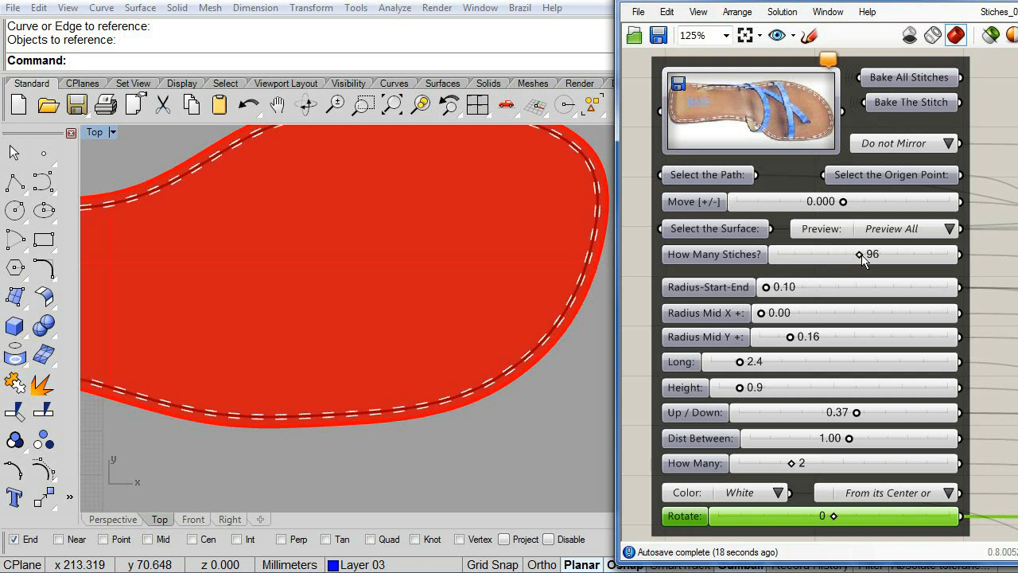
left_click_drag(864, 255, 871, 254)
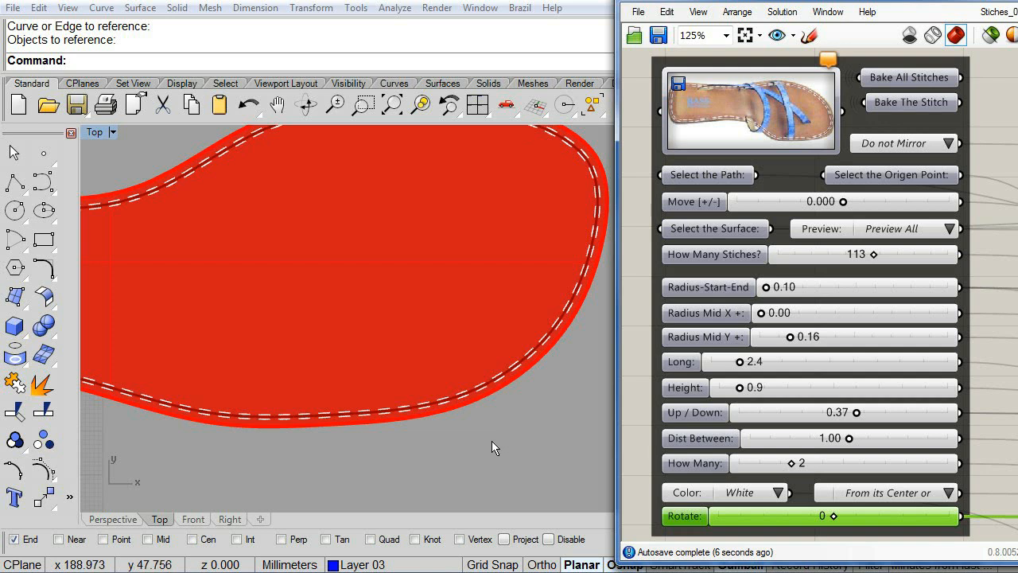
mouse_move(502, 444)
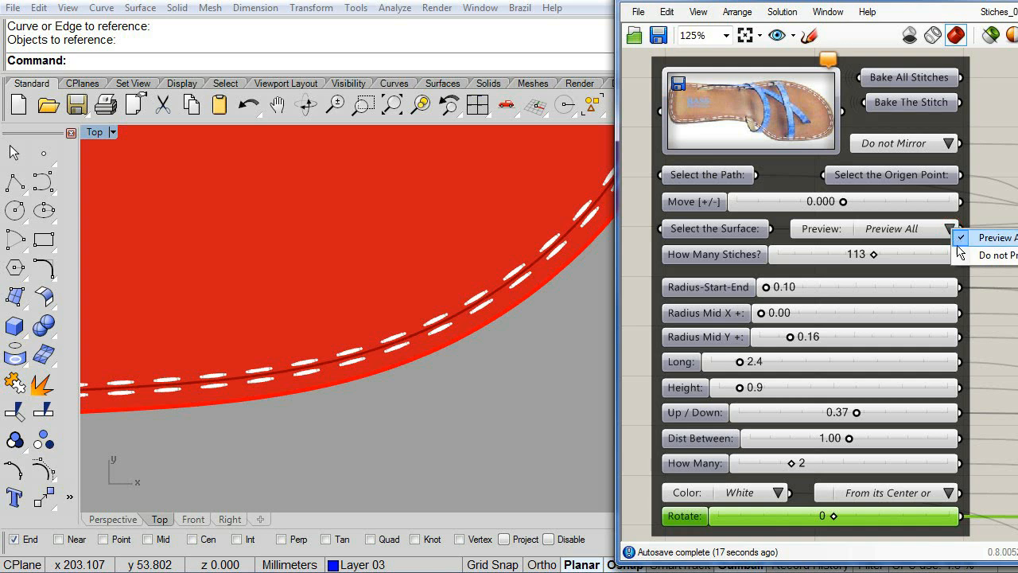
Preview a single stitch, rotate it to 45°, mirror it into an X, and lengthen it
left_click(995, 255)
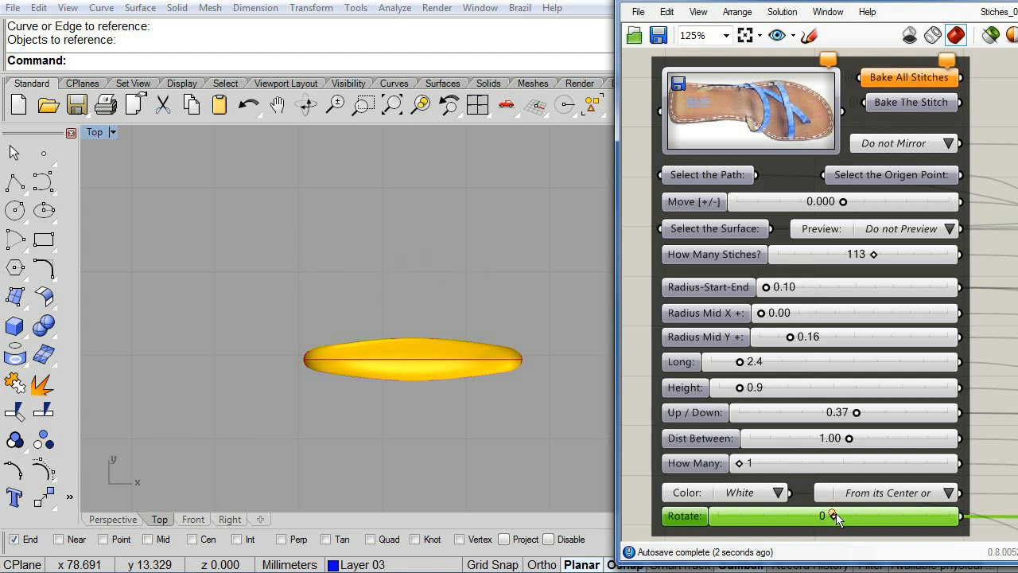
left_click_drag(835, 515, 860, 515)
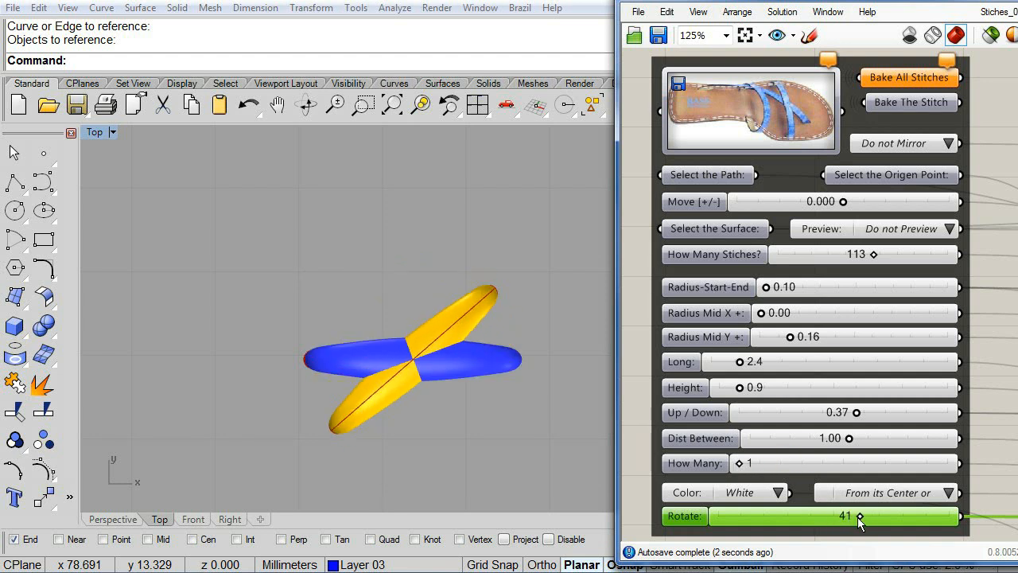
left_click_drag(843, 515, 862, 516)
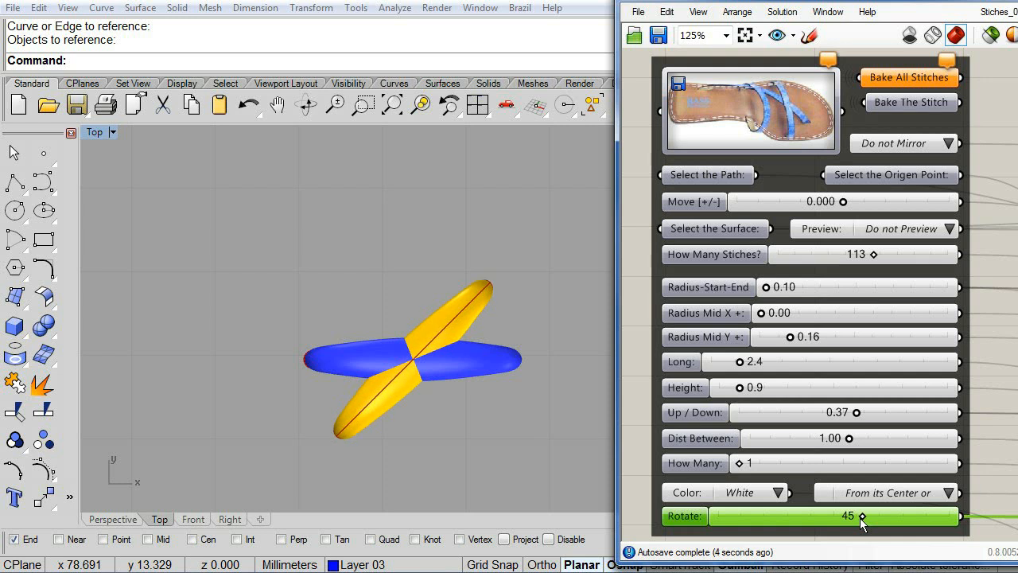
left_click(948, 144)
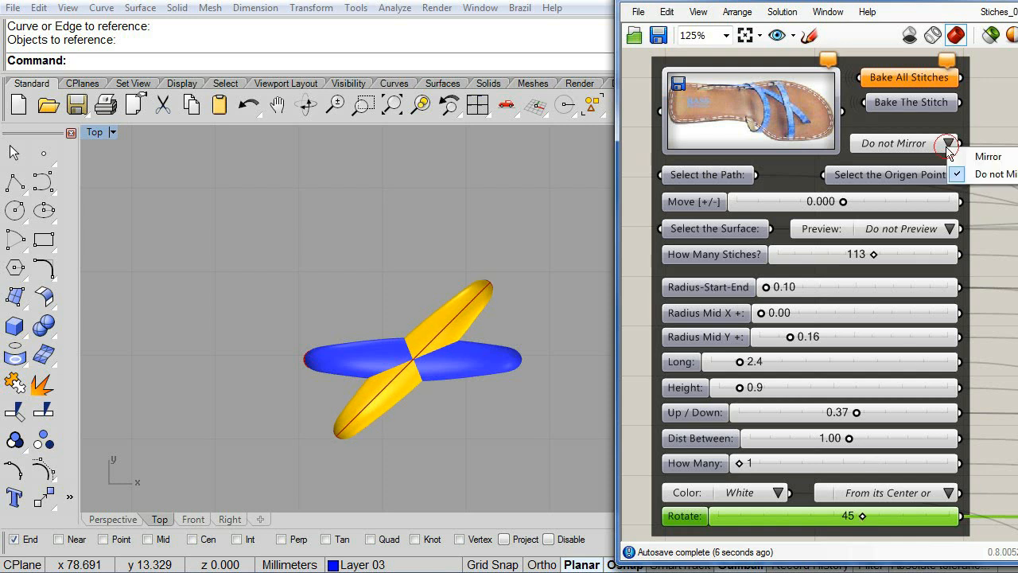
left_click(989, 156)
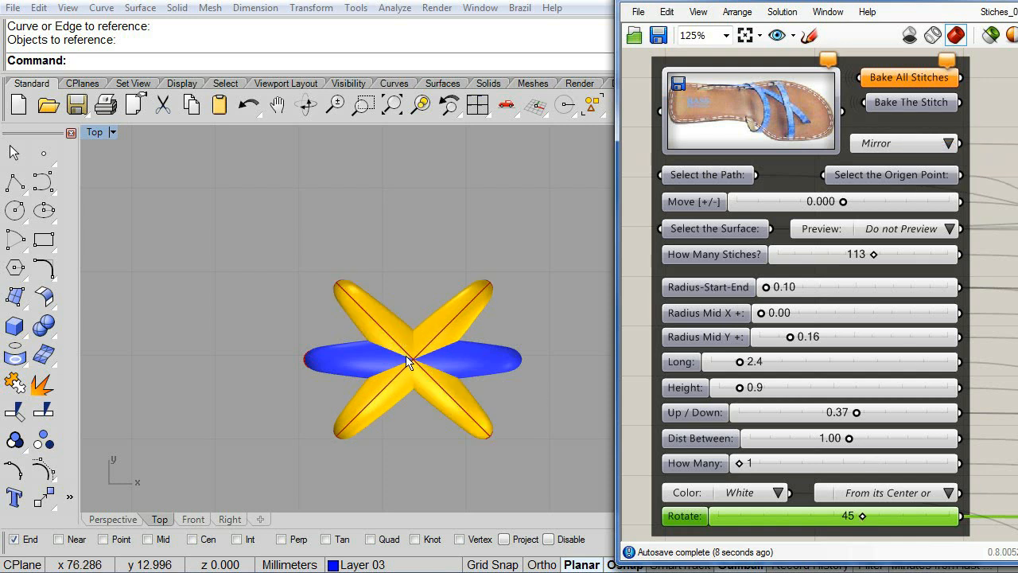
mouse_move(330, 301)
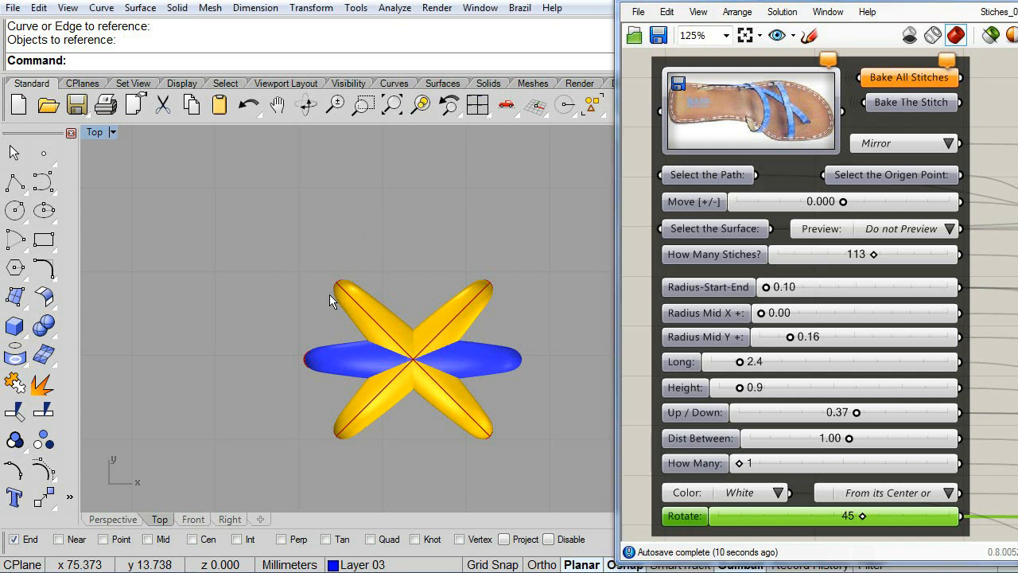
mouse_move(762, 380)
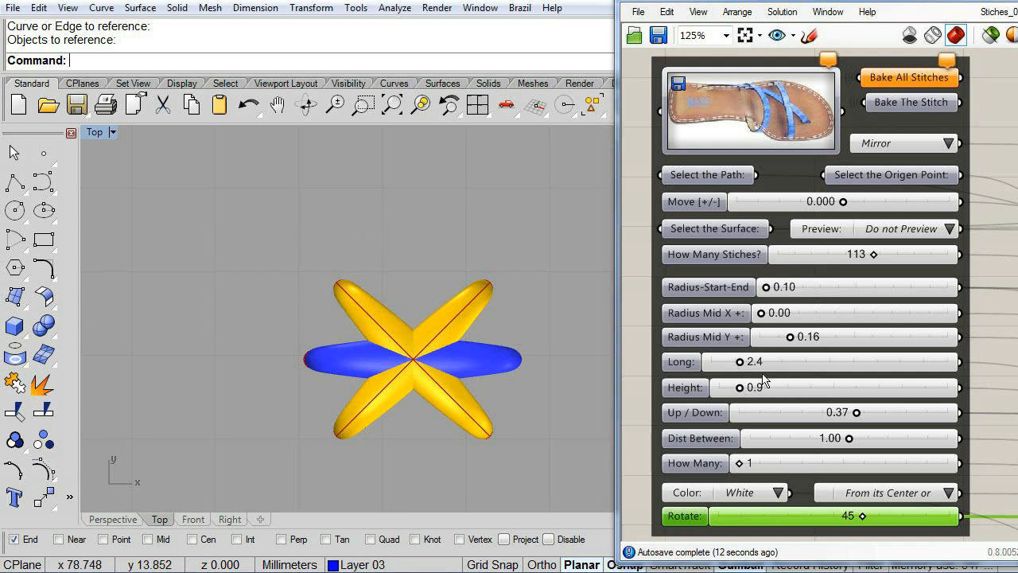
left_click_drag(805, 337, 784, 336)
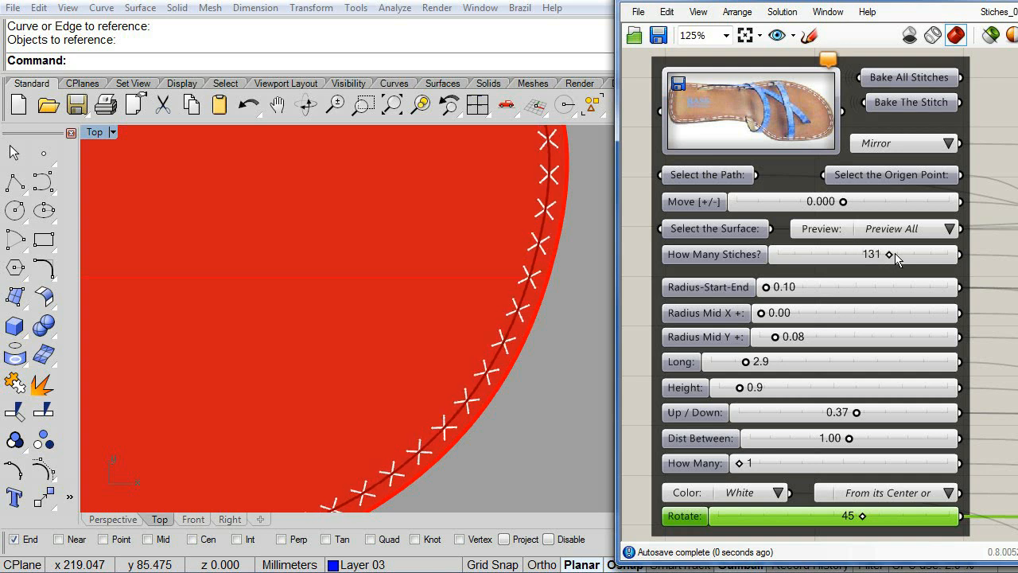
Raise the stitch count to 141, try blue and green colours, then return to white
left_click(894, 254)
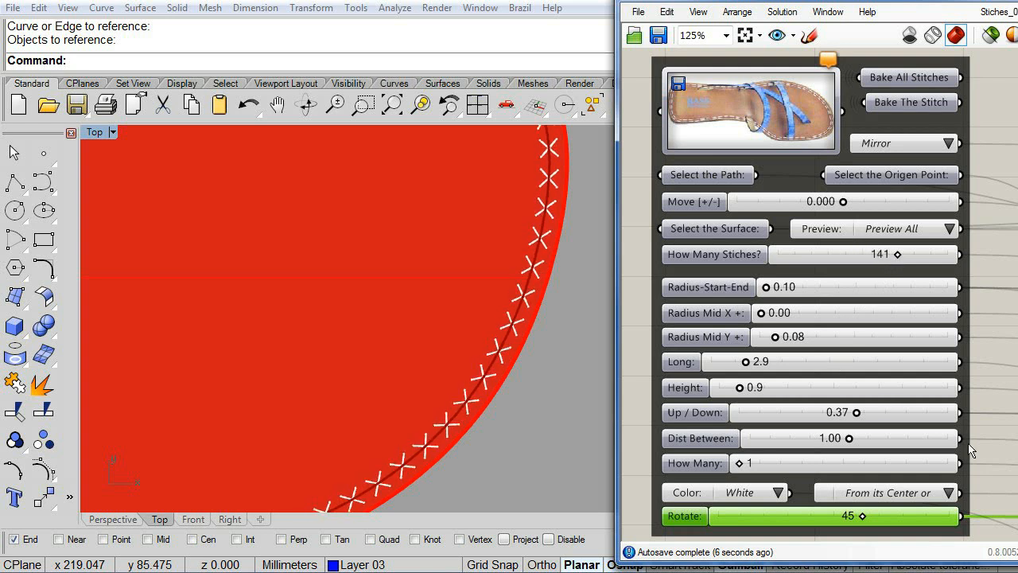
scroll("down", 3)
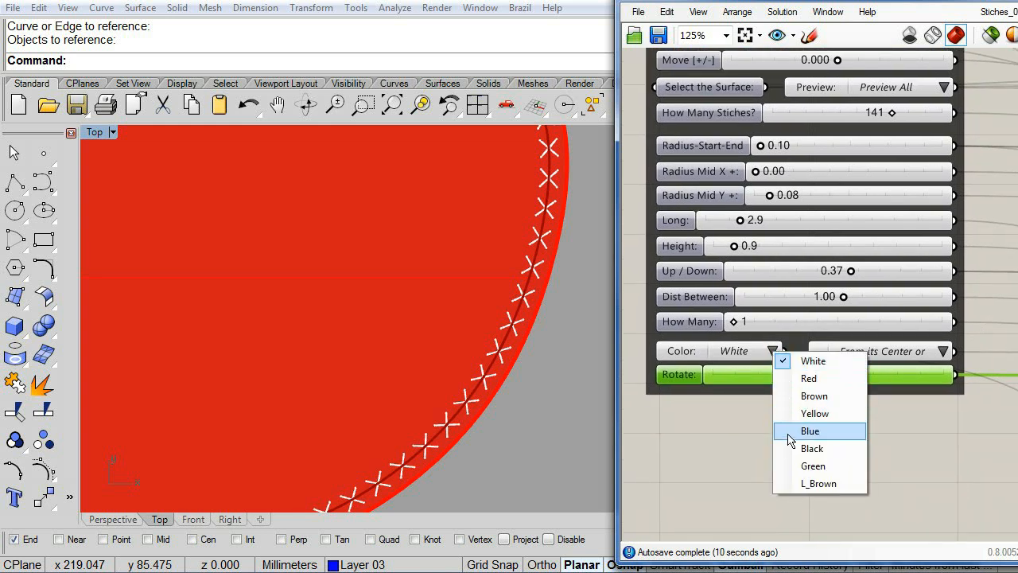
left_click(810, 430)
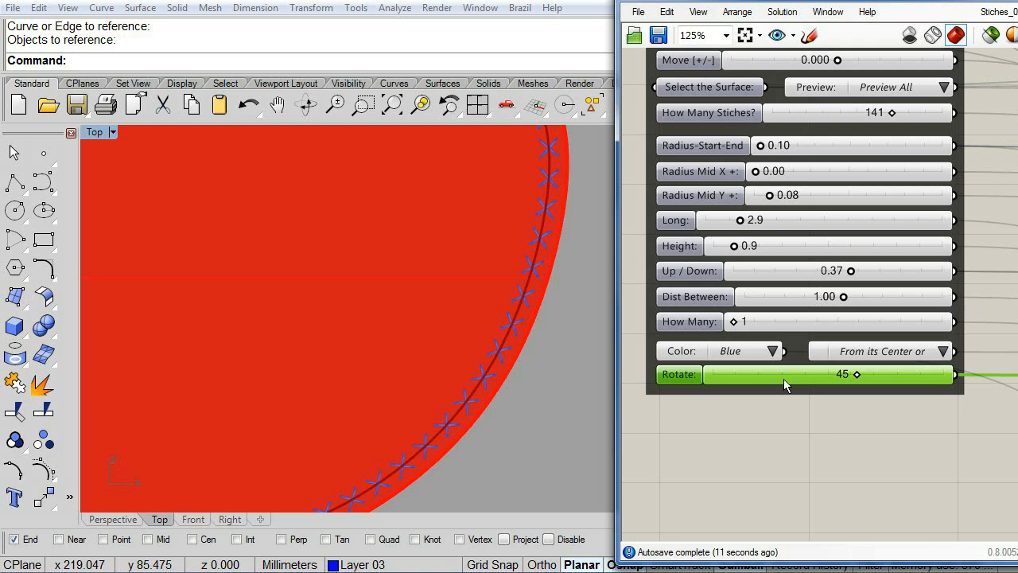
left_click(769, 351)
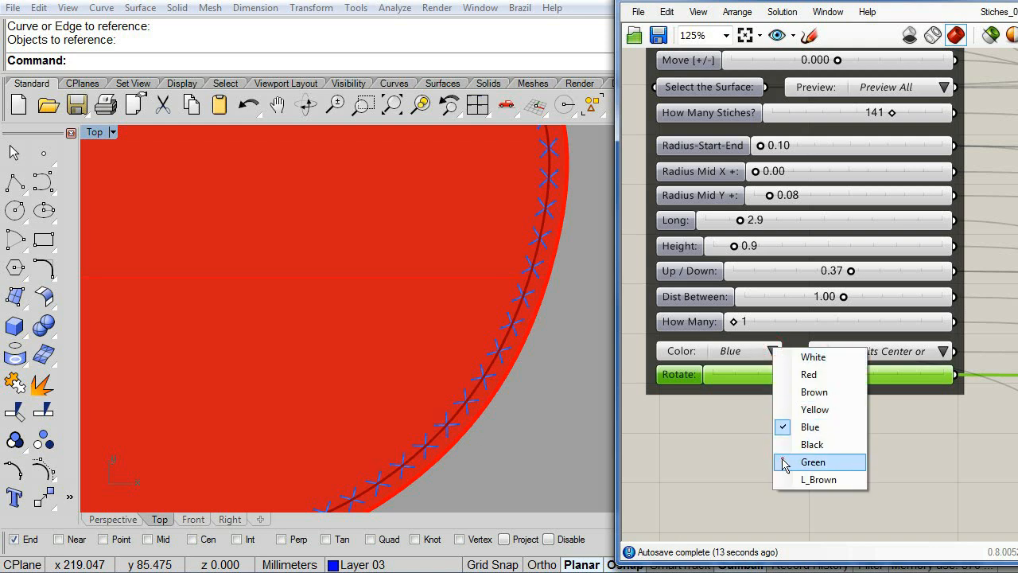
left_click(812, 462)
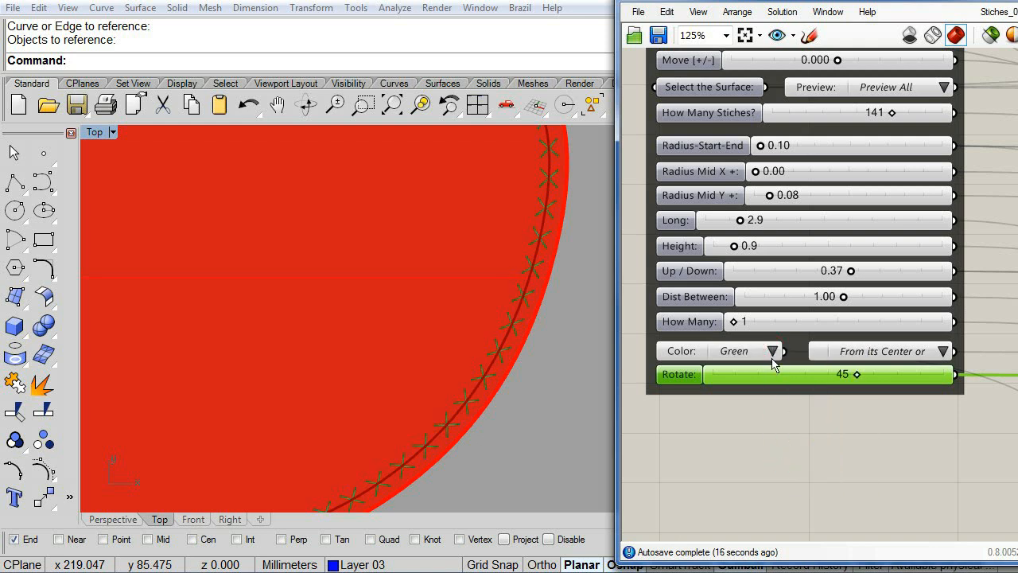
mouse_move(561, 334)
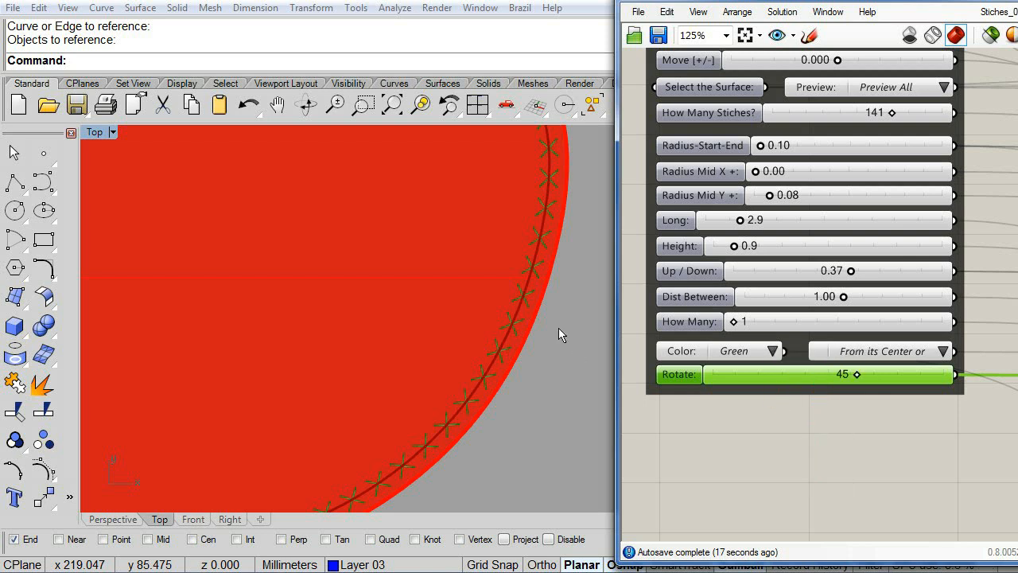
left_click(771, 350)
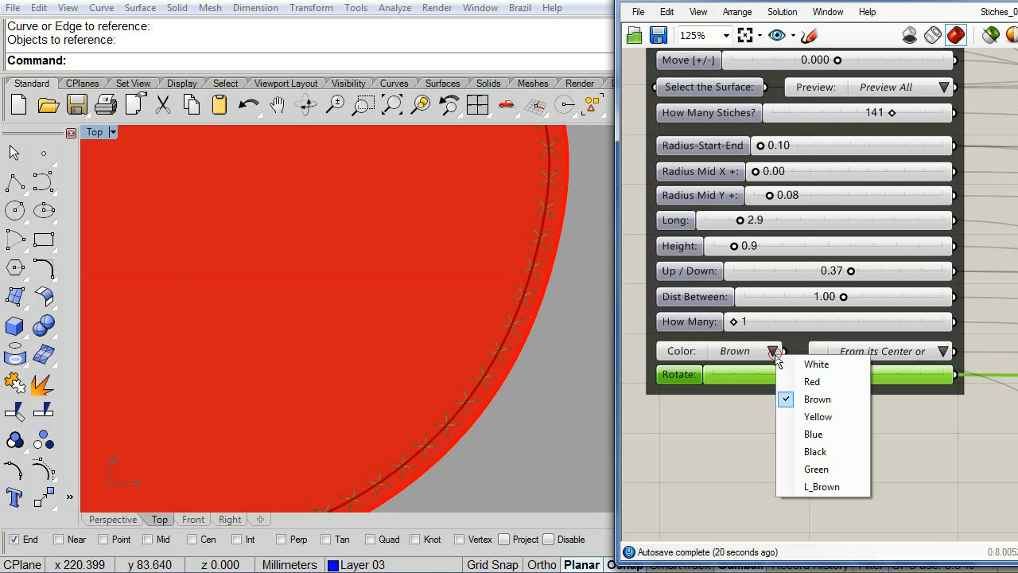
left_click(817, 364)
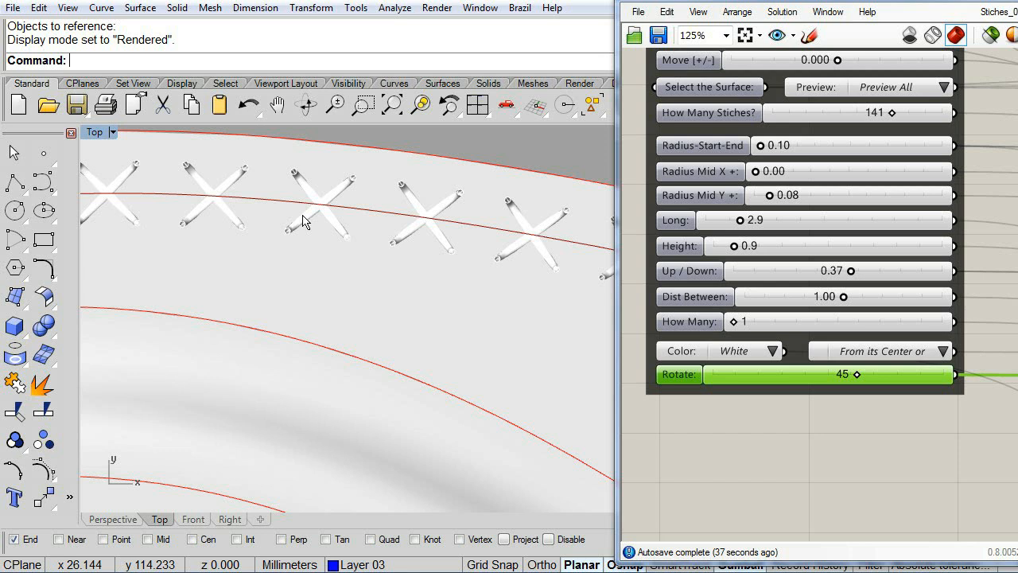
mouse_move(980, 244)
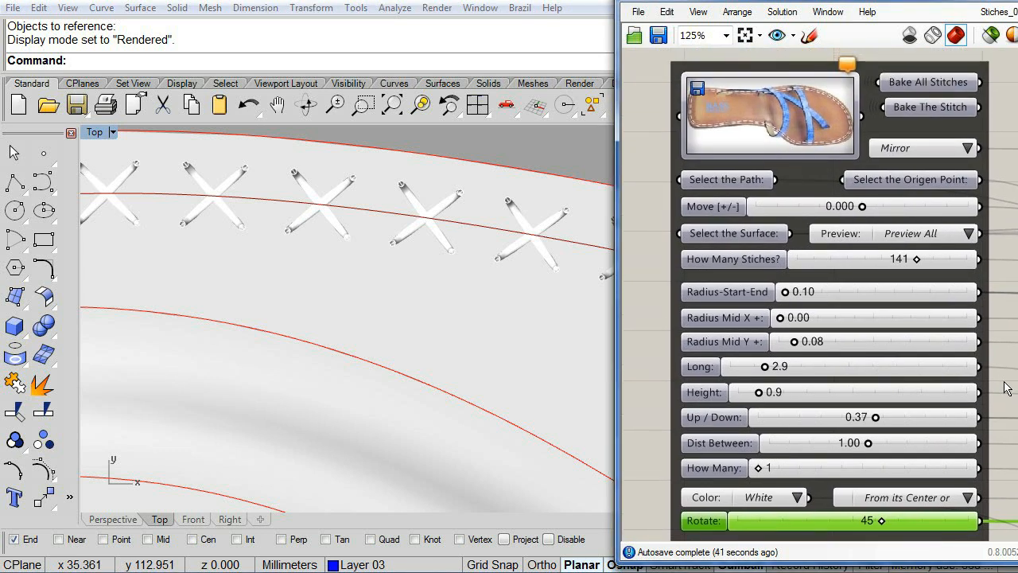
mouse_move(801, 221)
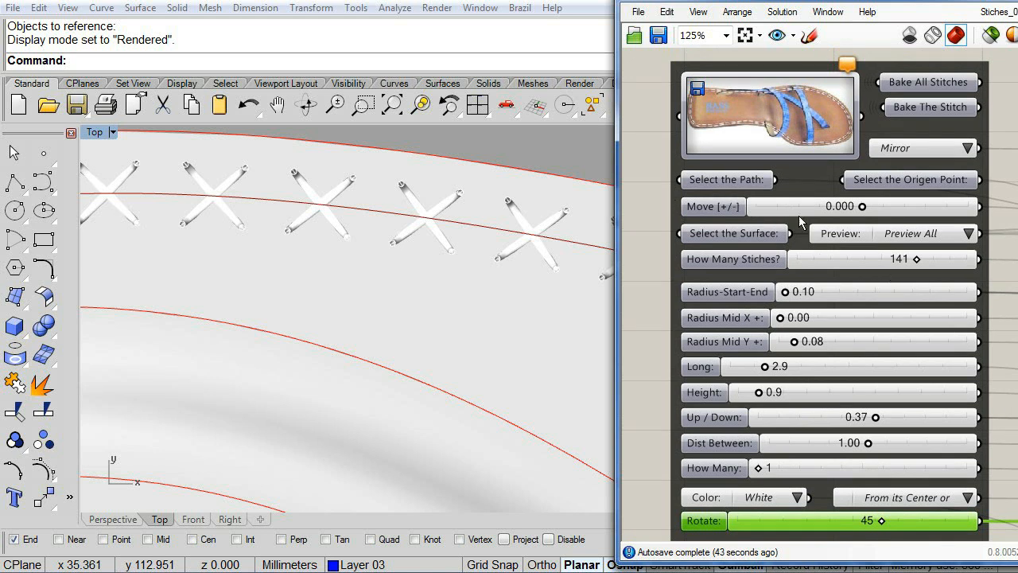
mouse_move(748, 261)
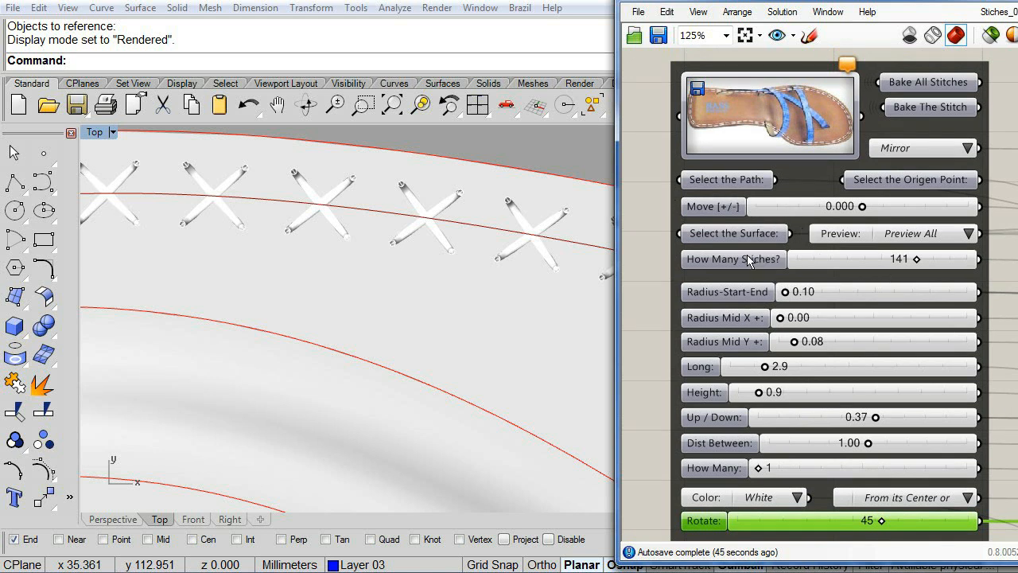